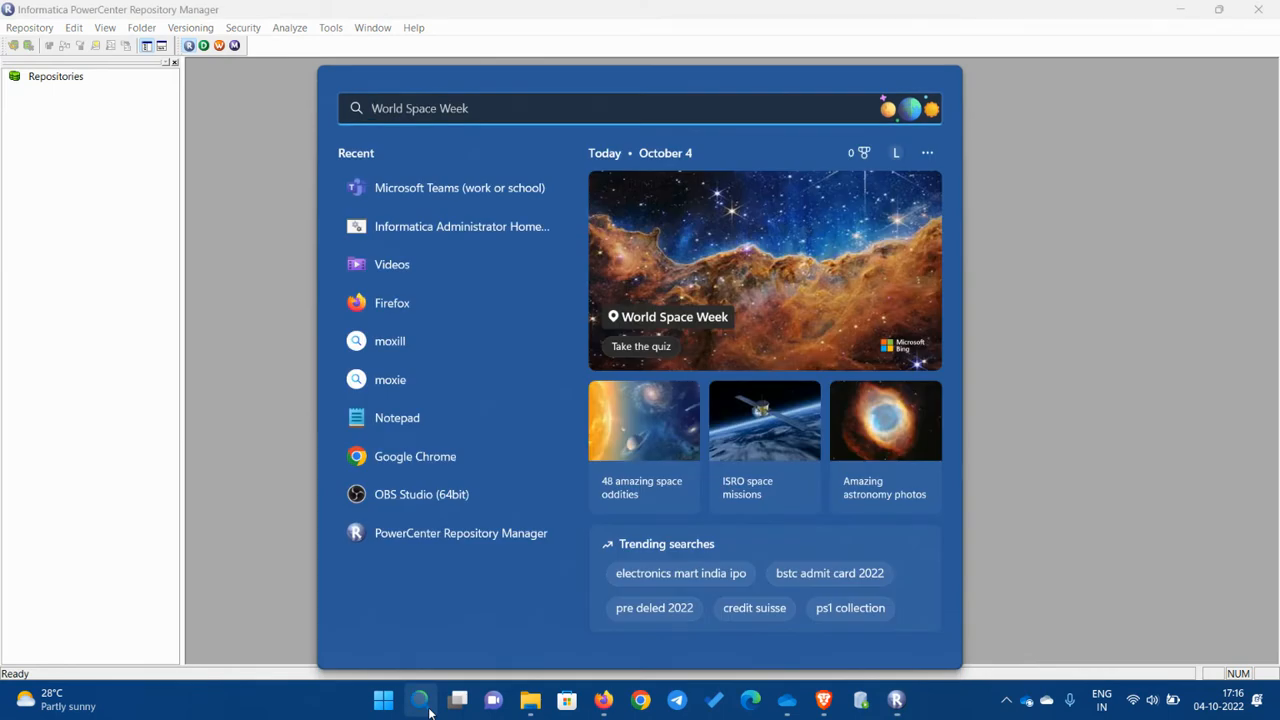
Step: Launch Informatica Administrator from Windows search and log in as Administrator with the password
{"action": "type", "text": "infor"}
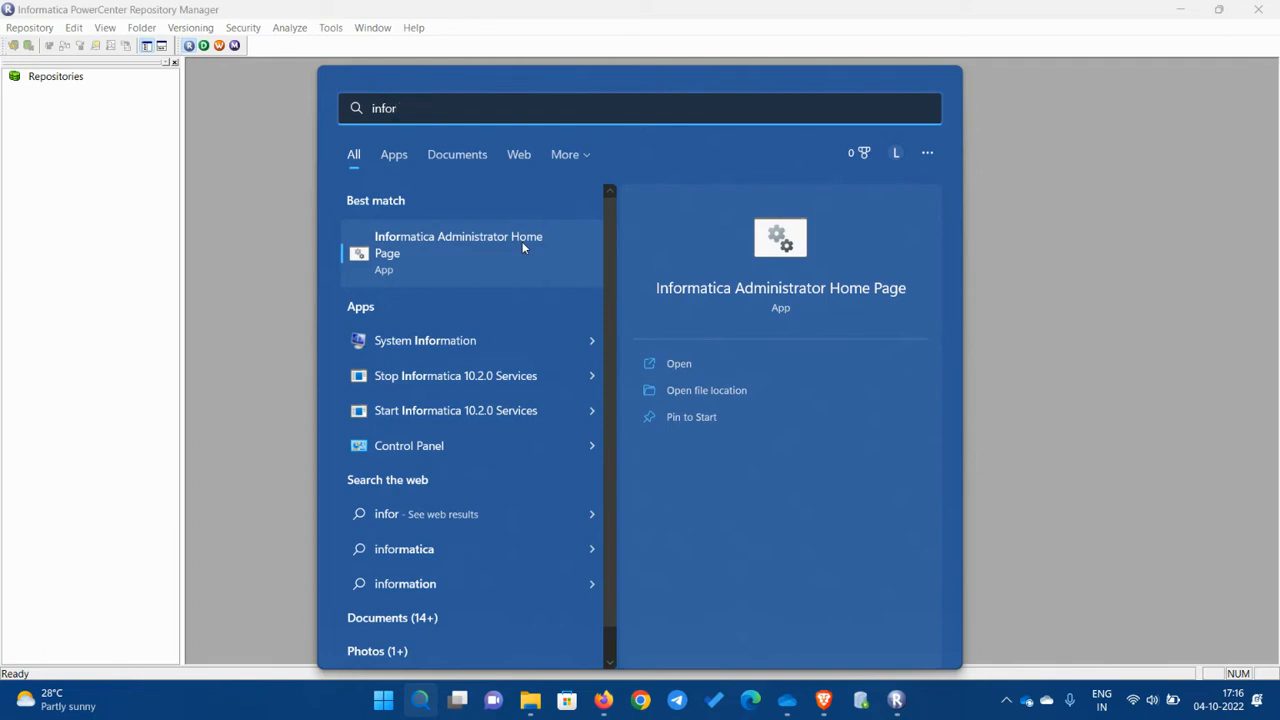
{"action": "left_click", "coordinate": [458, 244]}
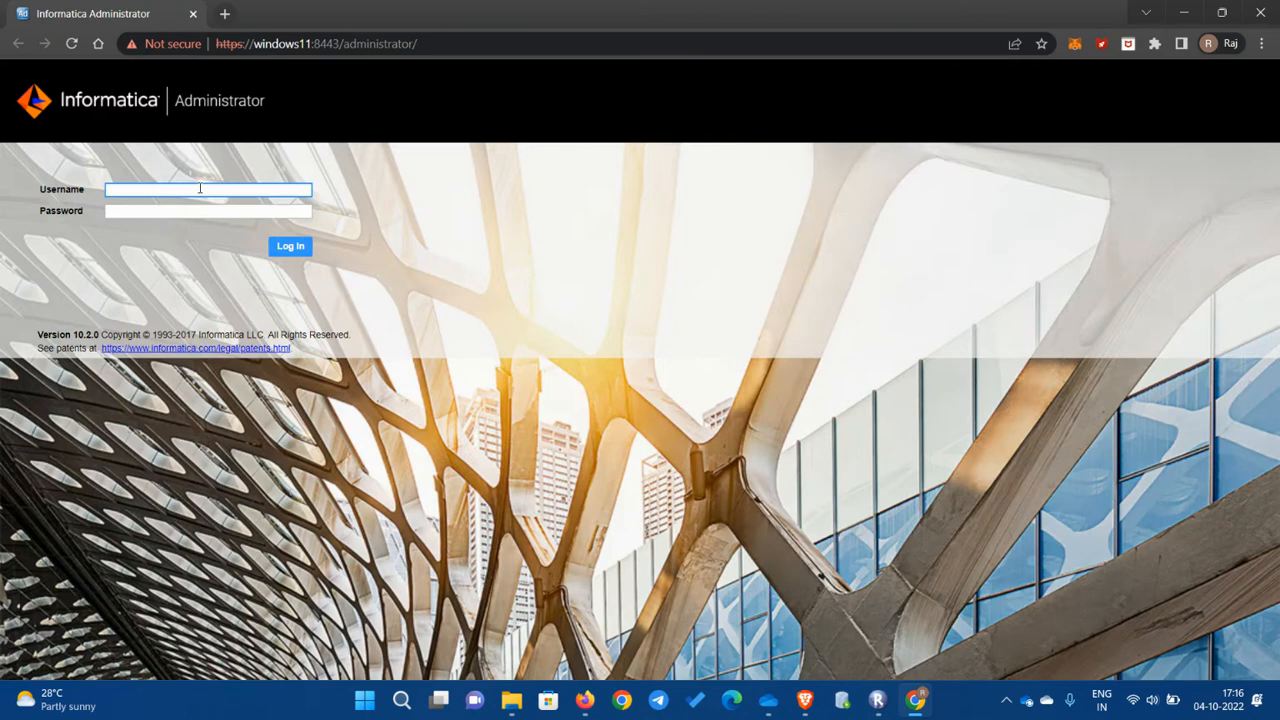
{"action": "type", "text": "A"}
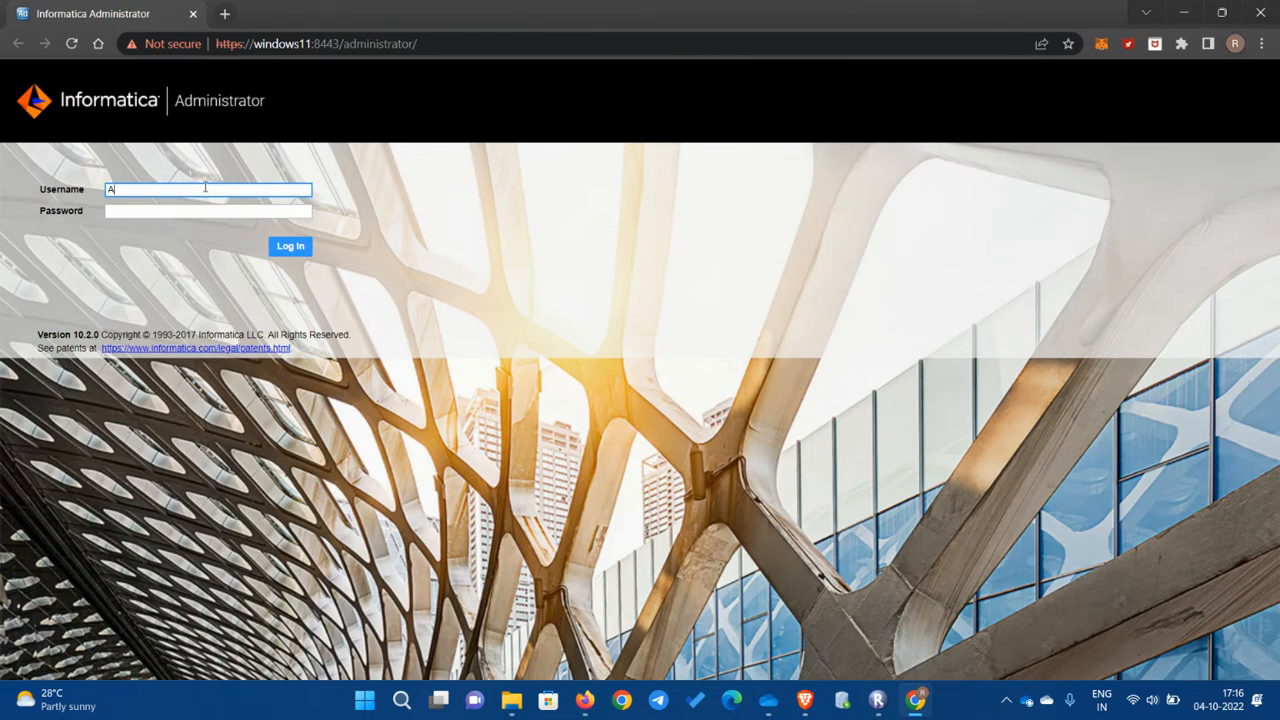
{"action": "type", "text": "dministrat"}
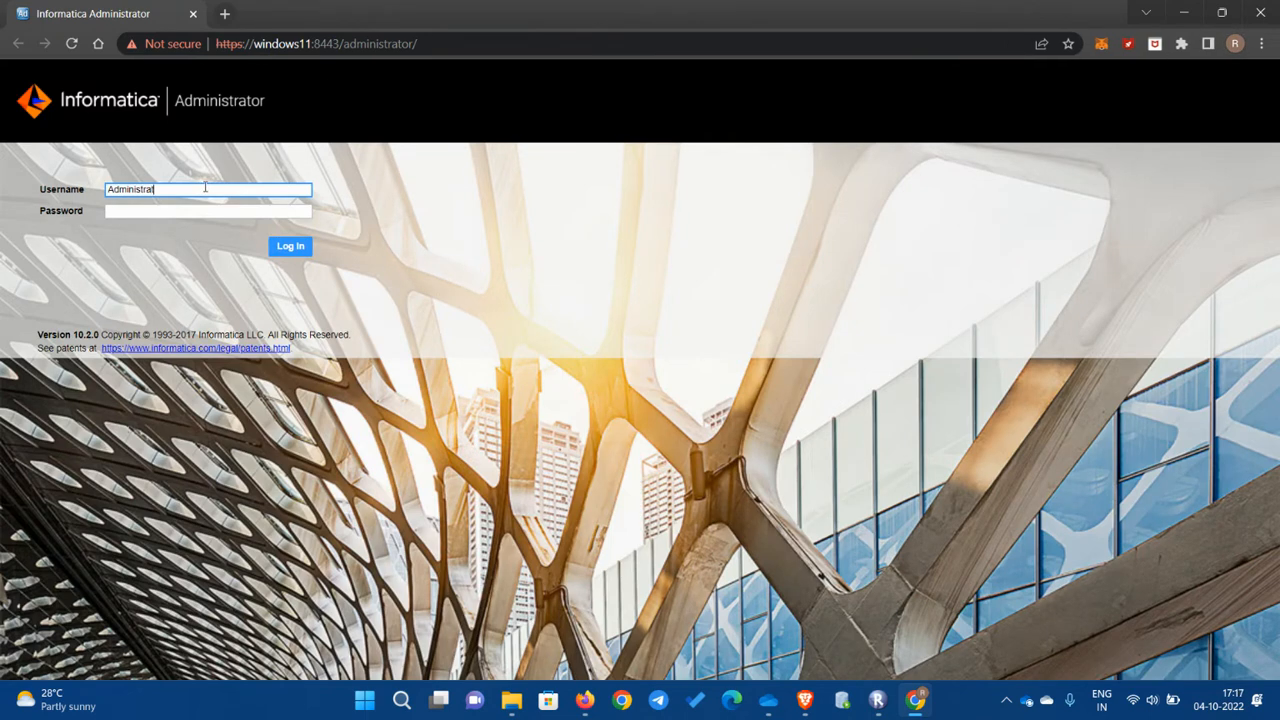
{"action": "type", "text": "or"}
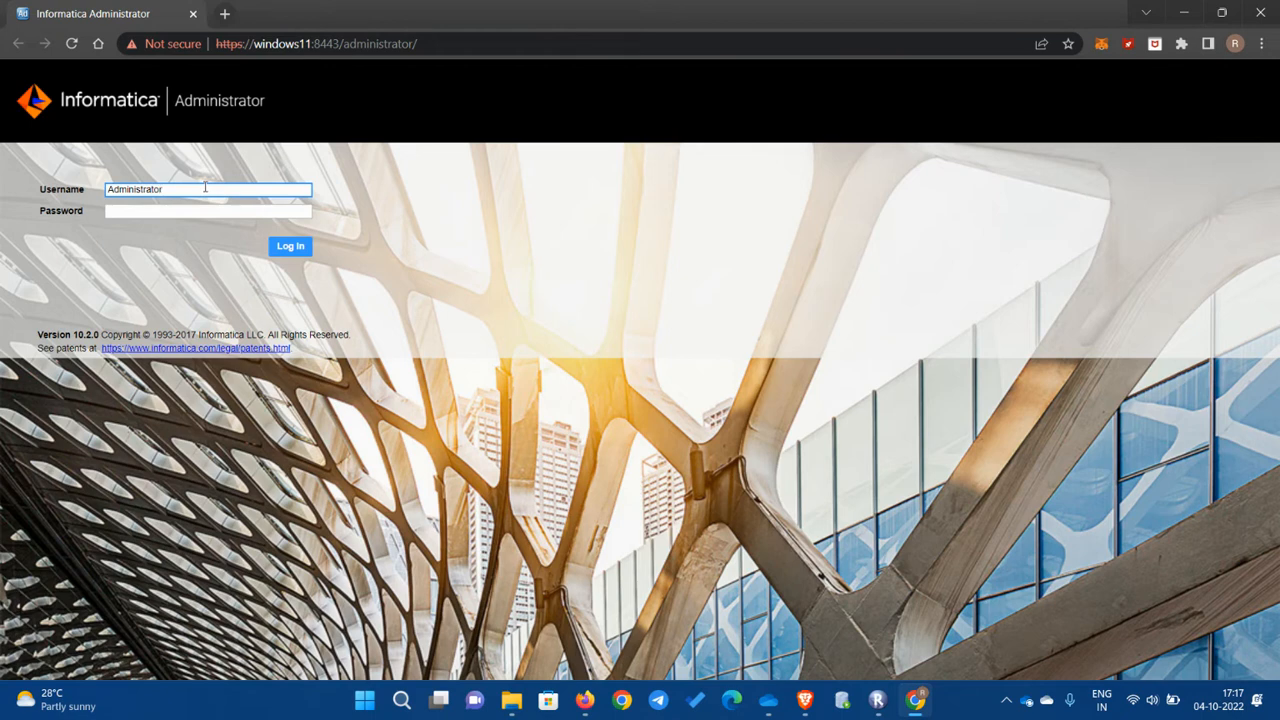
{"action": "double_click", "coordinate": [136, 188]}
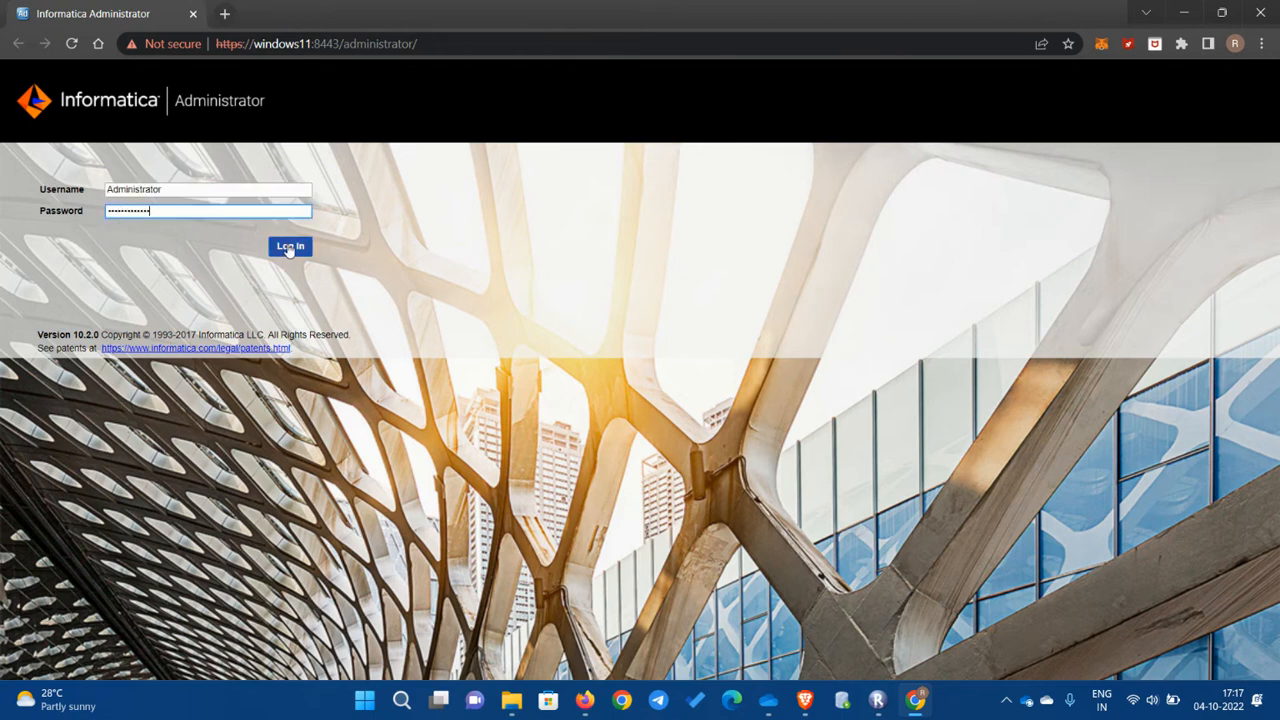
{"action": "left_click", "coordinate": [290, 246]}
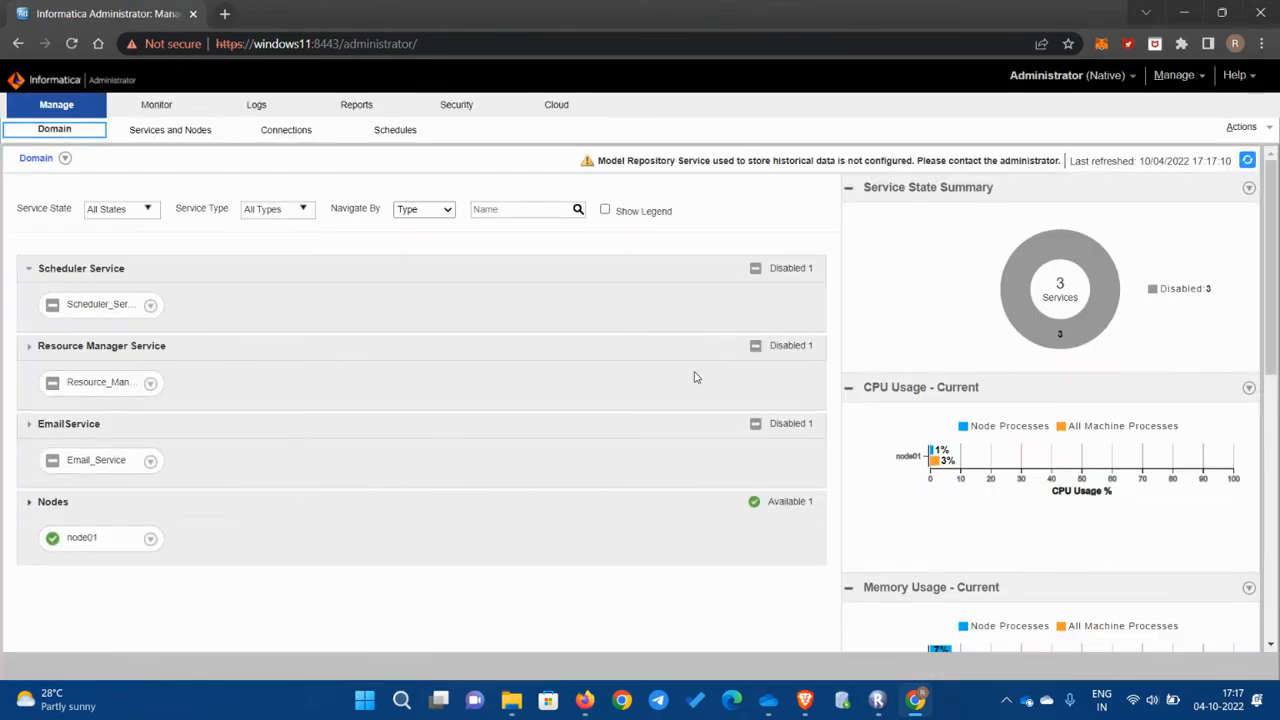
{"action": "mouse_move", "coordinate": [284, 456]}
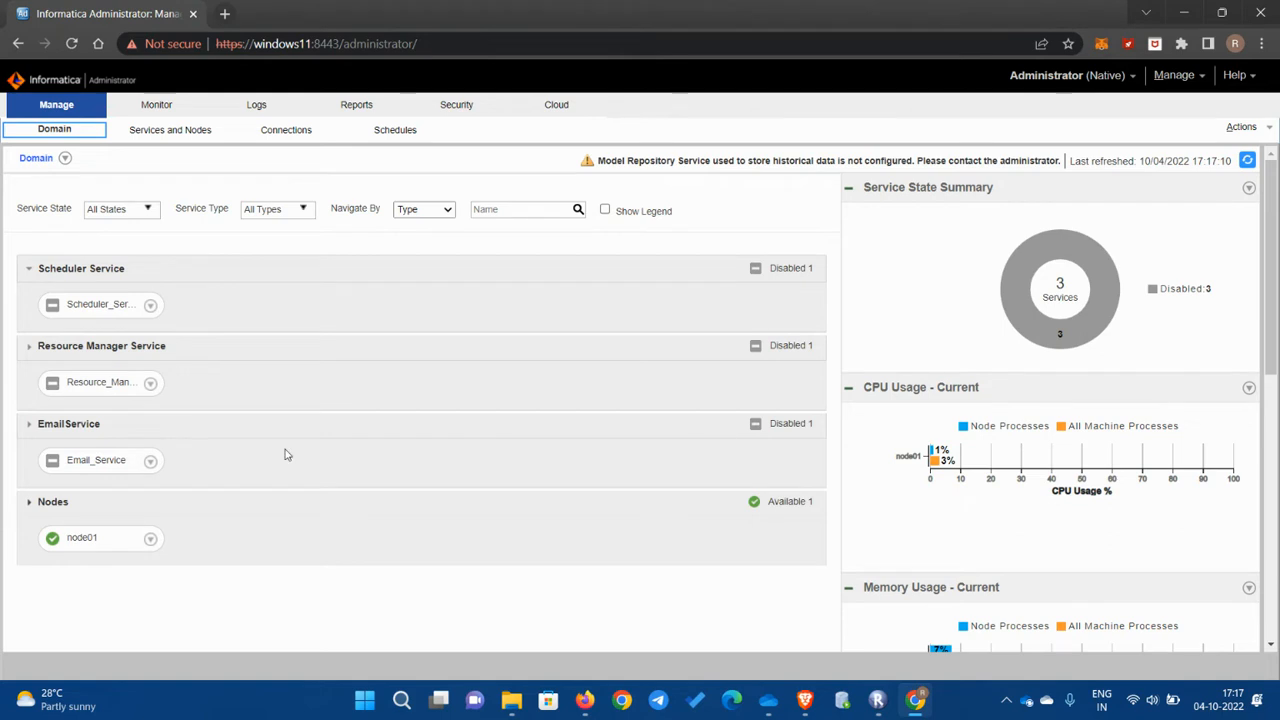
{"action": "mouse_move", "coordinate": [644, 106]}
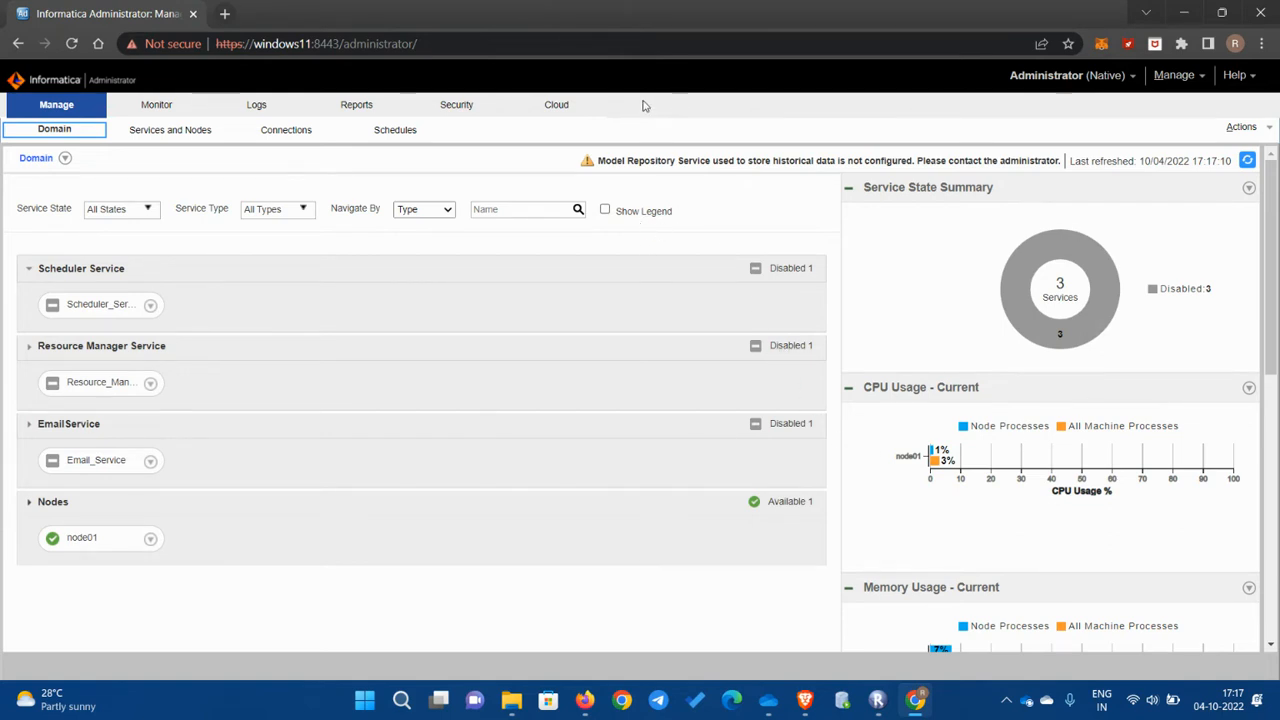
{"action": "mouse_move", "coordinate": [108, 178]}
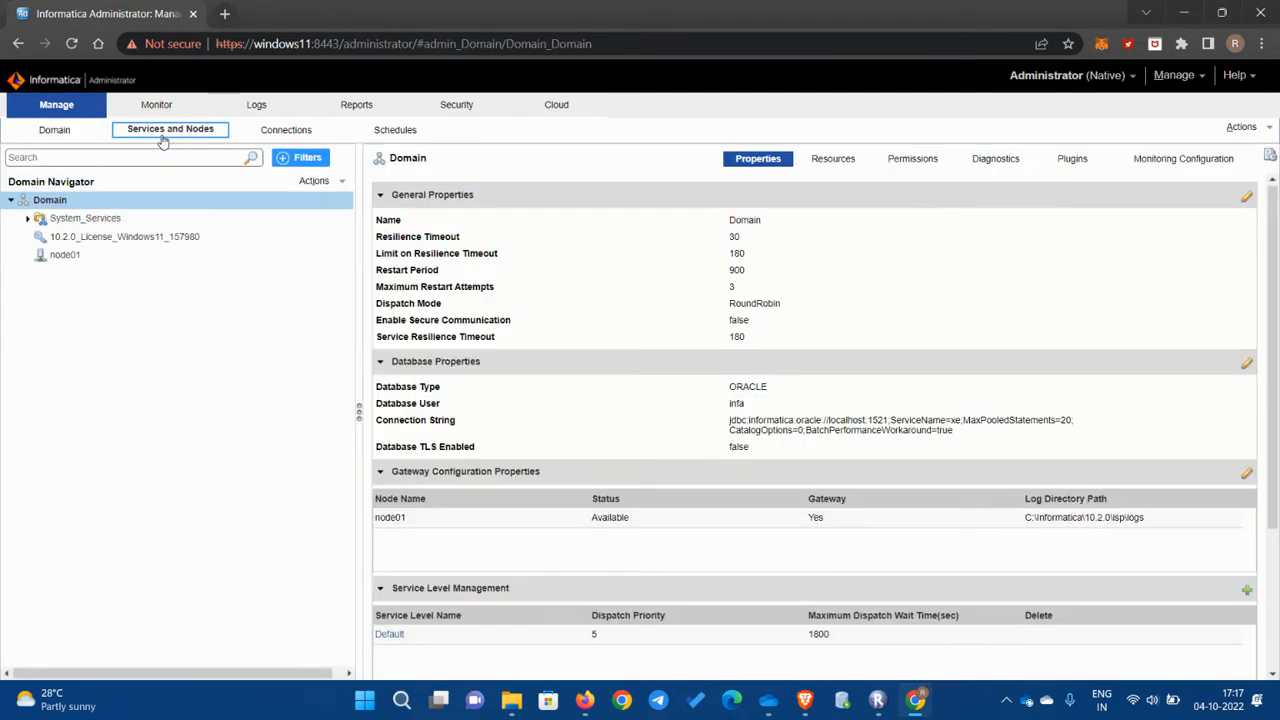
{"action": "mouse_move", "coordinate": [172, 496]}
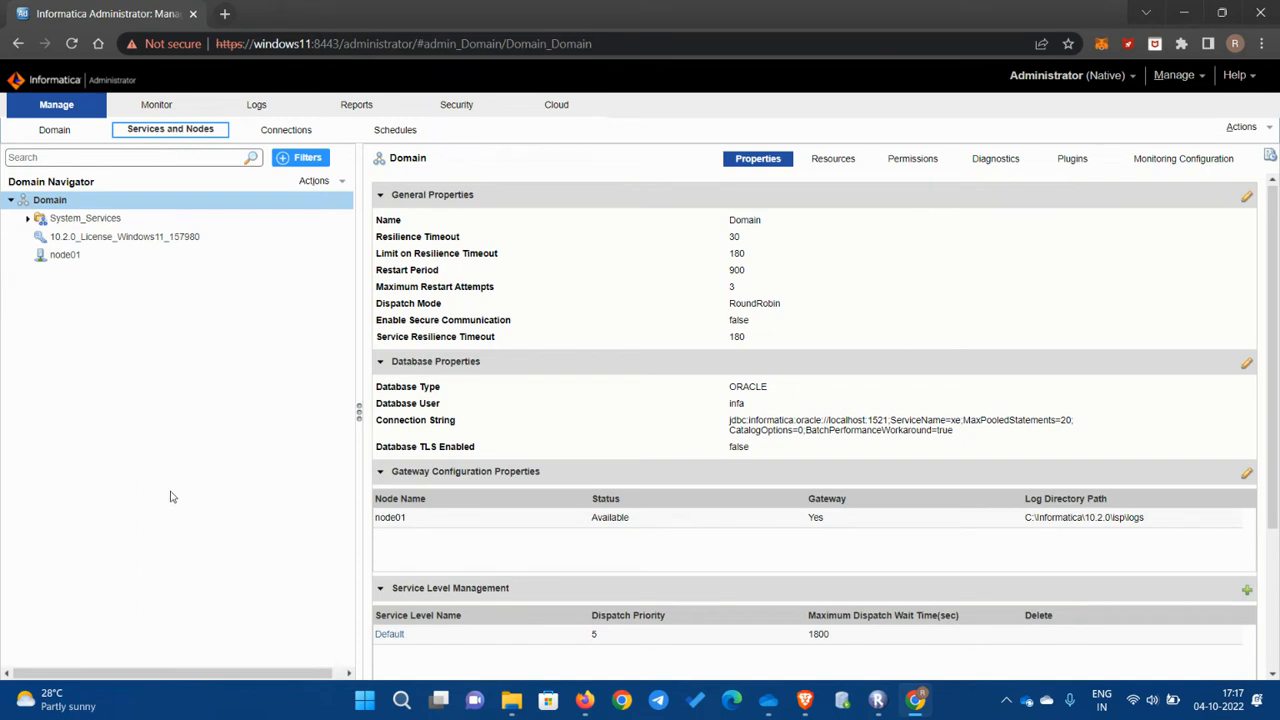
Step: Show the Services and Nodes view with the Domain's general and database properties
{"action": "left_click", "coordinate": [48, 200]}
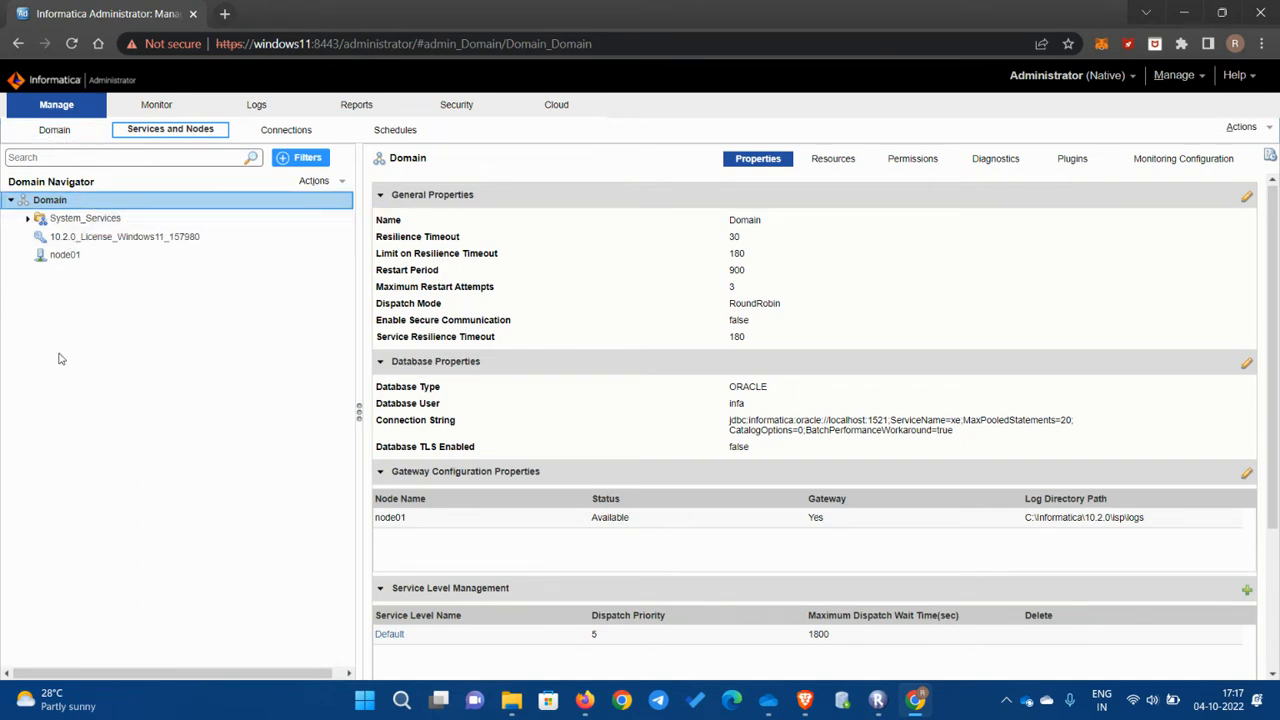
{"action": "mouse_move", "coordinate": [70, 316]}
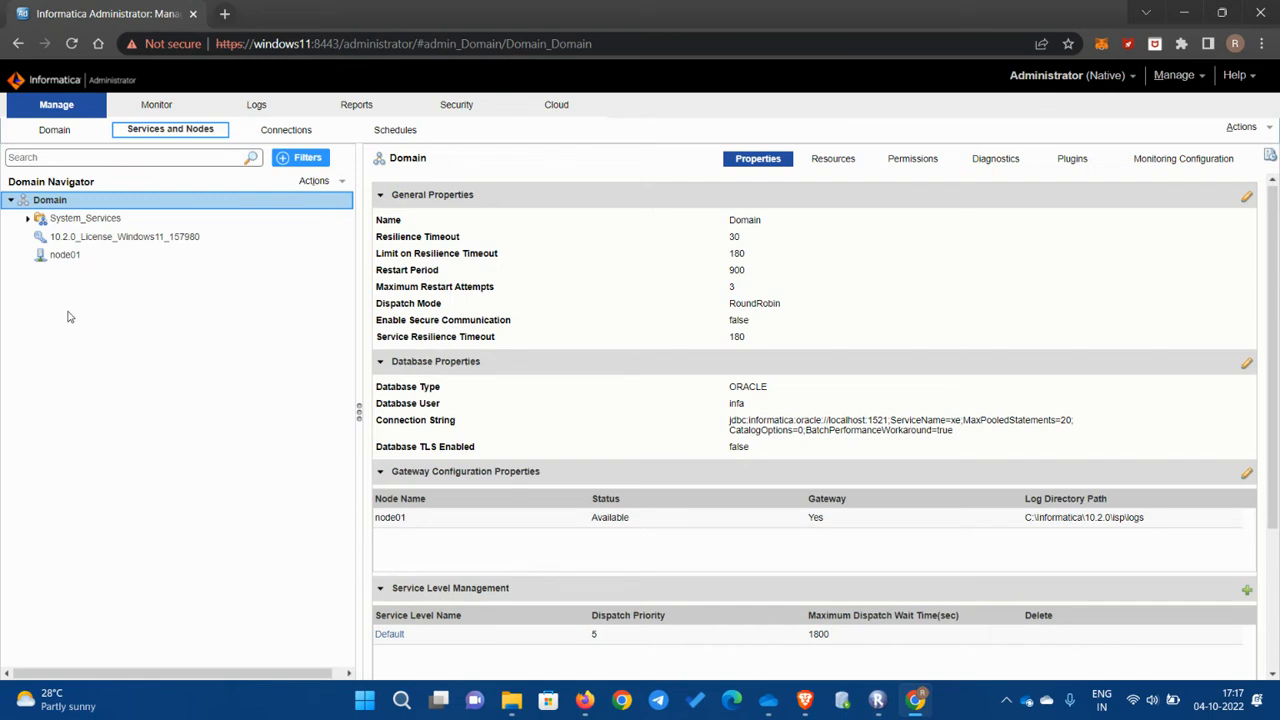
{"action": "mouse_move", "coordinate": [172, 344]}
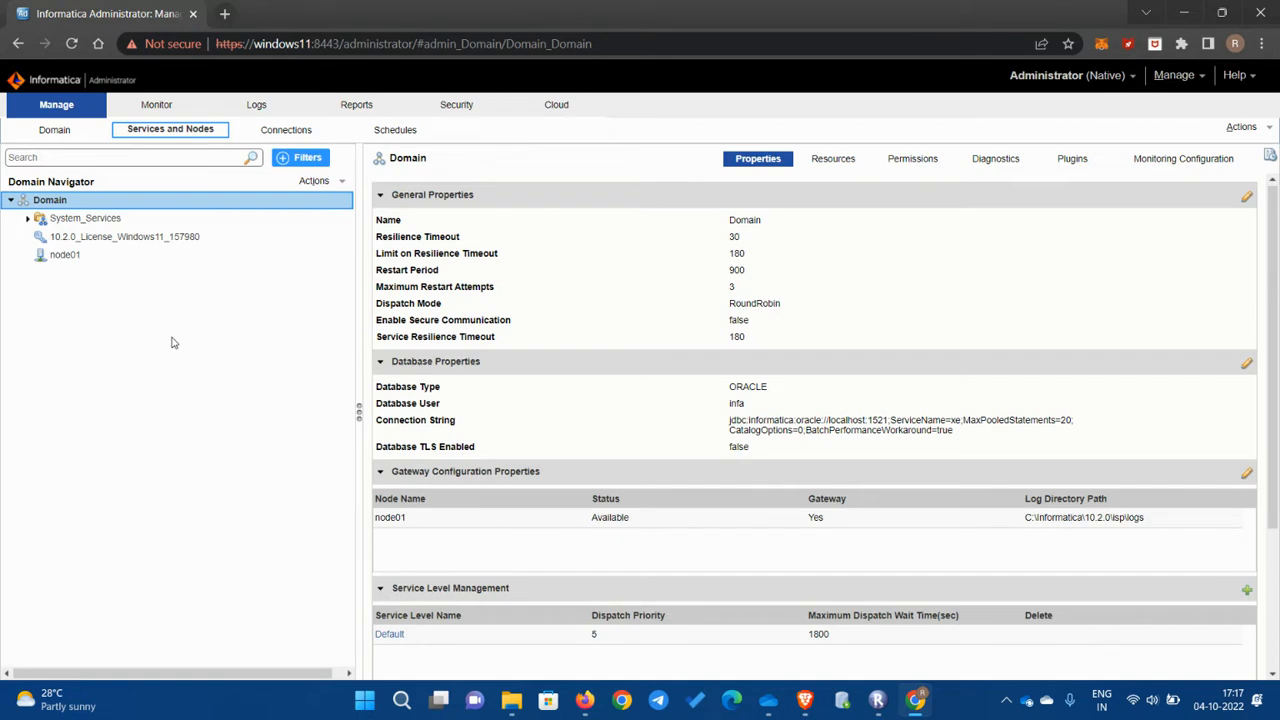
{"action": "mouse_move", "coordinate": [160, 316]}
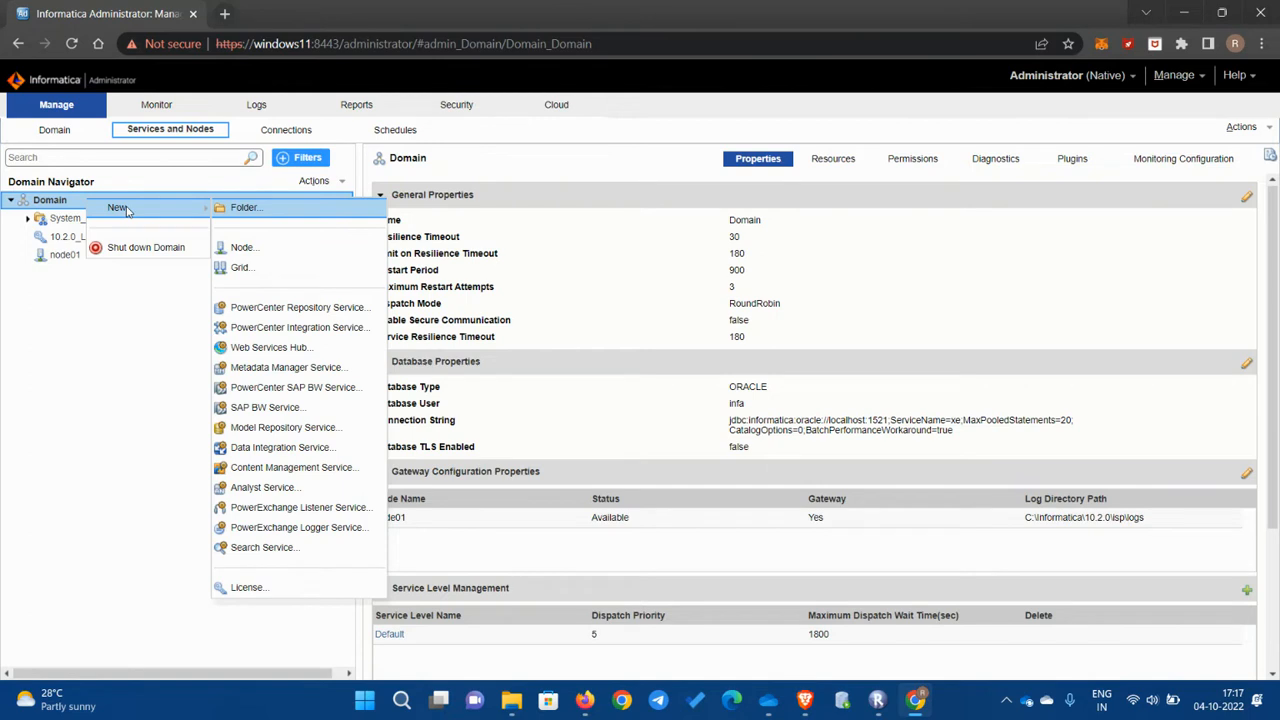
{"action": "mouse_move", "coordinate": [298, 308]}
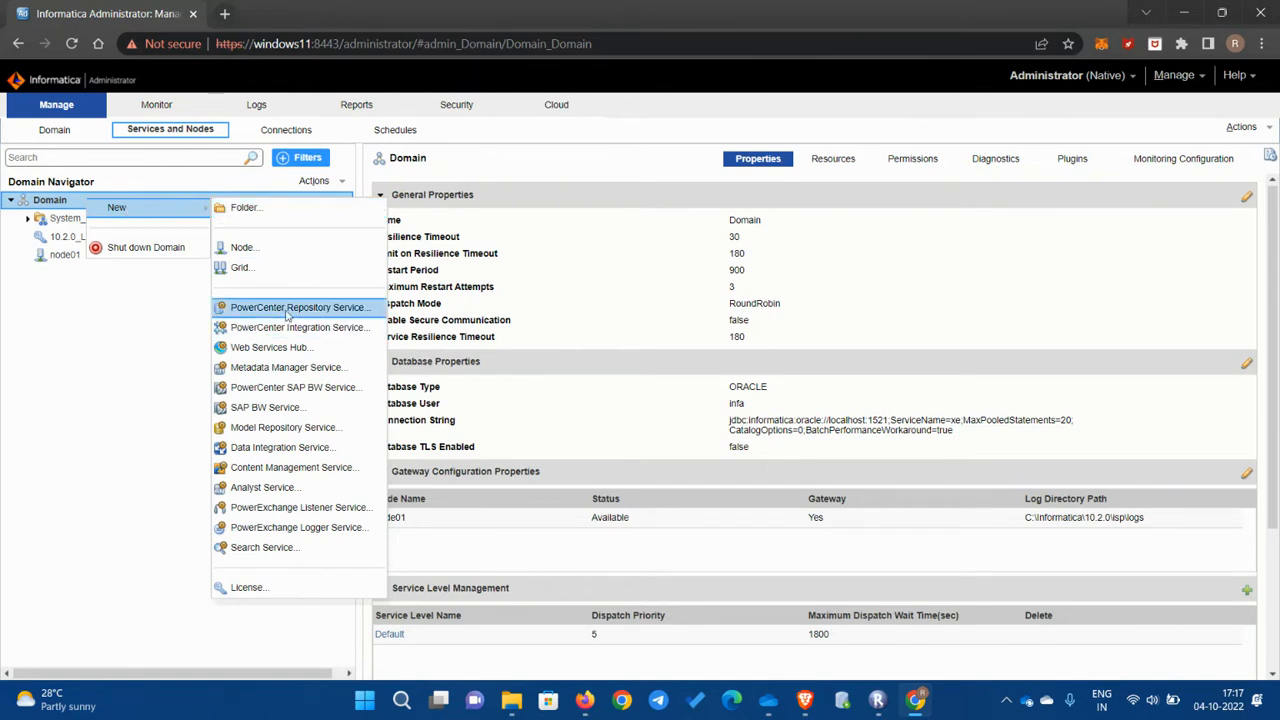
Step: Start a new PowerCenter Repository Service named AmazonTutorials with a 'This Repository' description
{"action": "left_click", "coordinate": [300, 308]}
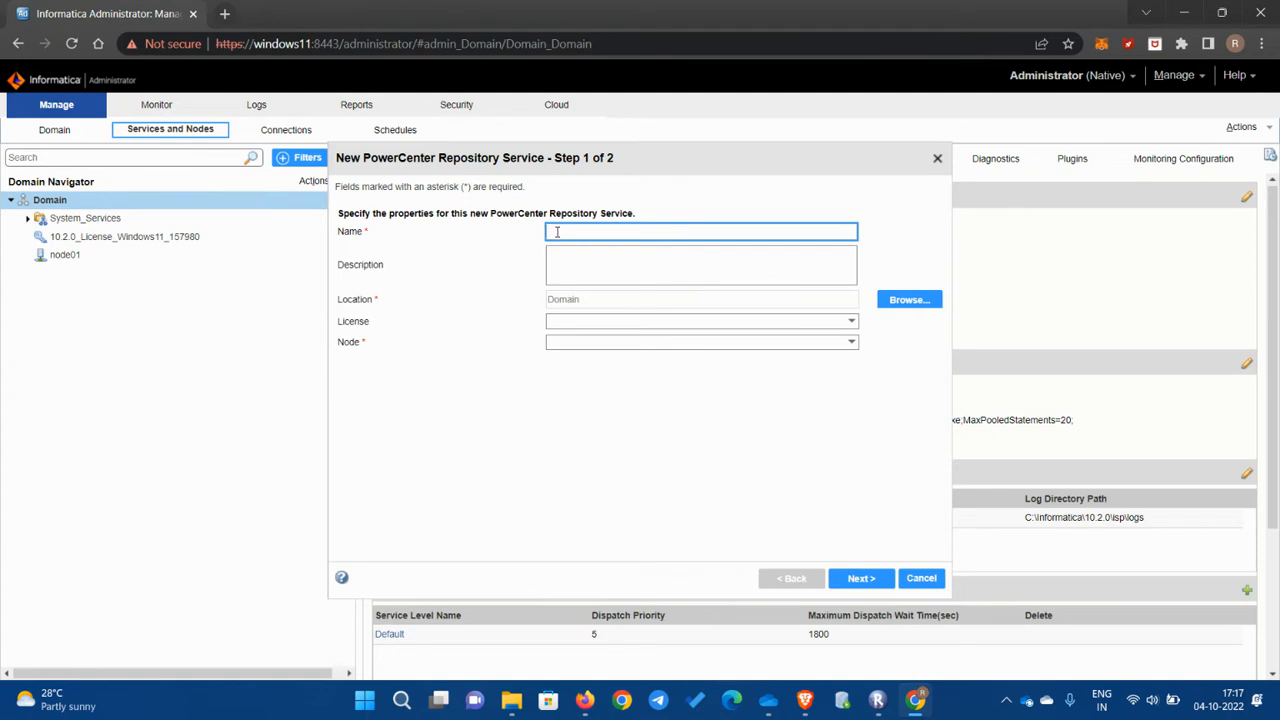
{"action": "type", "text": "Arf"}
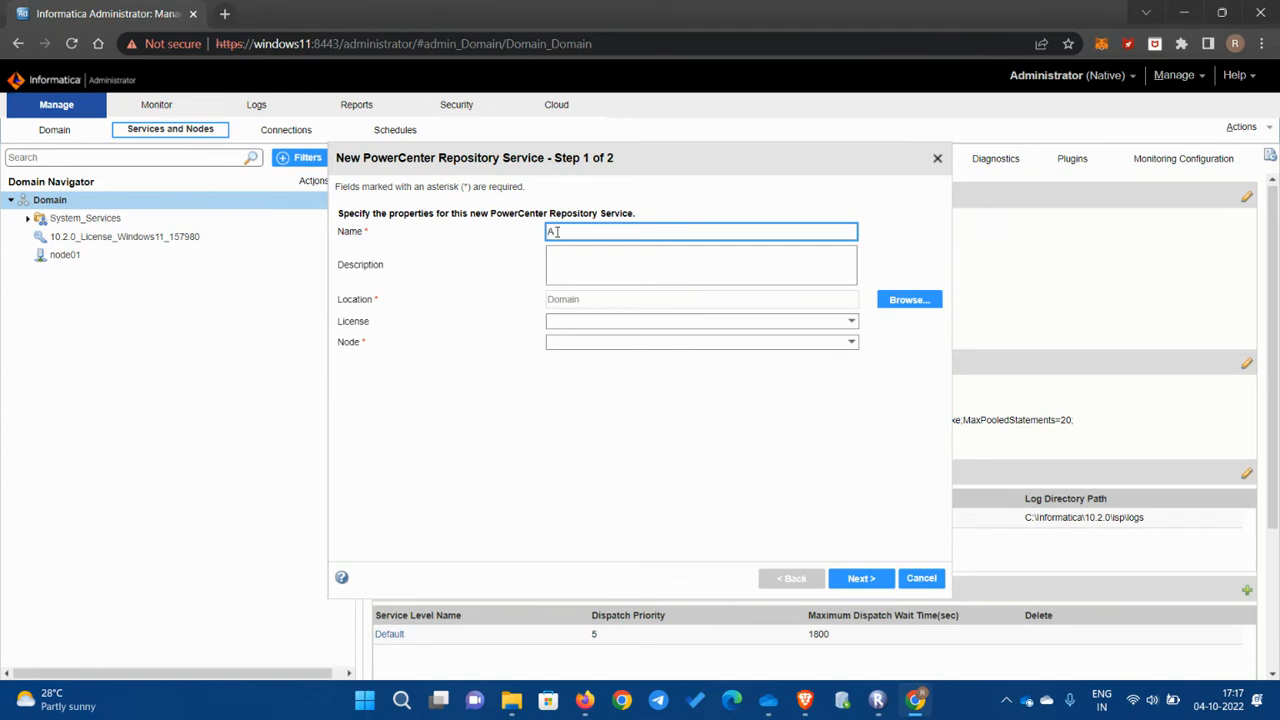
{"action": "type", "text": "mazon"}
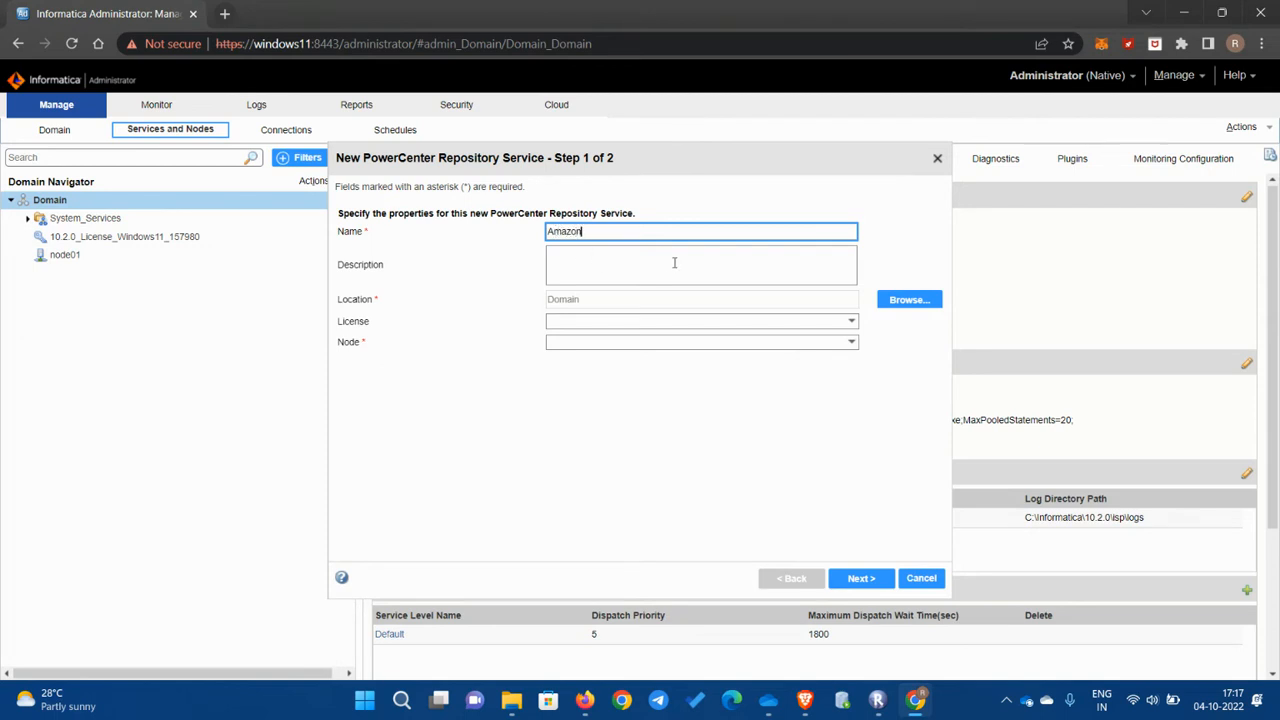
{"action": "type", "text": "Tutorials"}
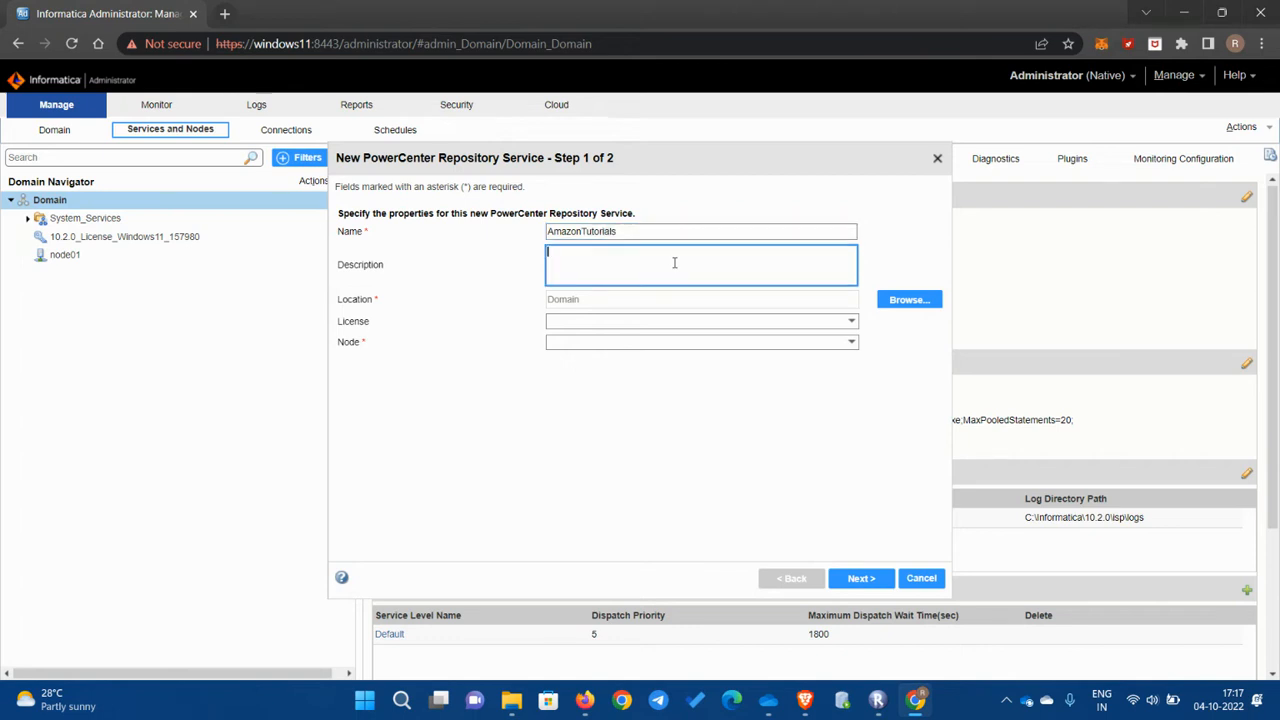
{"action": "left_click", "coordinate": [700, 232]}
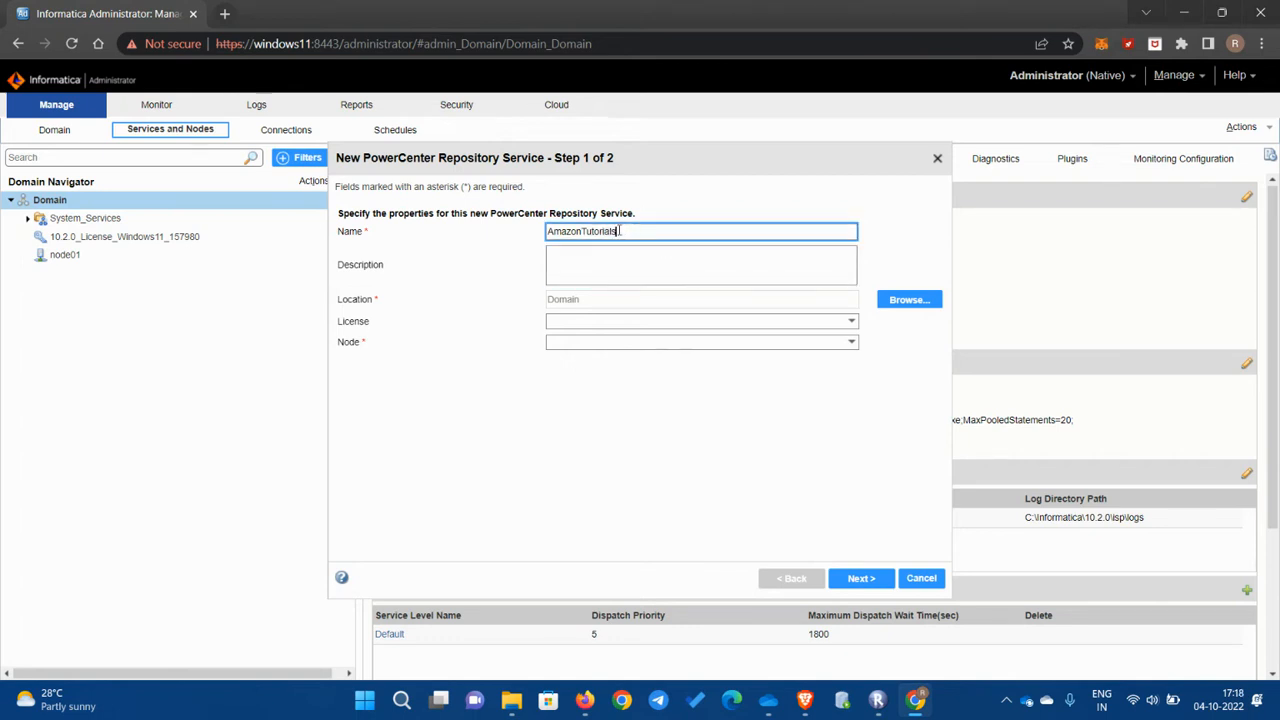
{"action": "left_click", "coordinate": [700, 264]}
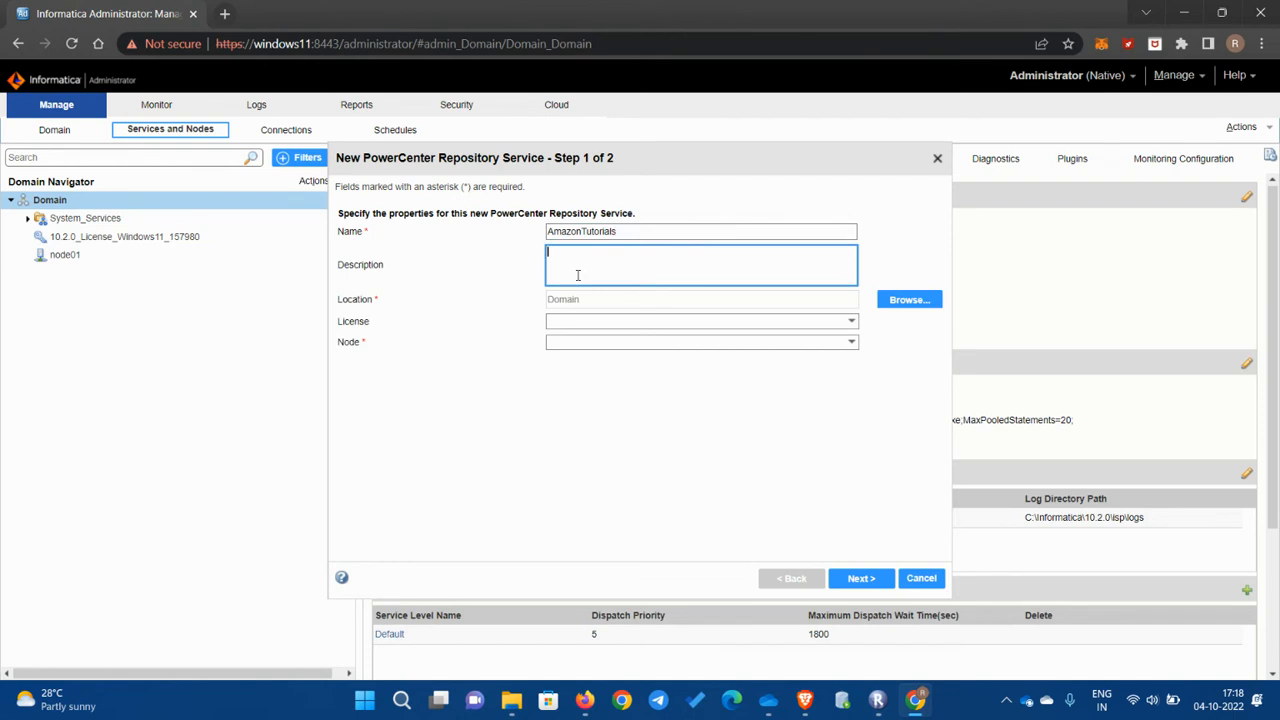
{"action": "type", "text": "This is a Amazon Tutorials"}
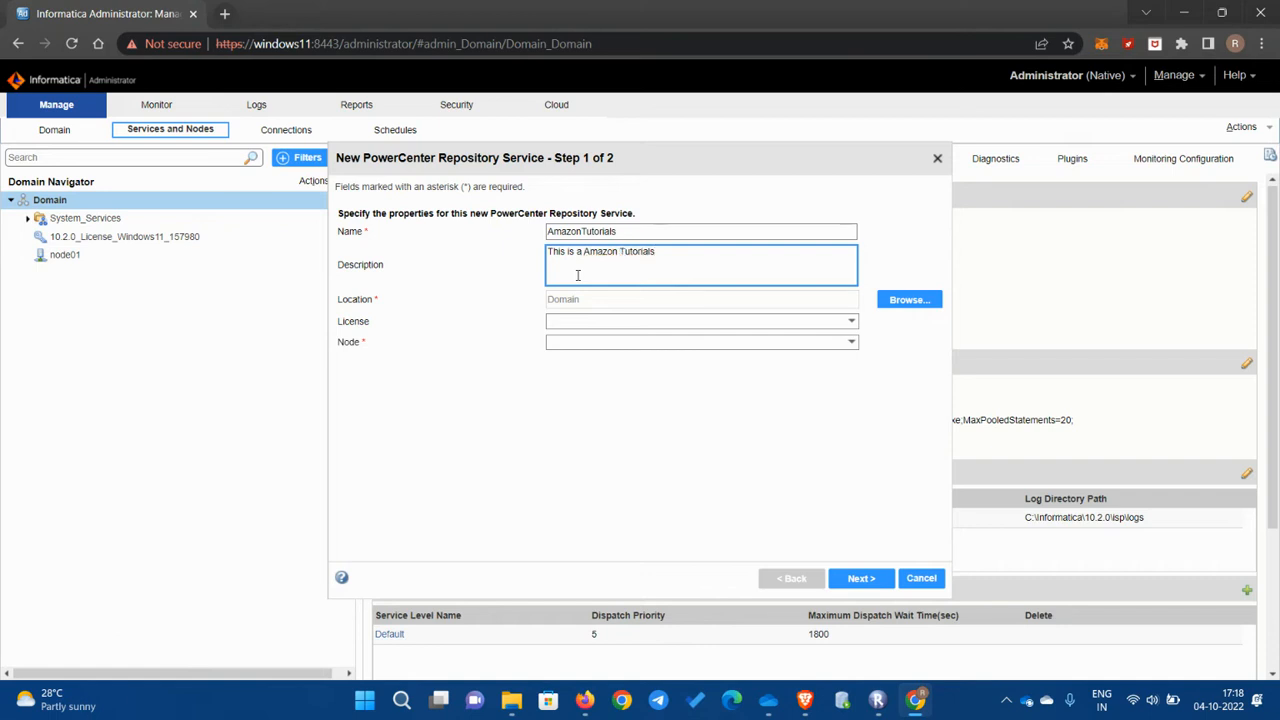
{"action": "type", "text": "Repo"}
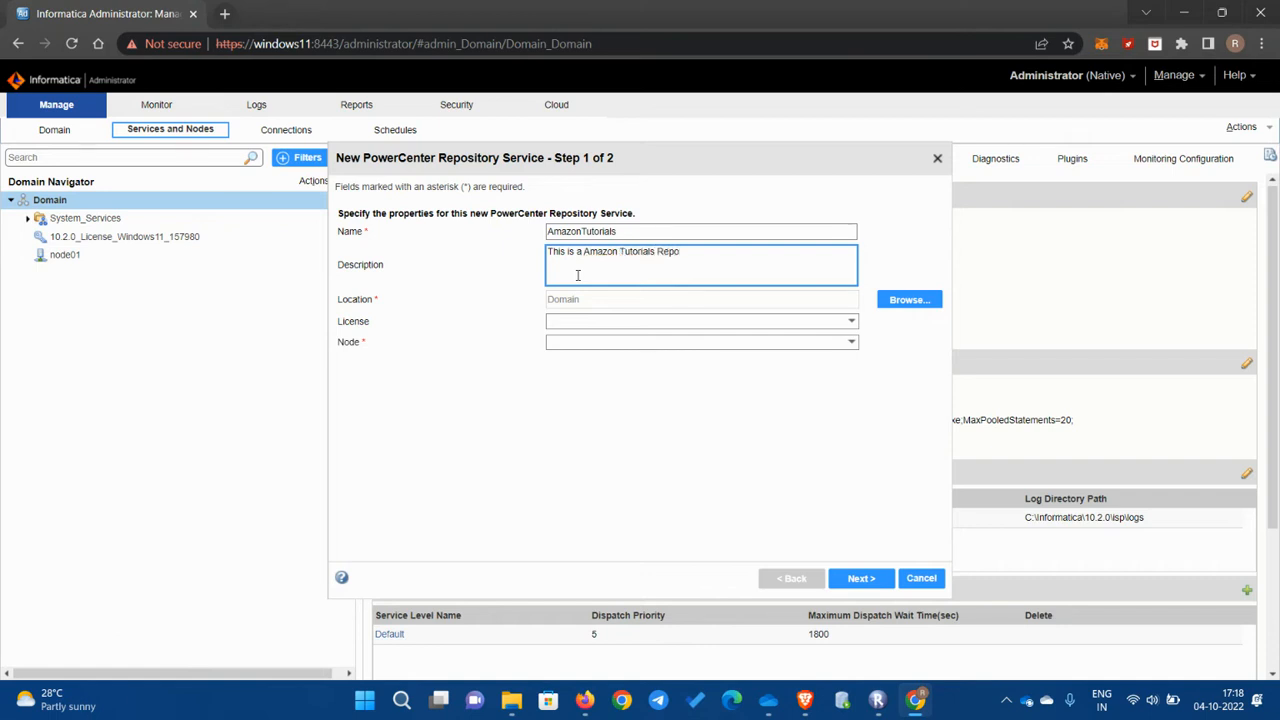
{"action": "type", "text": "sitory"}
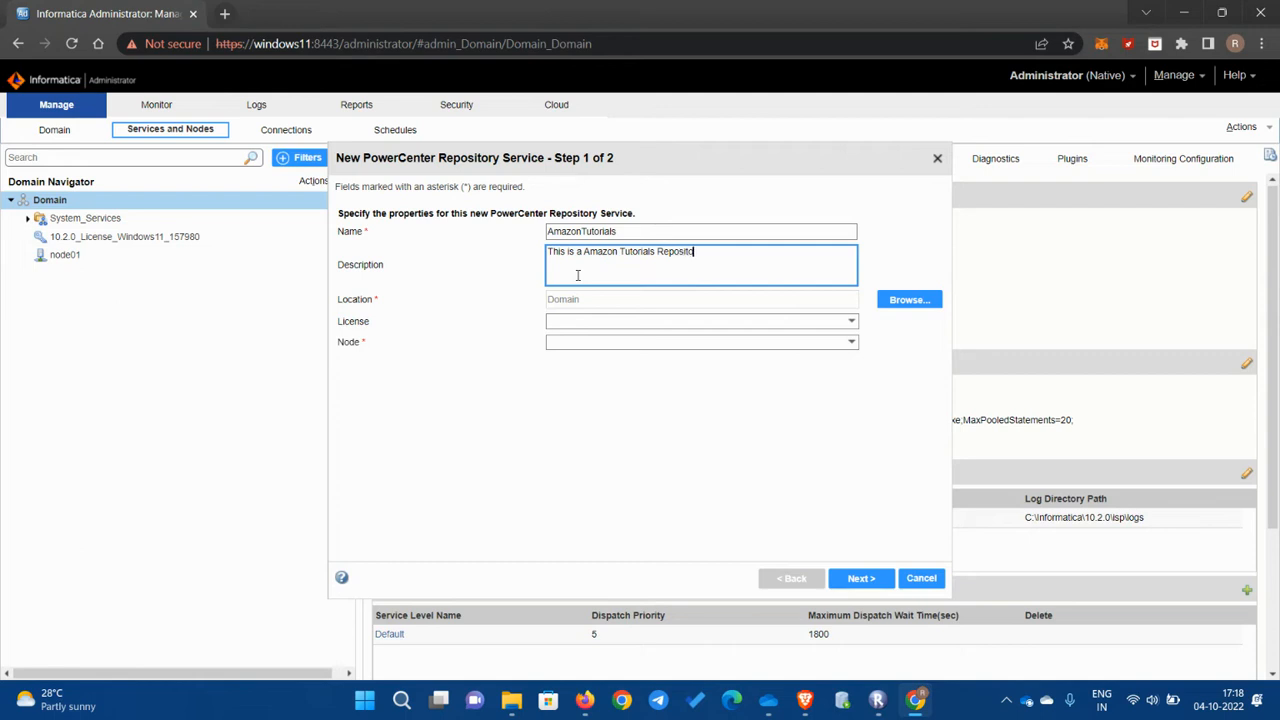
{"action": "type", "text": "y"}
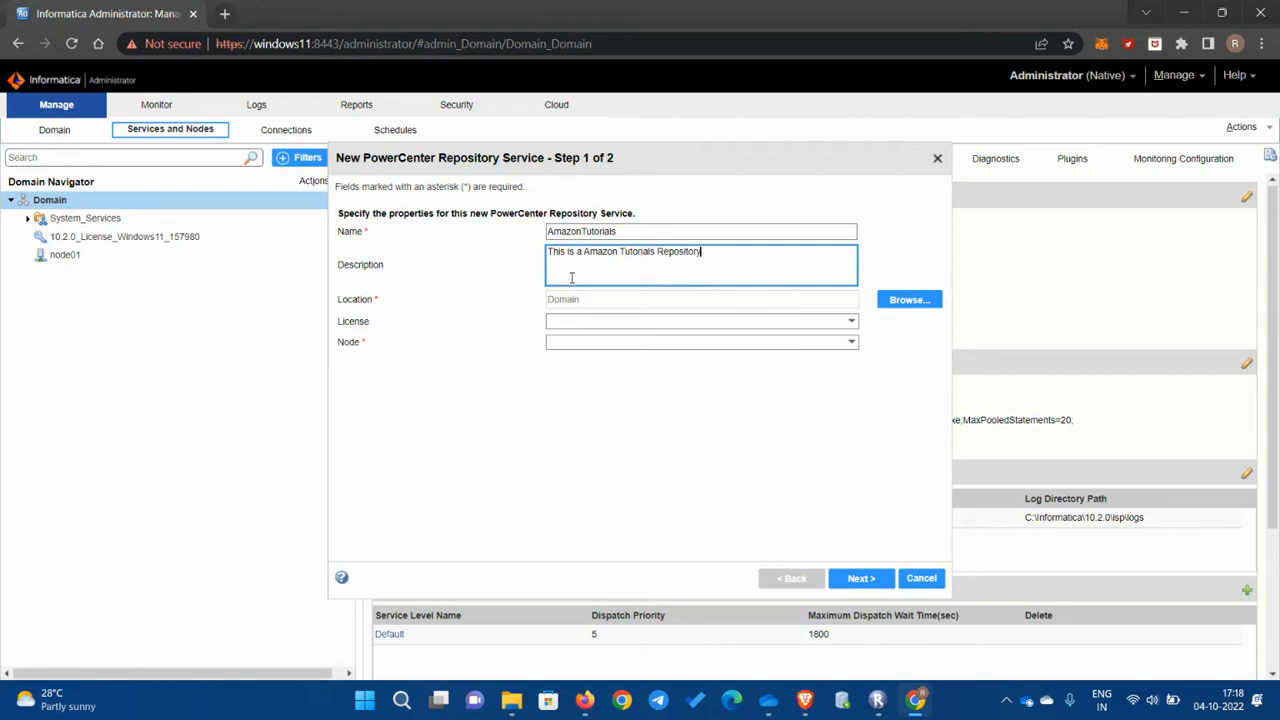
{"action": "mouse_move", "coordinate": [484, 322]}
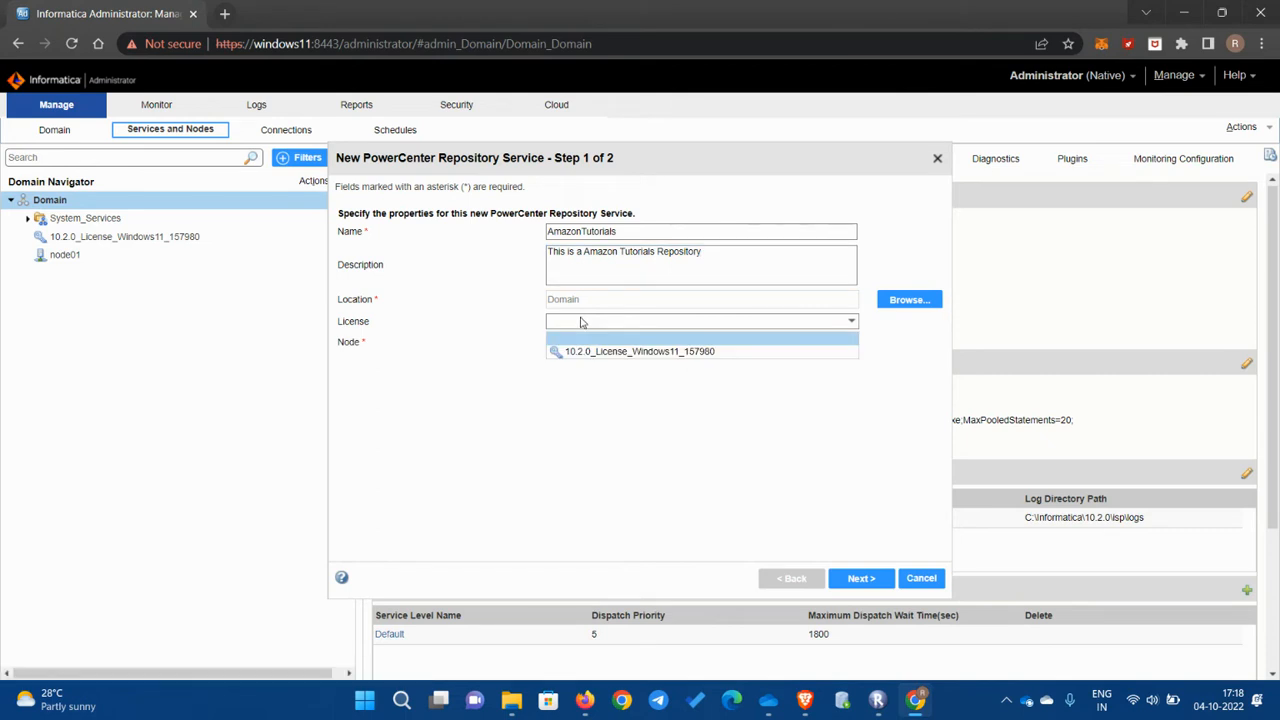
Step: Assign the installed license and node01 to the service and proceed to database settings
{"action": "left_click", "coordinate": [640, 352]}
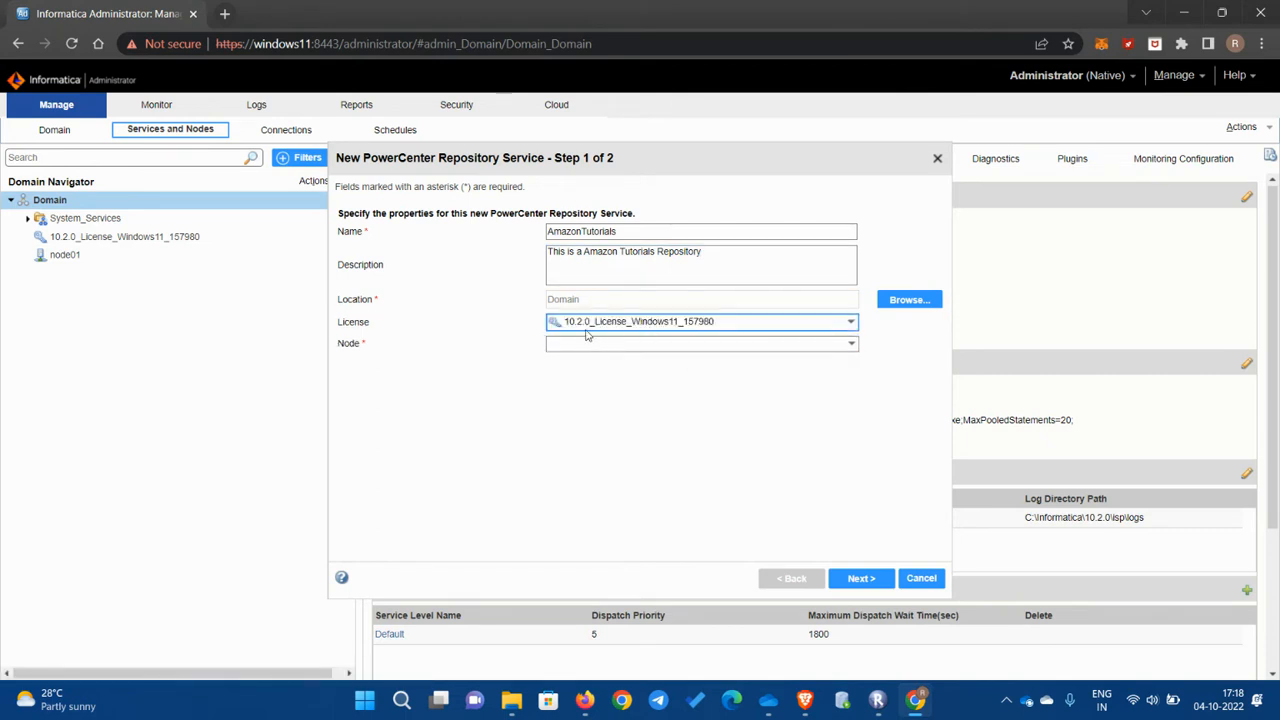
{"action": "mouse_move", "coordinate": [722, 330]}
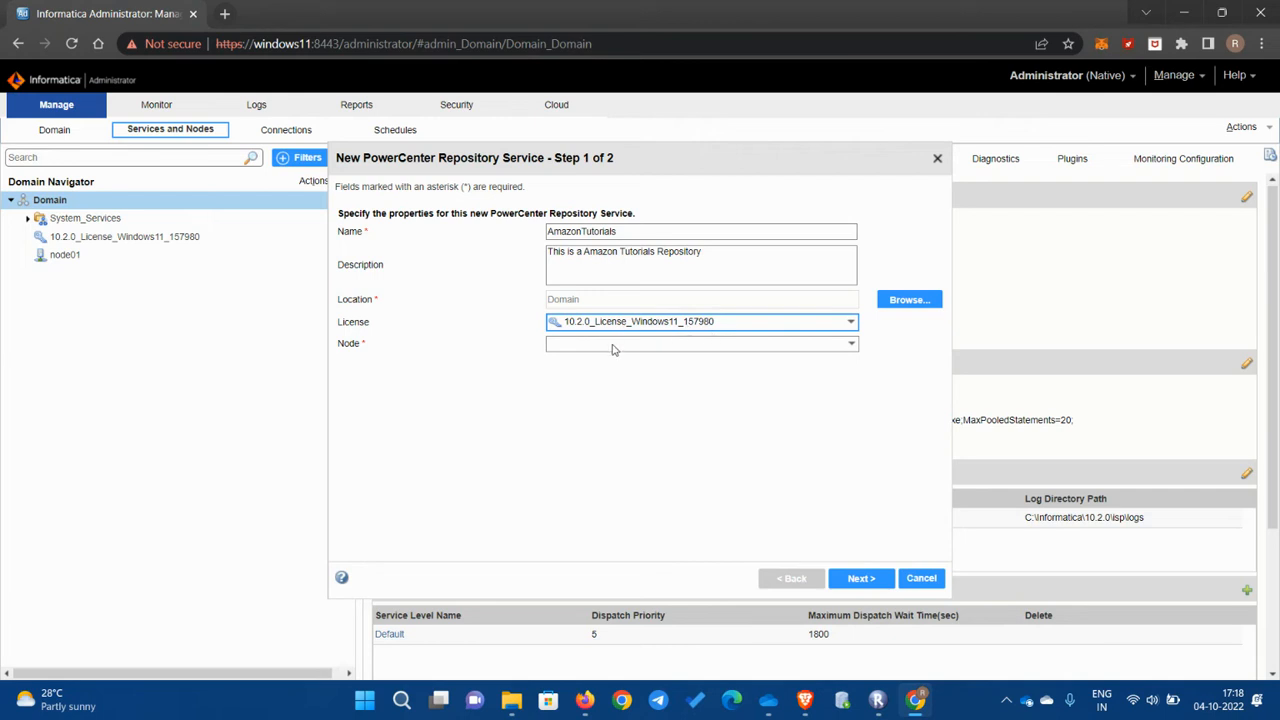
{"action": "left_click", "coordinate": [700, 342]}
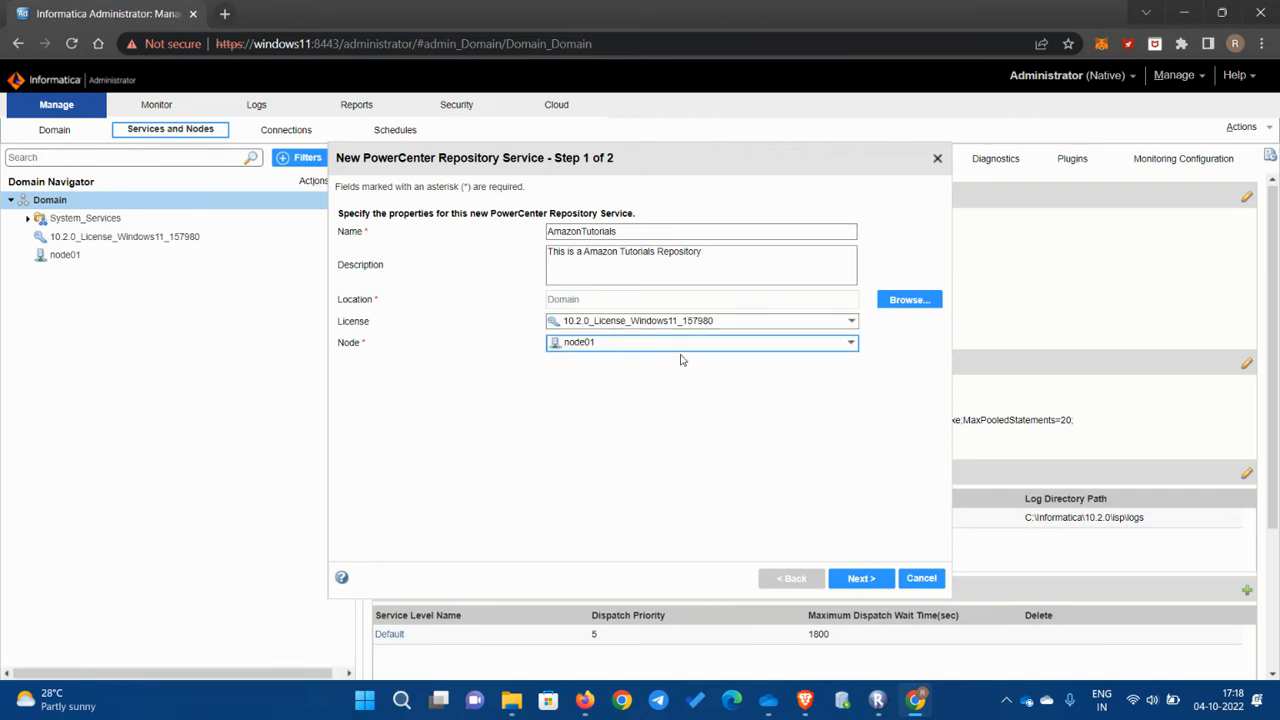
{"action": "left_click", "coordinate": [860, 578]}
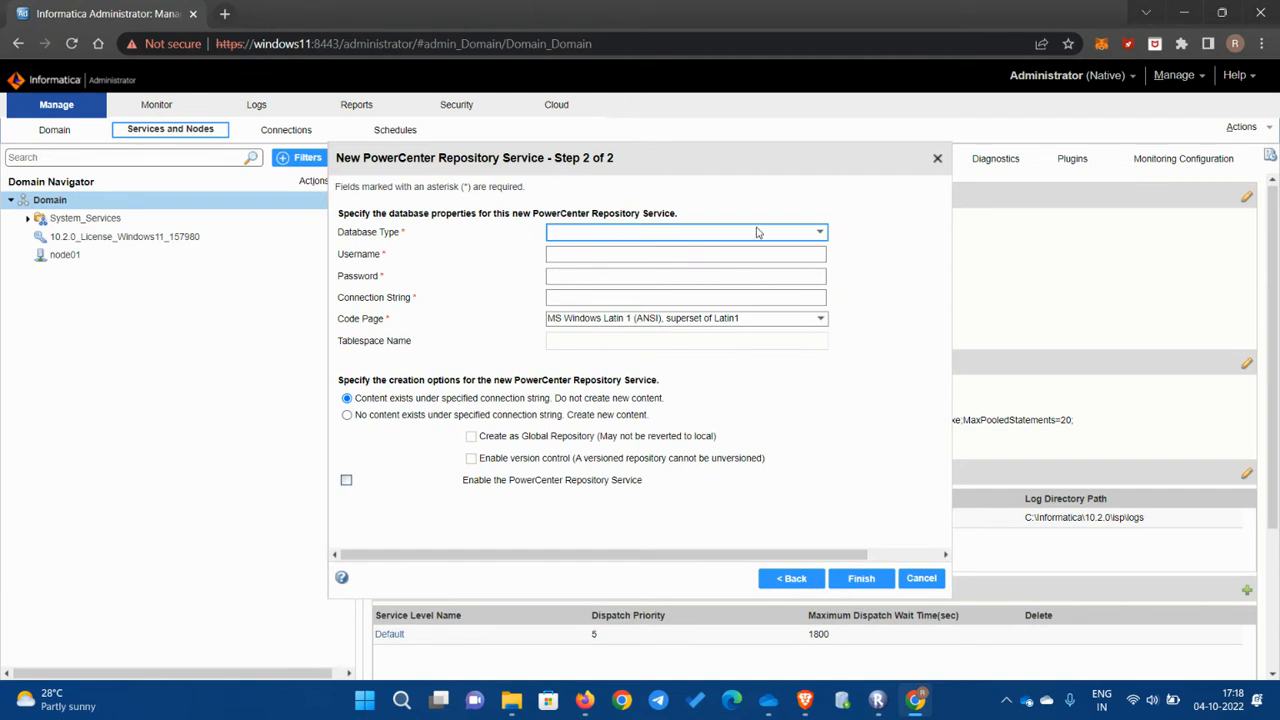
{"action": "mouse_move", "coordinate": [424, 252]}
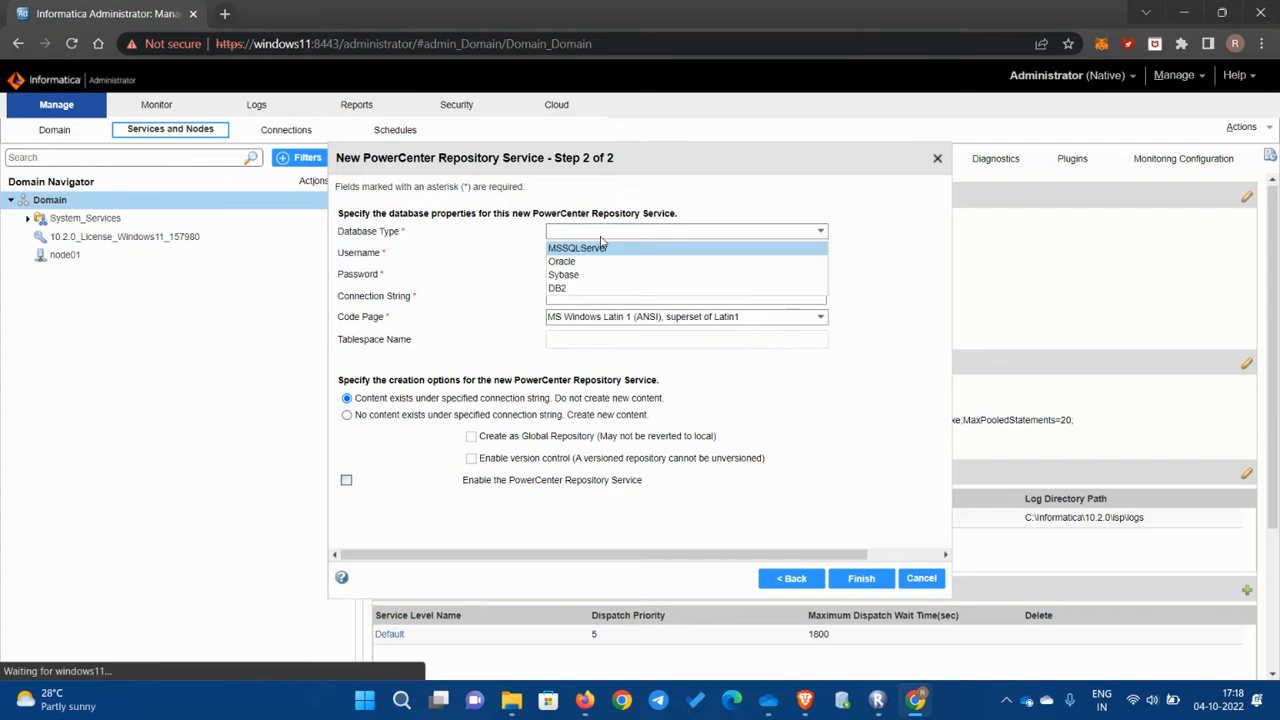
Step: Choose Oracle as the repository database type, keeping the prefilled connection string
{"action": "left_click", "coordinate": [560, 260]}
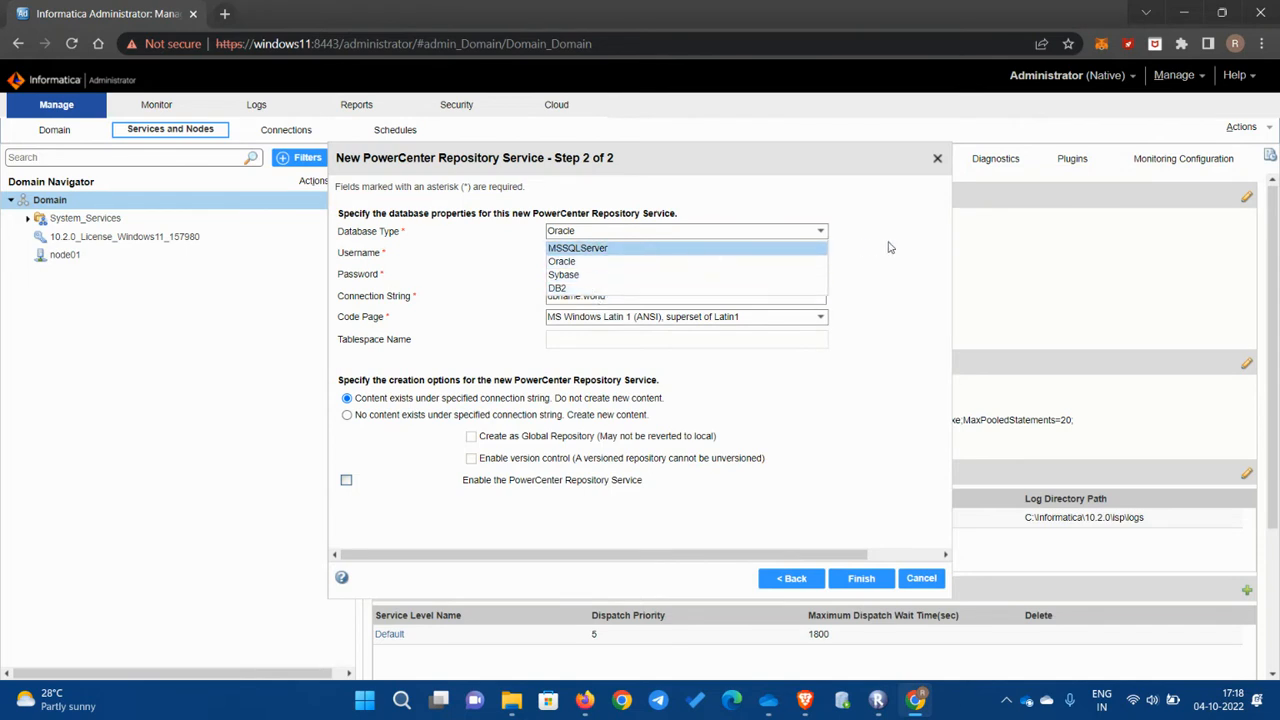
{"action": "left_click", "coordinate": [560, 260]}
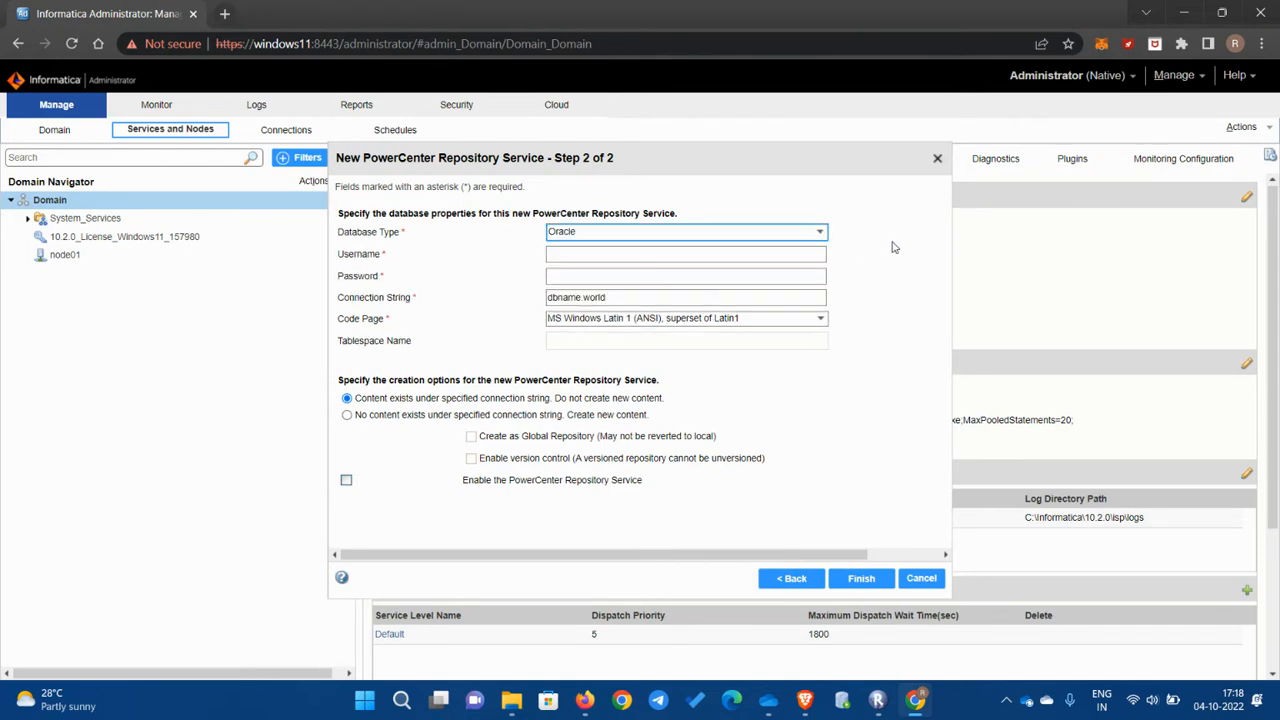
{"action": "left_click", "coordinate": [684, 252]}
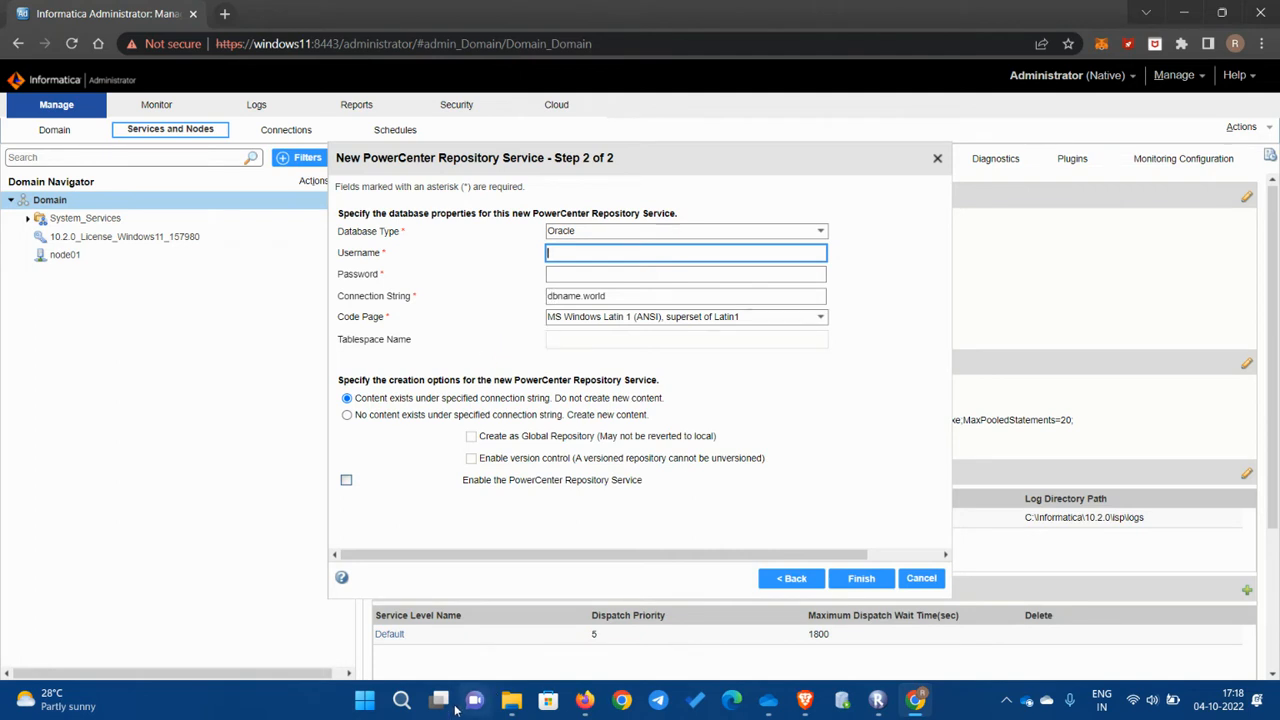
Step: Launch SQL Developer from Windows search and log in to the ADMIN connection as system
{"action": "left_click", "coordinate": [400, 700]}
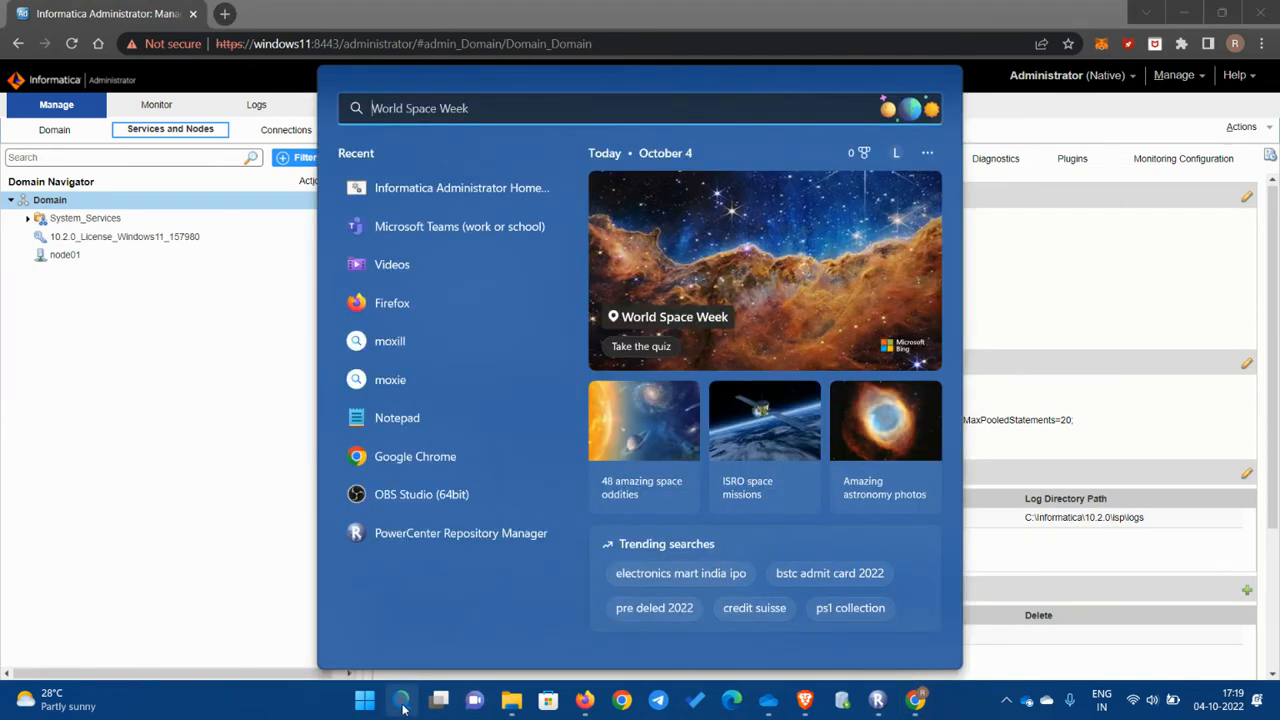
{"action": "type", "text": "sql"}
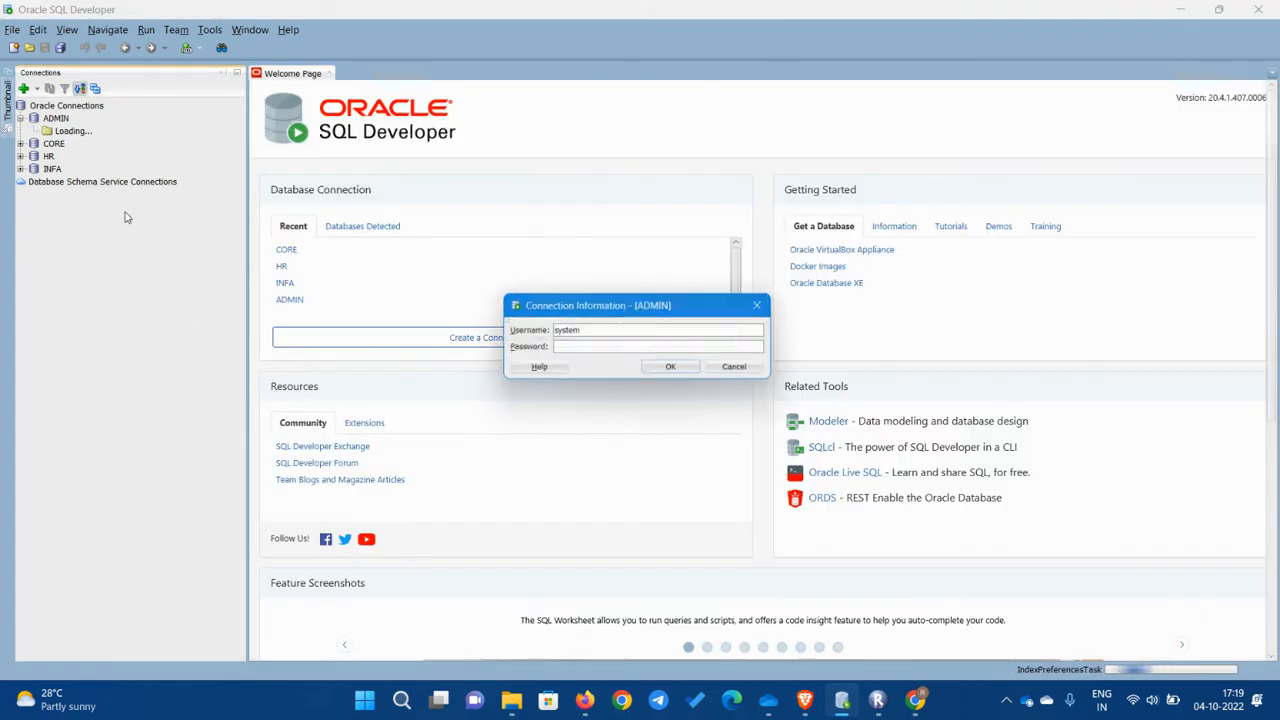
{"action": "type", "text": "••••"}
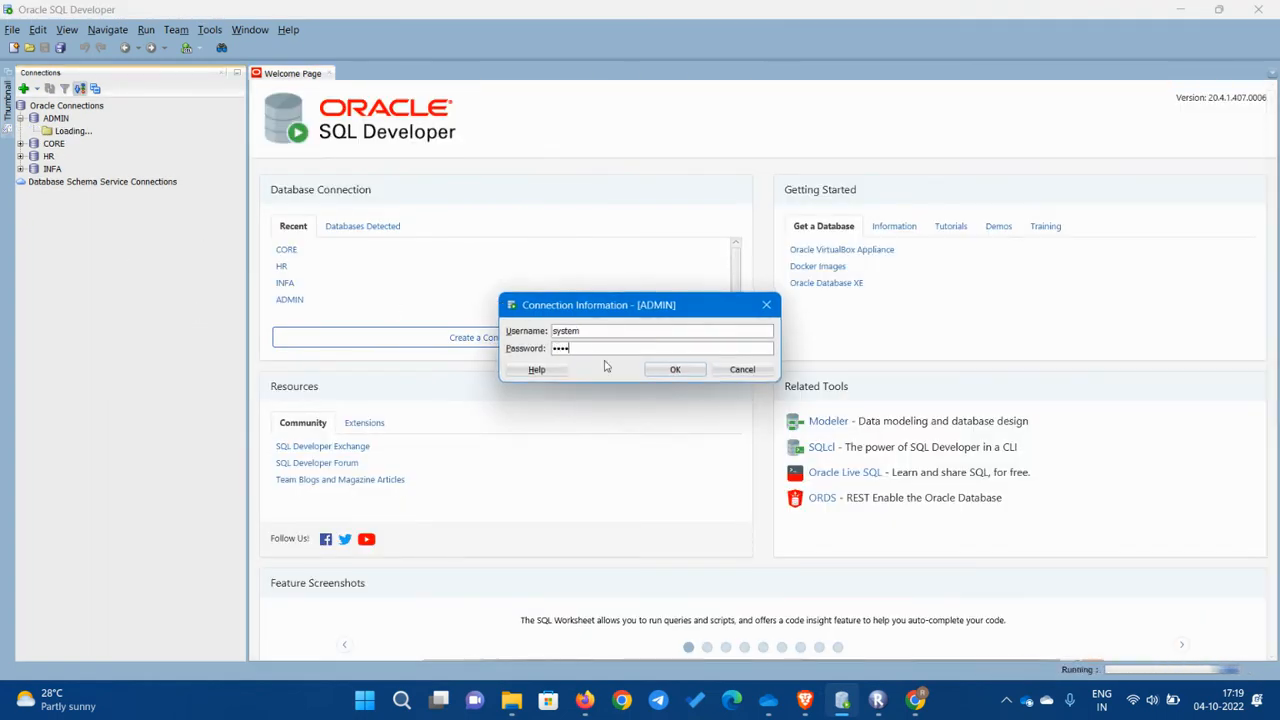
{"action": "left_click", "coordinate": [674, 368]}
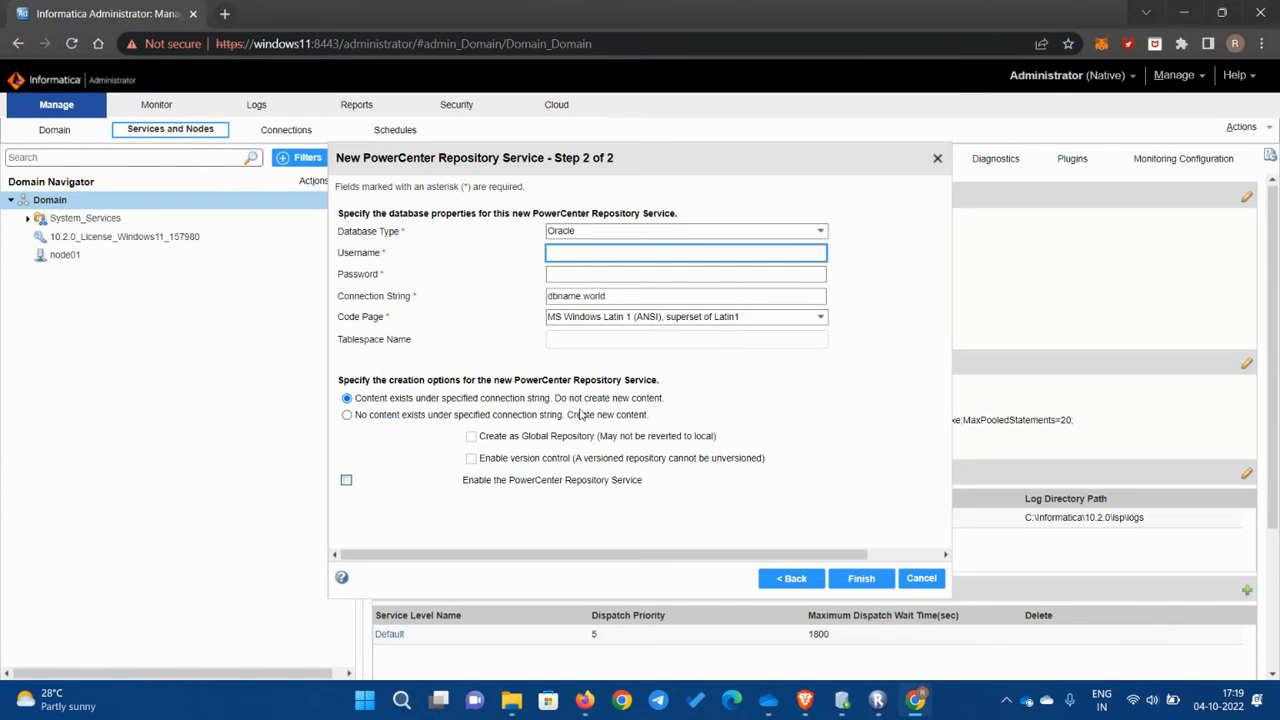
{"action": "mouse_move", "coordinate": [404, 264]}
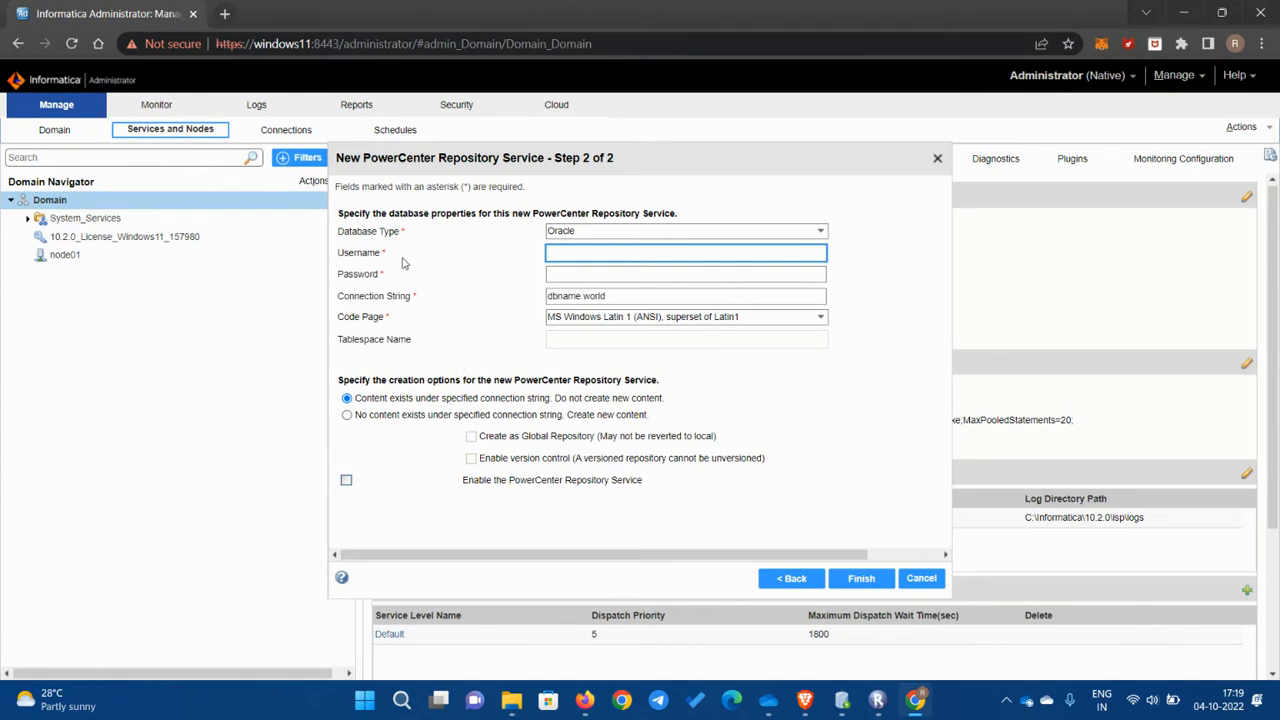
{"action": "mouse_move", "coordinate": [388, 284]}
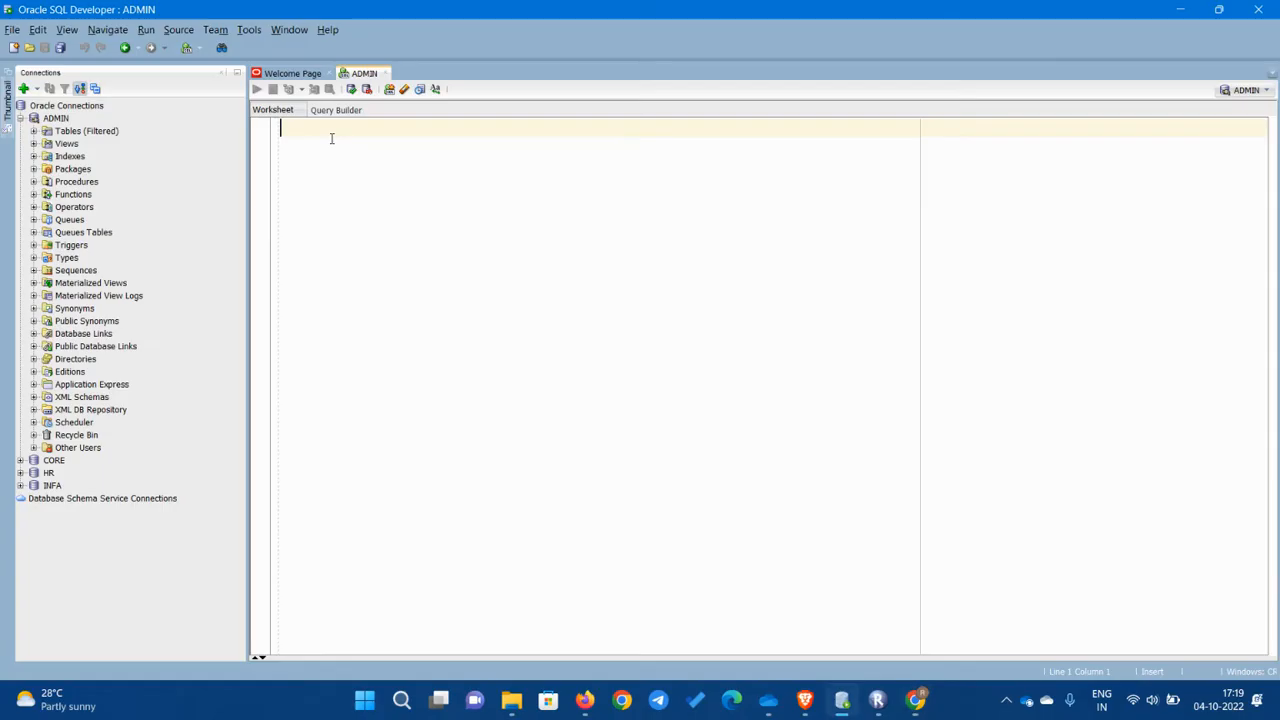
{"action": "type", "text": "CRETE USER"}
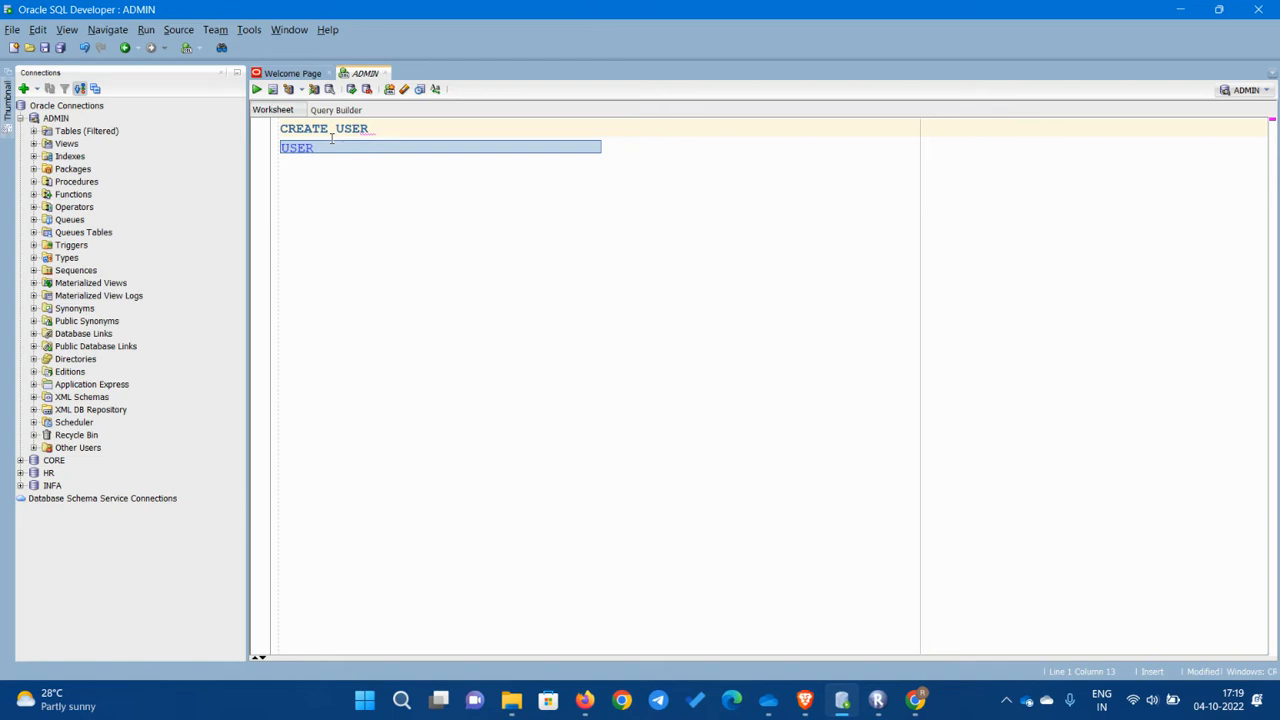
{"action": "type", "text": "xys"}
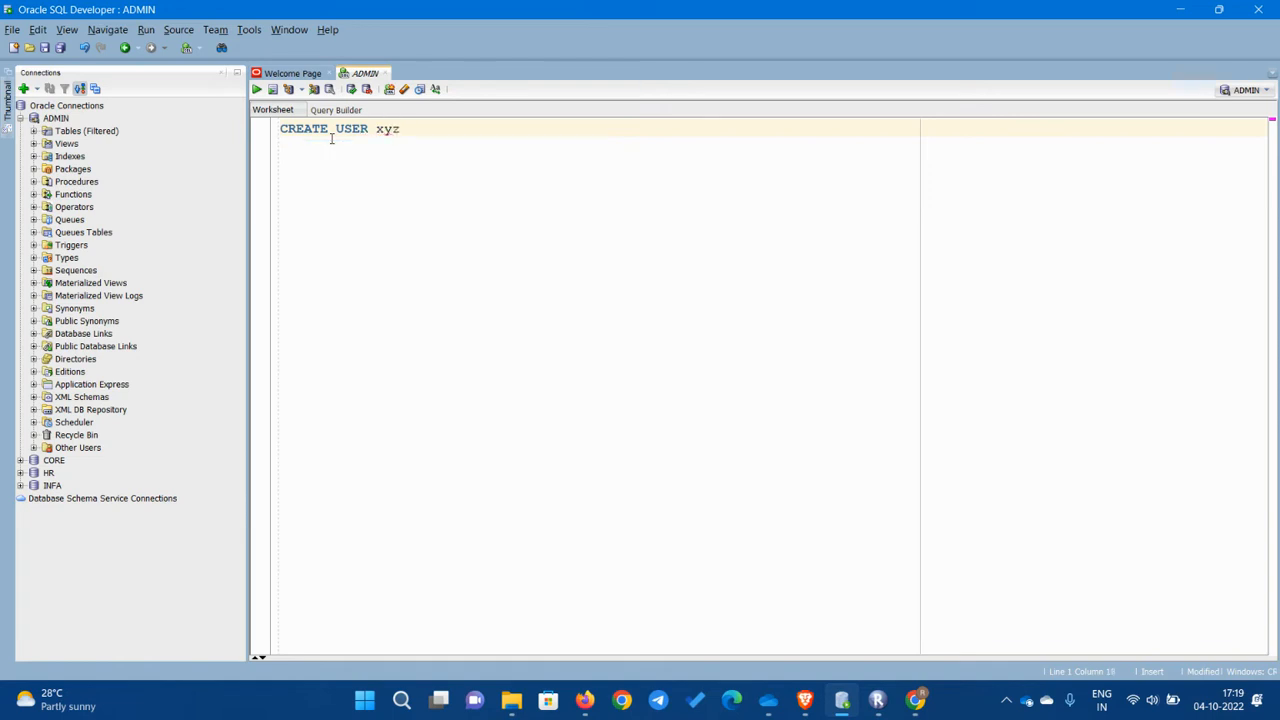
{"action": "type", "text": "inden"}
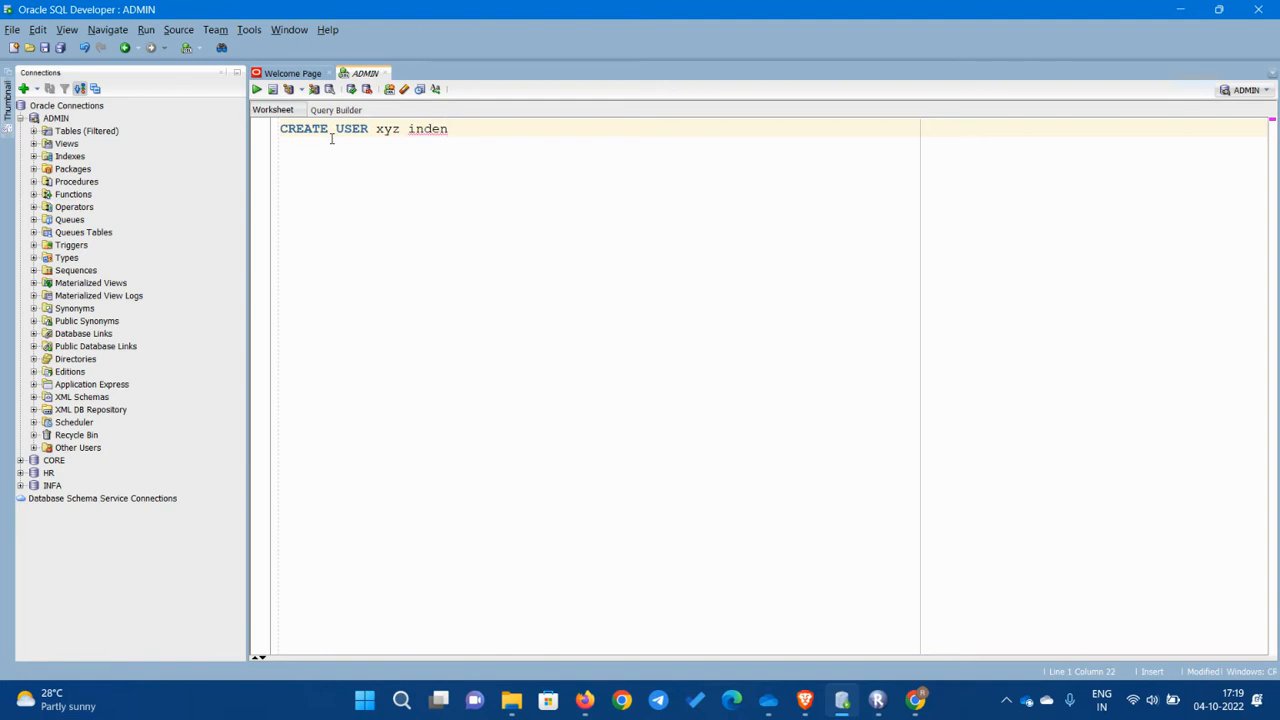
{"action": "type", "text": "tig"}
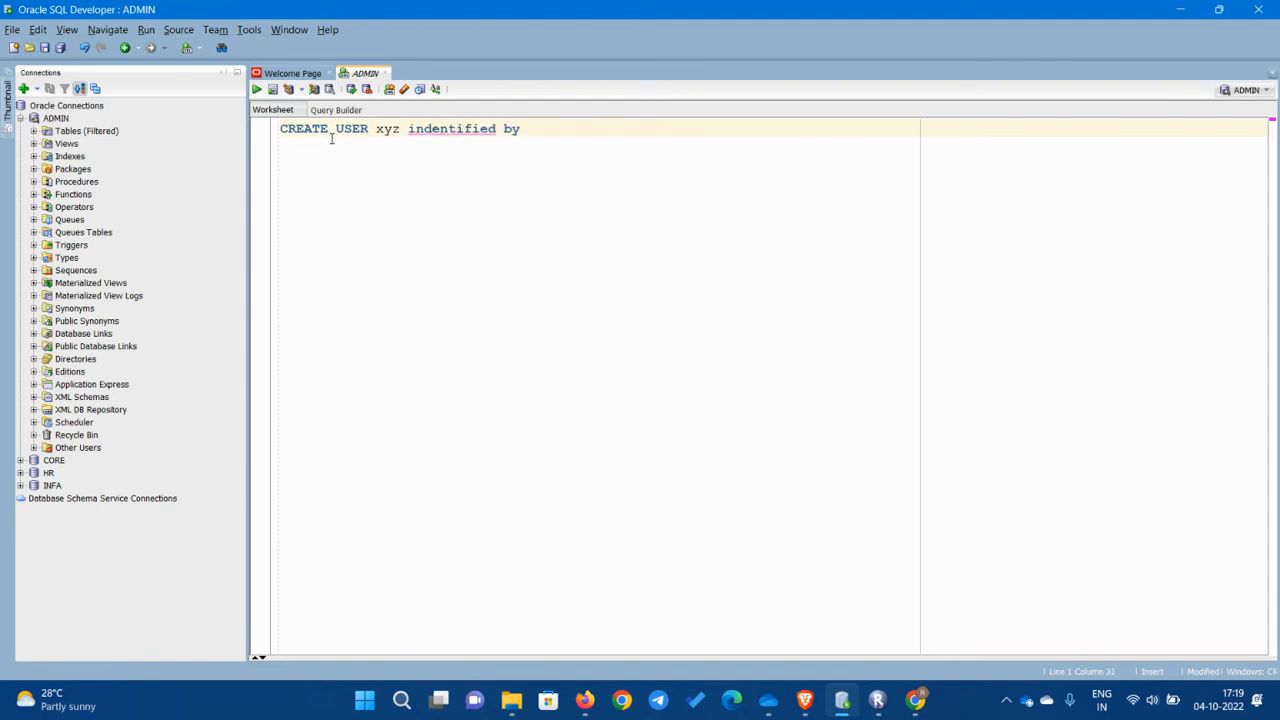
{"action": "double_click", "coordinate": [388, 128]}
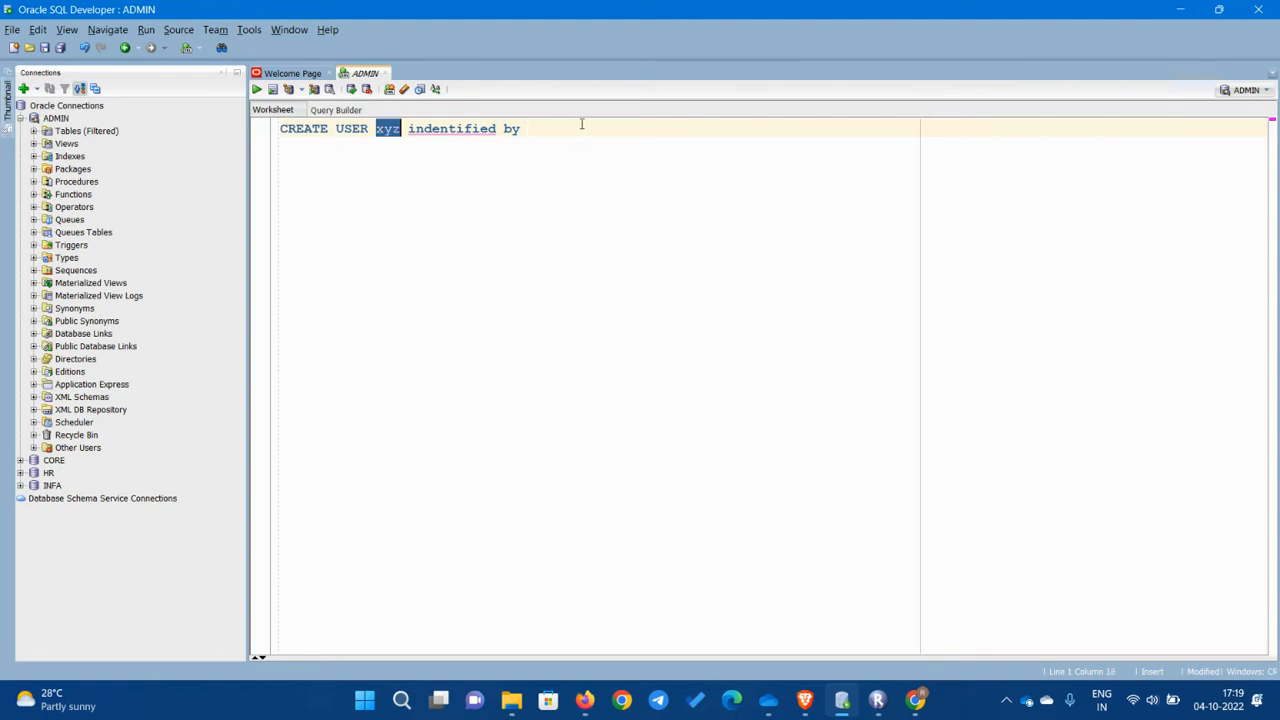
{"action": "type", "text": "xyz;"}
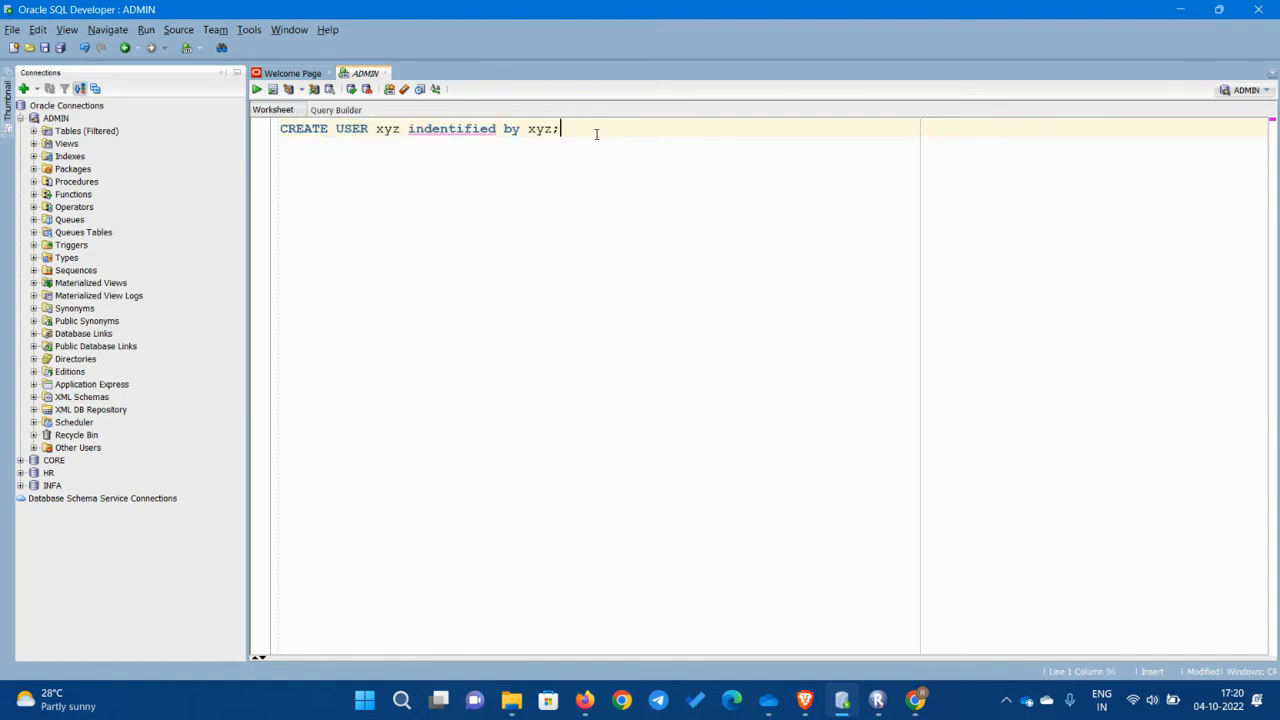
Step: Add GRANT DBA TO xyz to give the new user the DBA role
{"action": "type", "text": "G"}
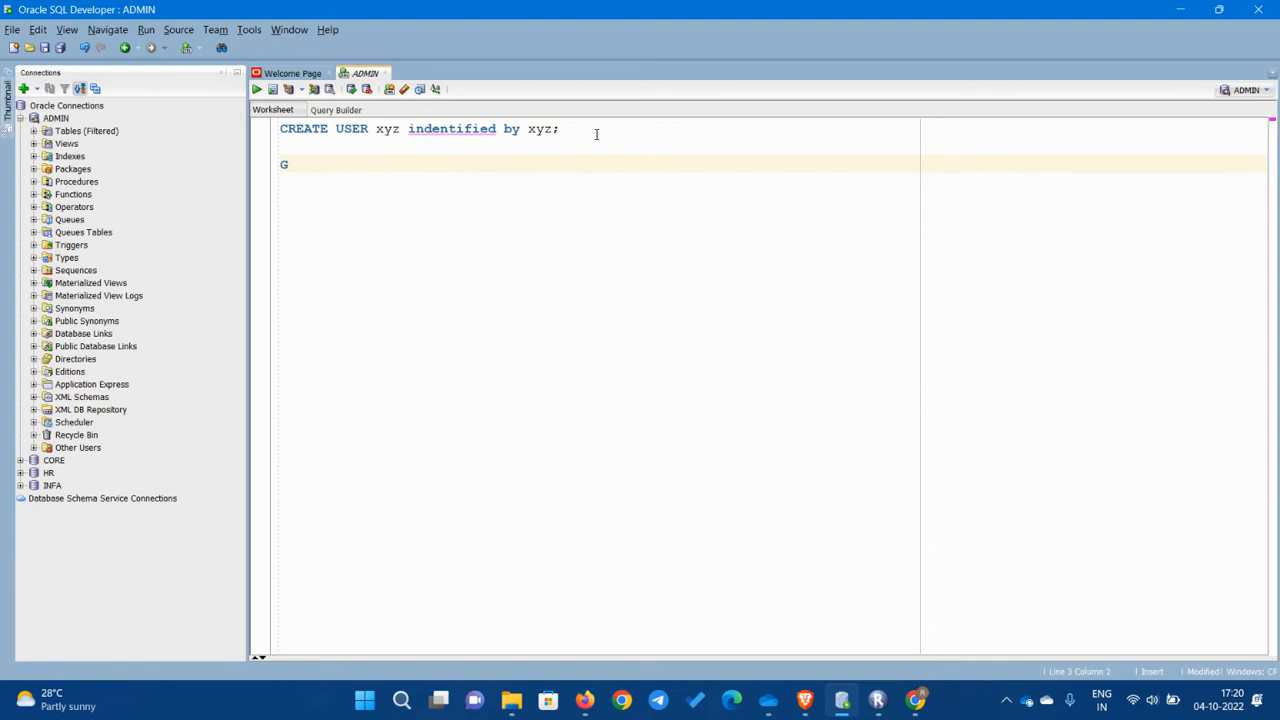
{"action": "type", "text": "RANT"}
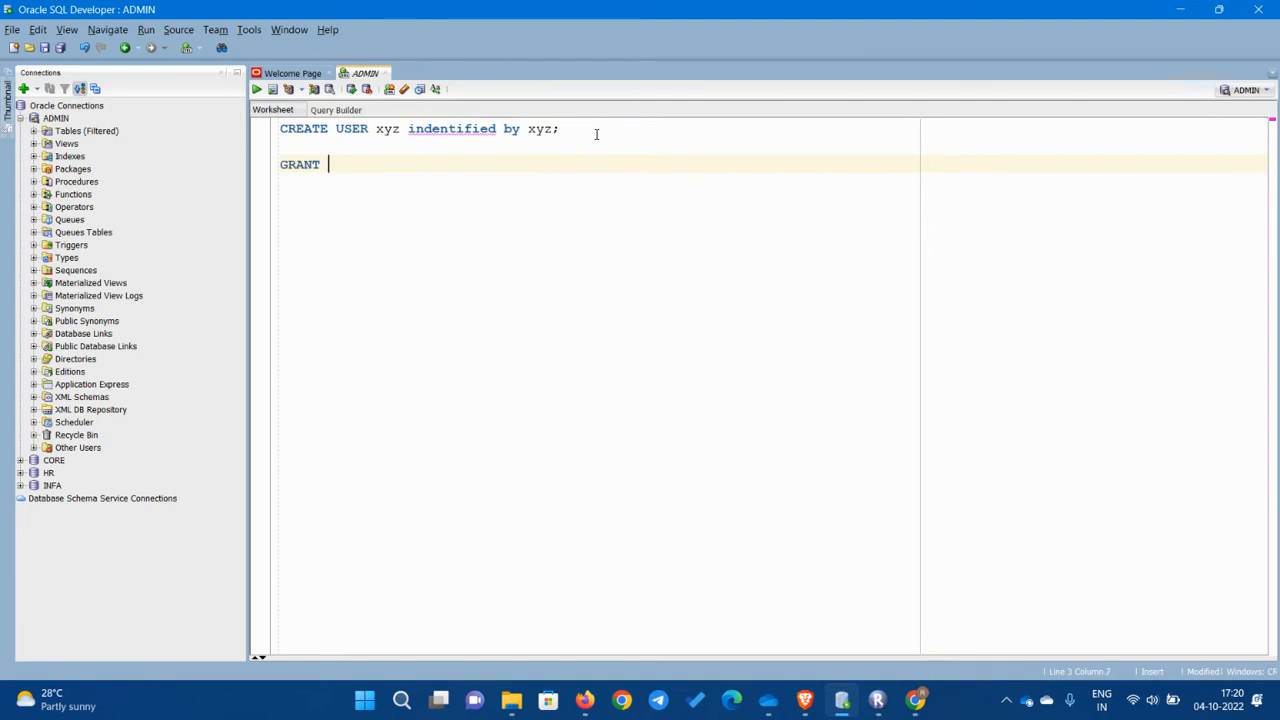
{"action": "type", "text": "DBA"}
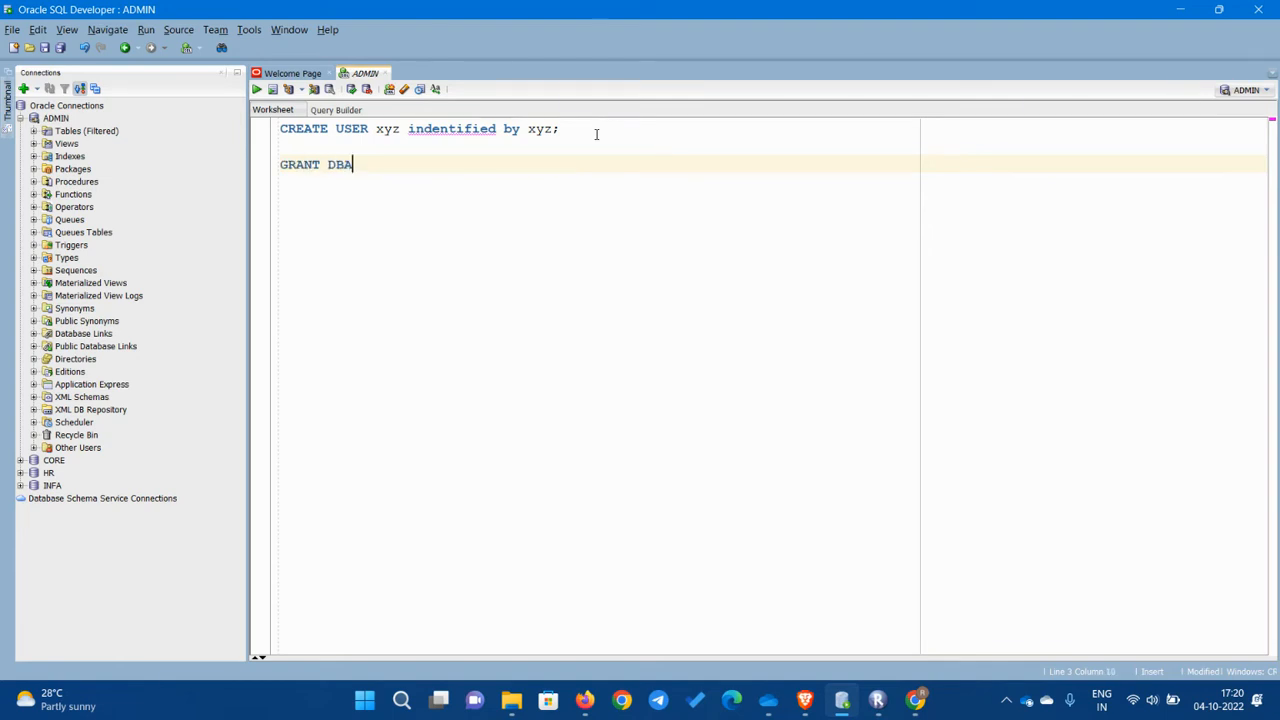
{"action": "type", "text": "TO"}
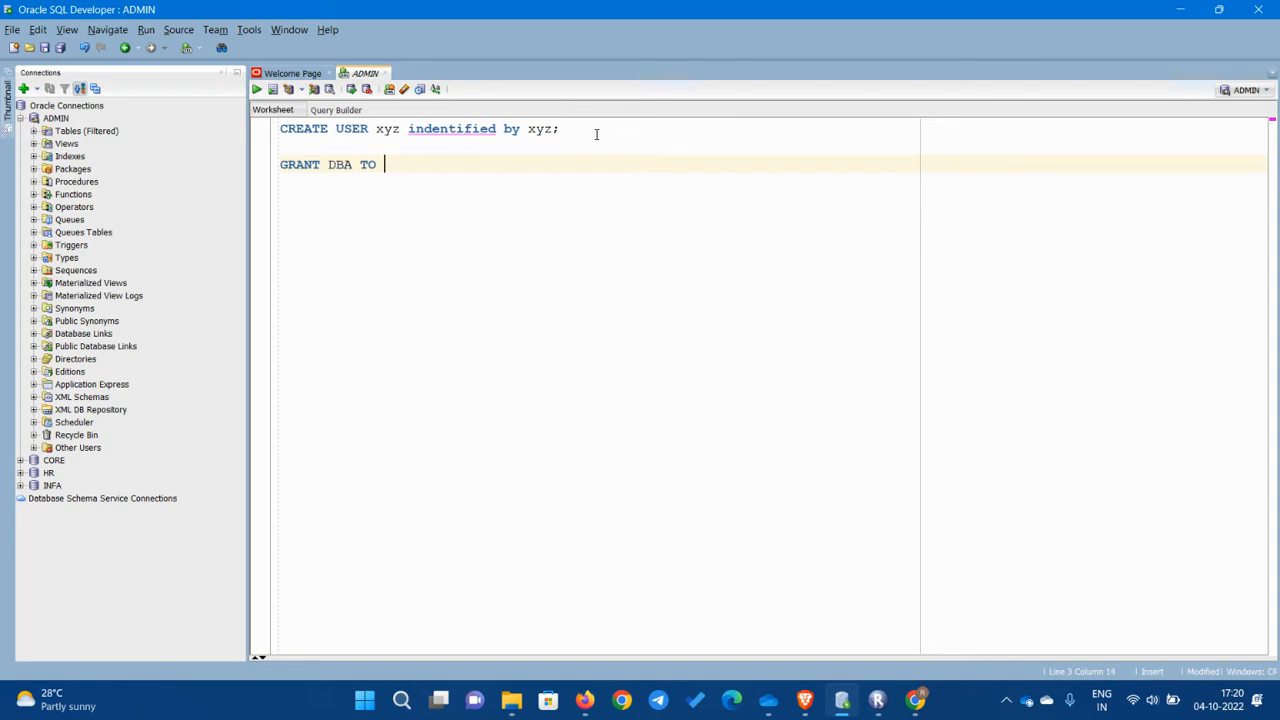
{"action": "type", "text": "xyz"}
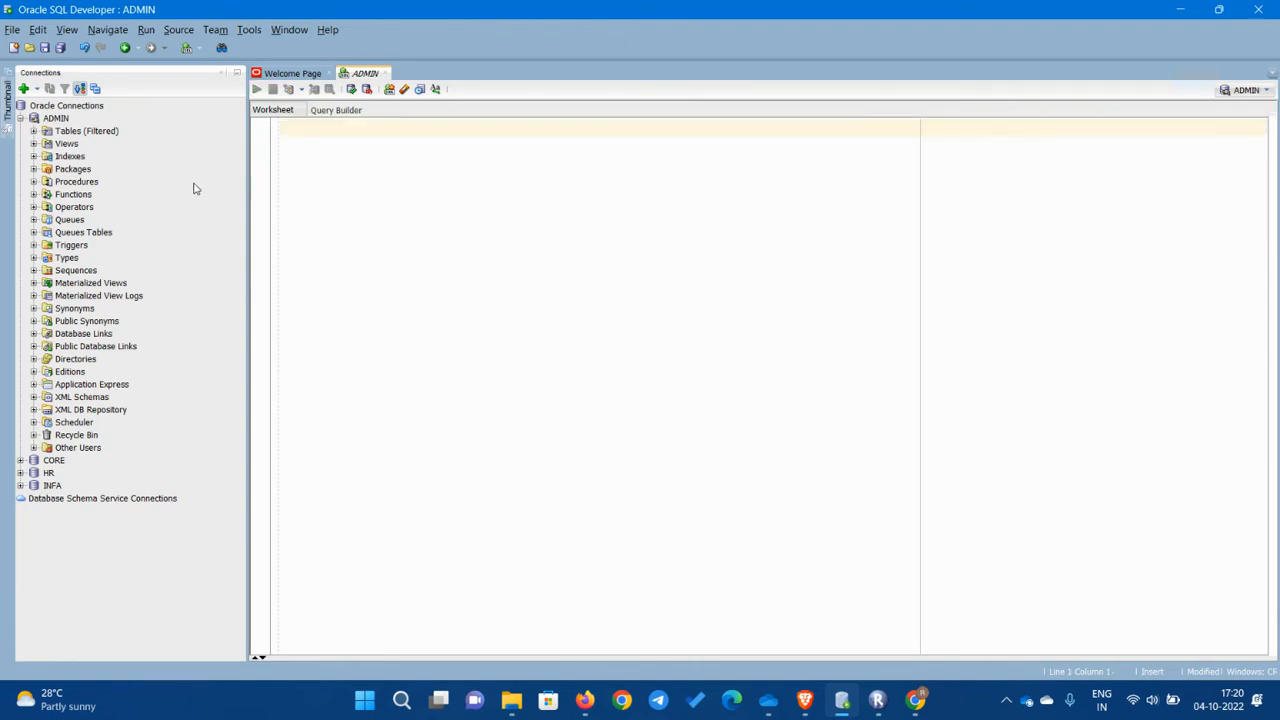
Step: Collapse the ADMIN connection tree and return to the Informatica Administrator wizard
{"action": "left_click", "coordinate": [22, 118]}
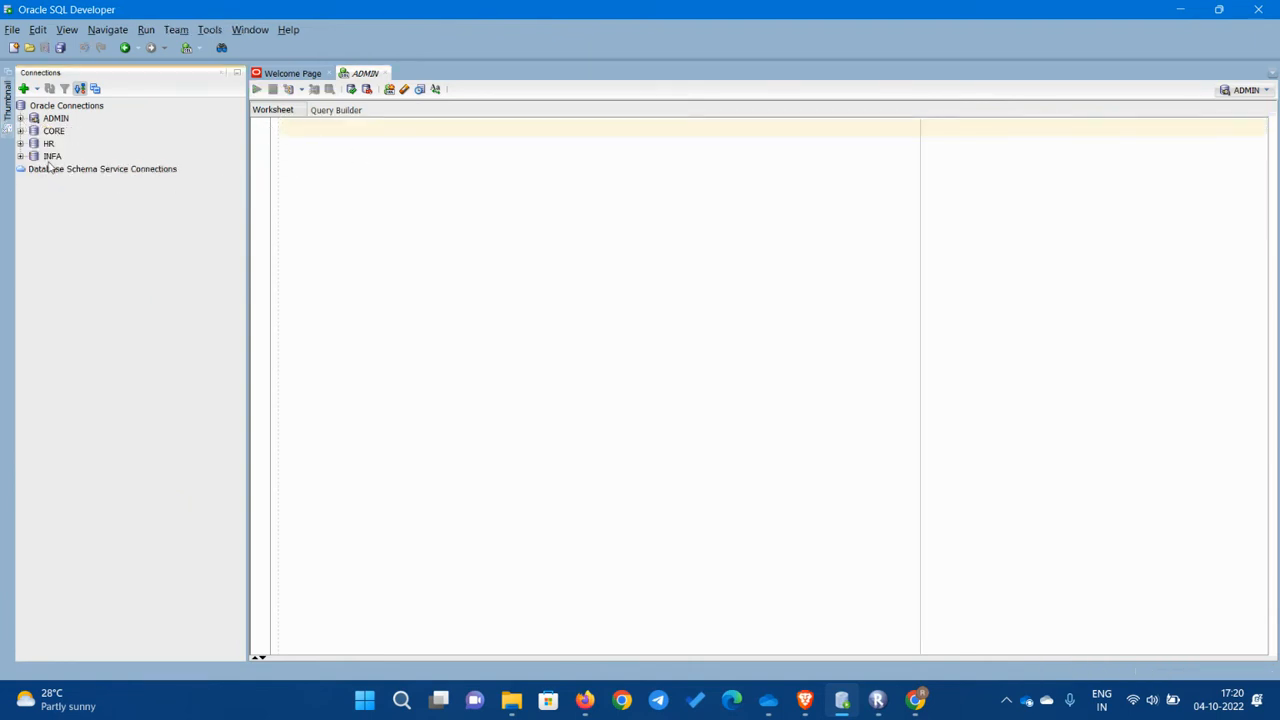
{"action": "mouse_move", "coordinate": [196, 200]}
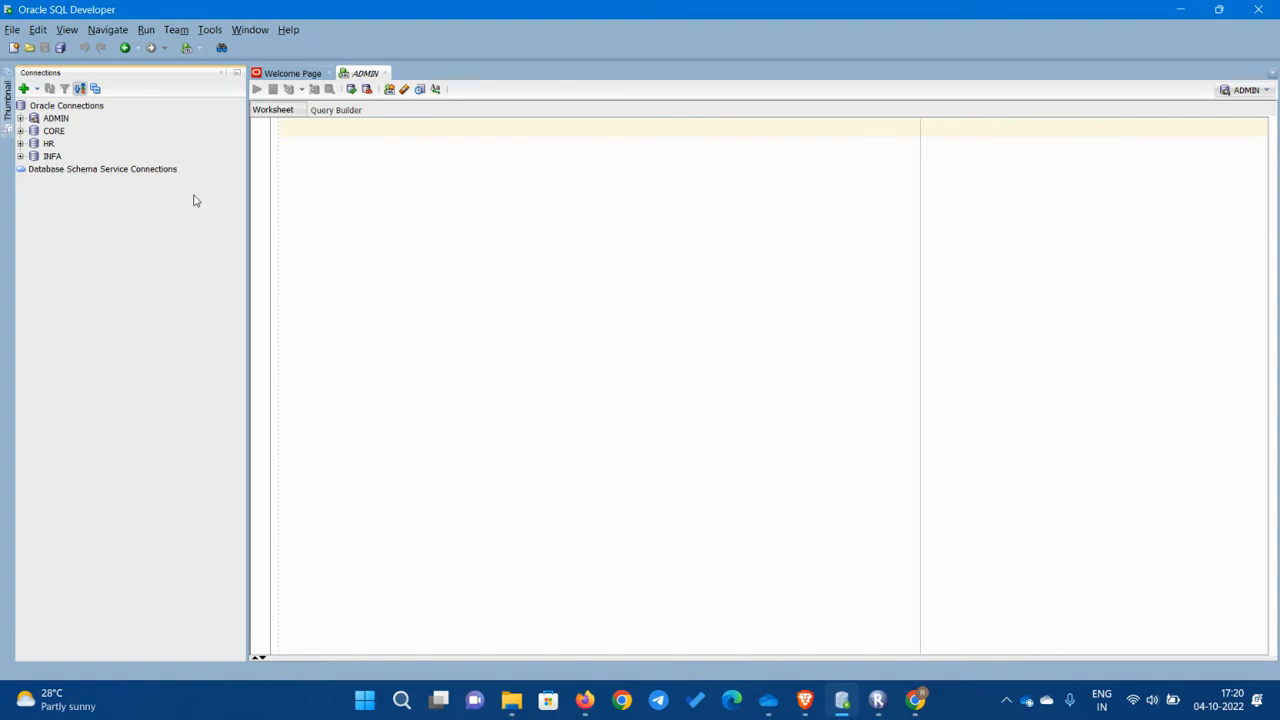
{"action": "left_click", "coordinate": [52, 156]}
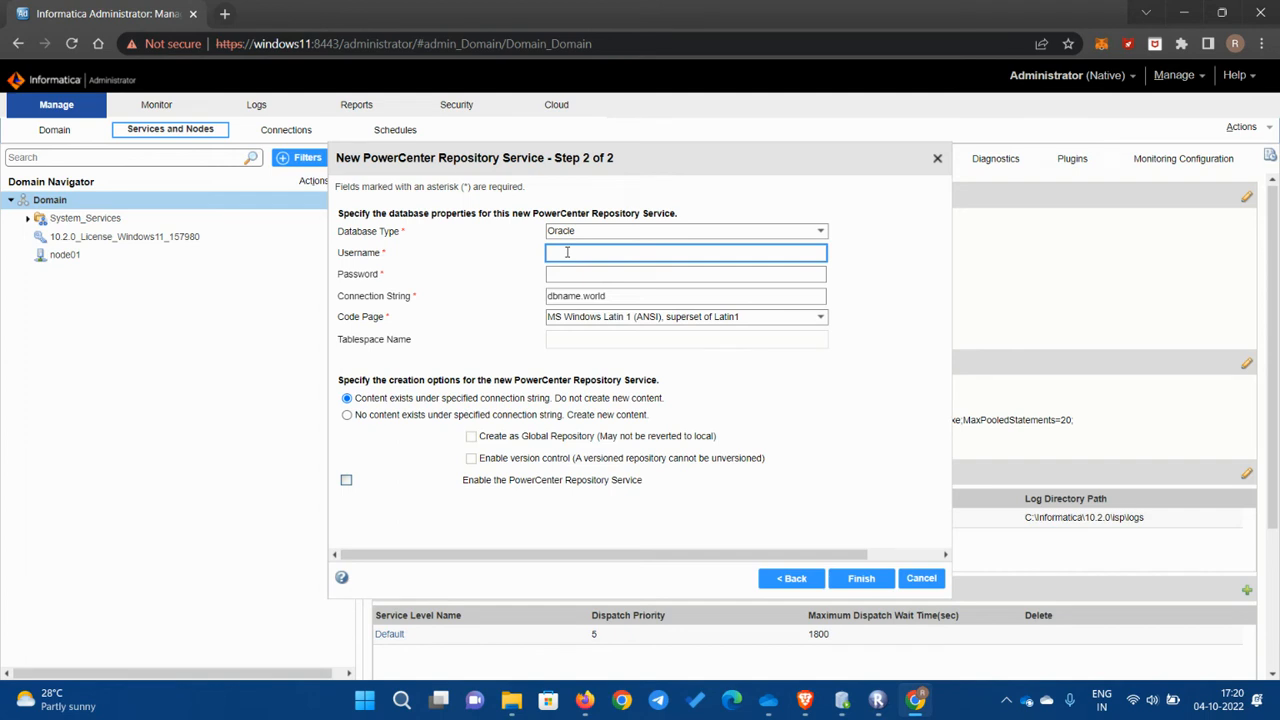
Step: Finish the service with user infa, connection string xe, new content creation and Enable service checked
{"action": "type", "text": "infa"}
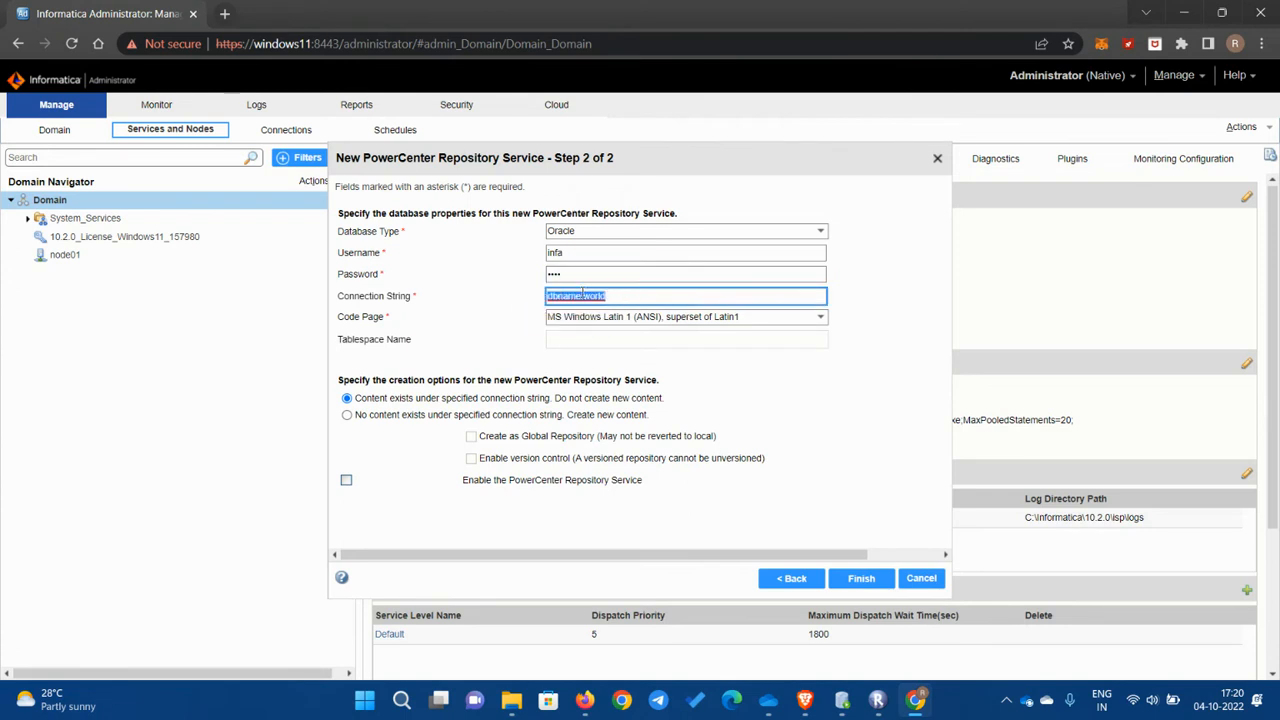
{"action": "type", "text": "xe"}
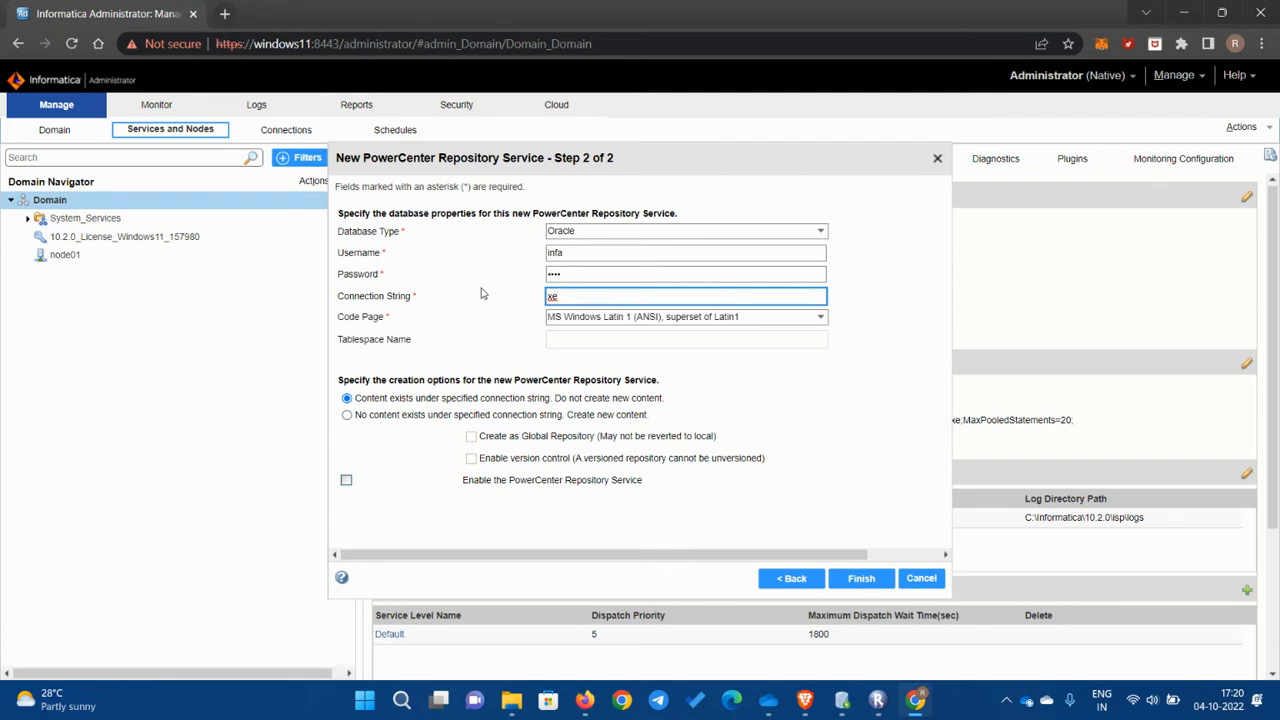
{"action": "mouse_move", "coordinate": [866, 308]}
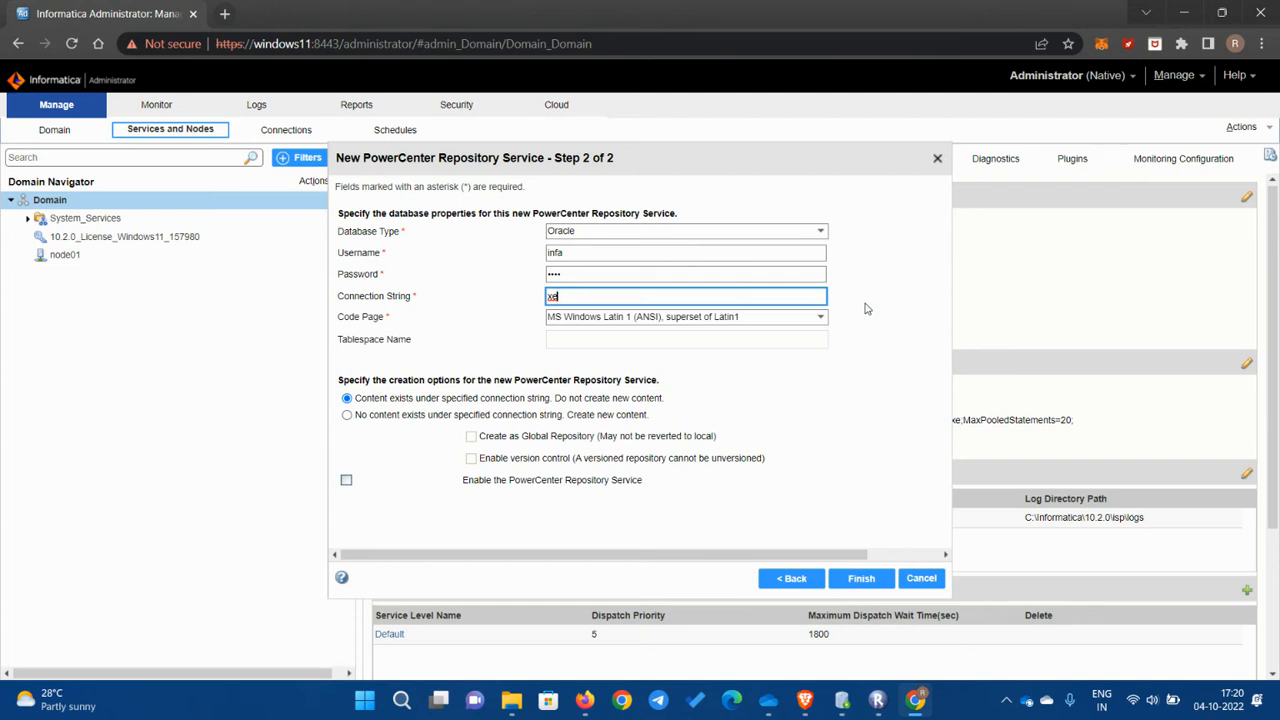
{"action": "mouse_move", "coordinate": [356, 384]}
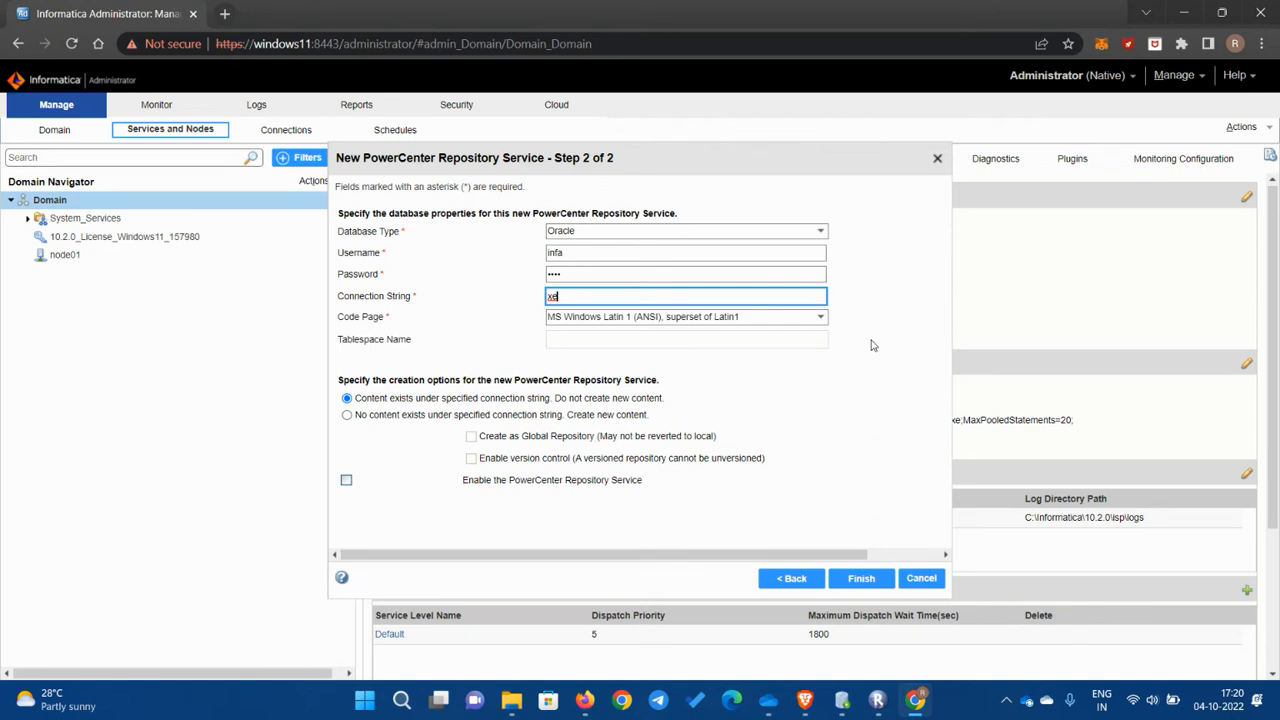
{"action": "left_click", "coordinate": [348, 414]}
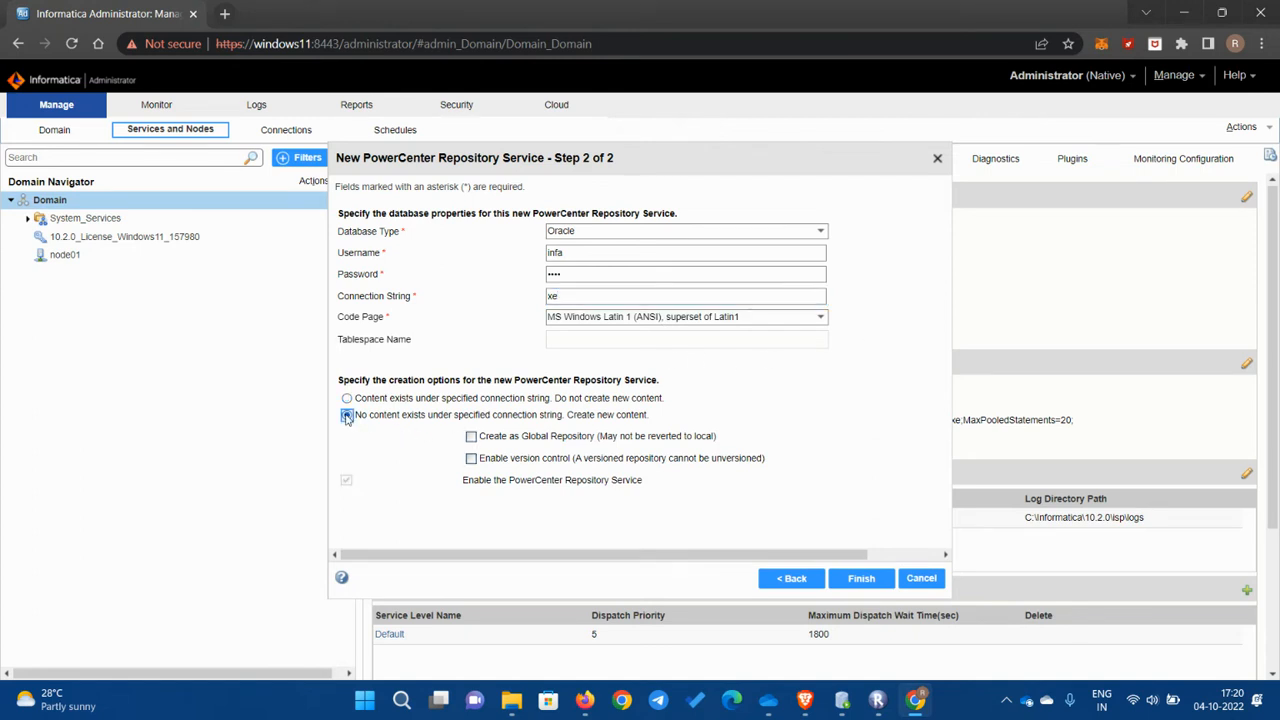
{"action": "left_click", "coordinate": [348, 414]}
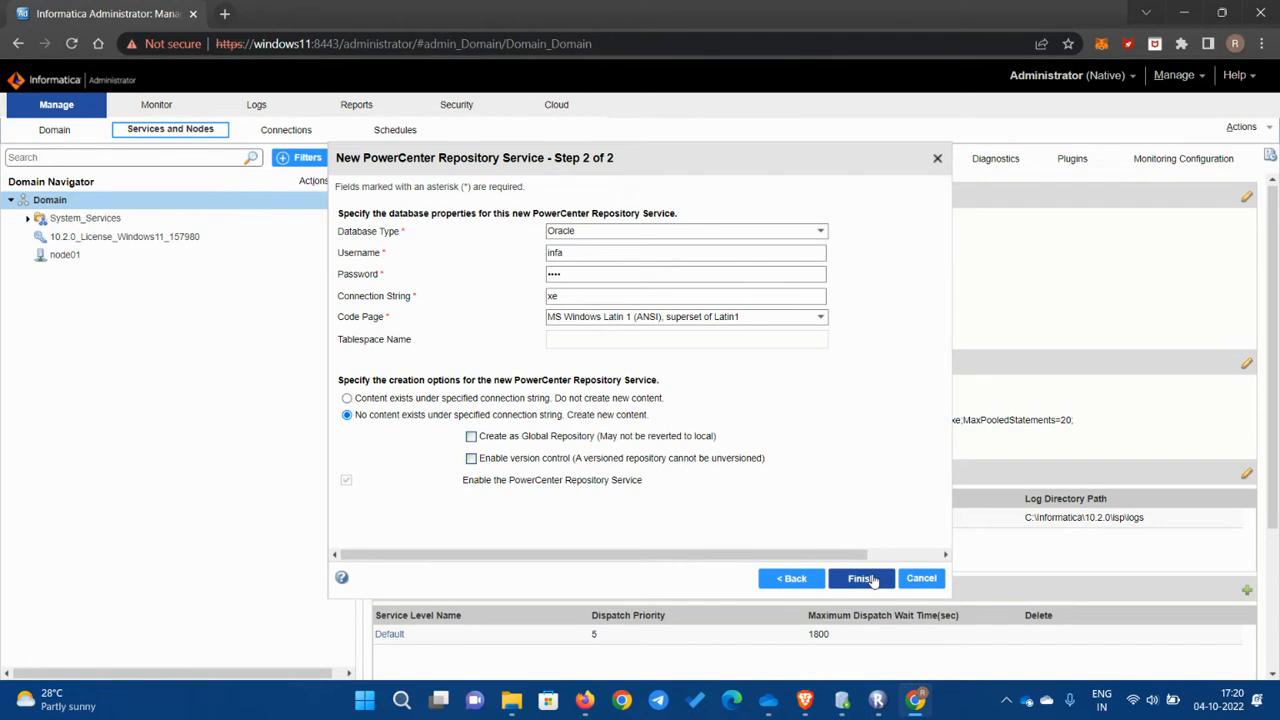
{"action": "left_click", "coordinate": [860, 578]}
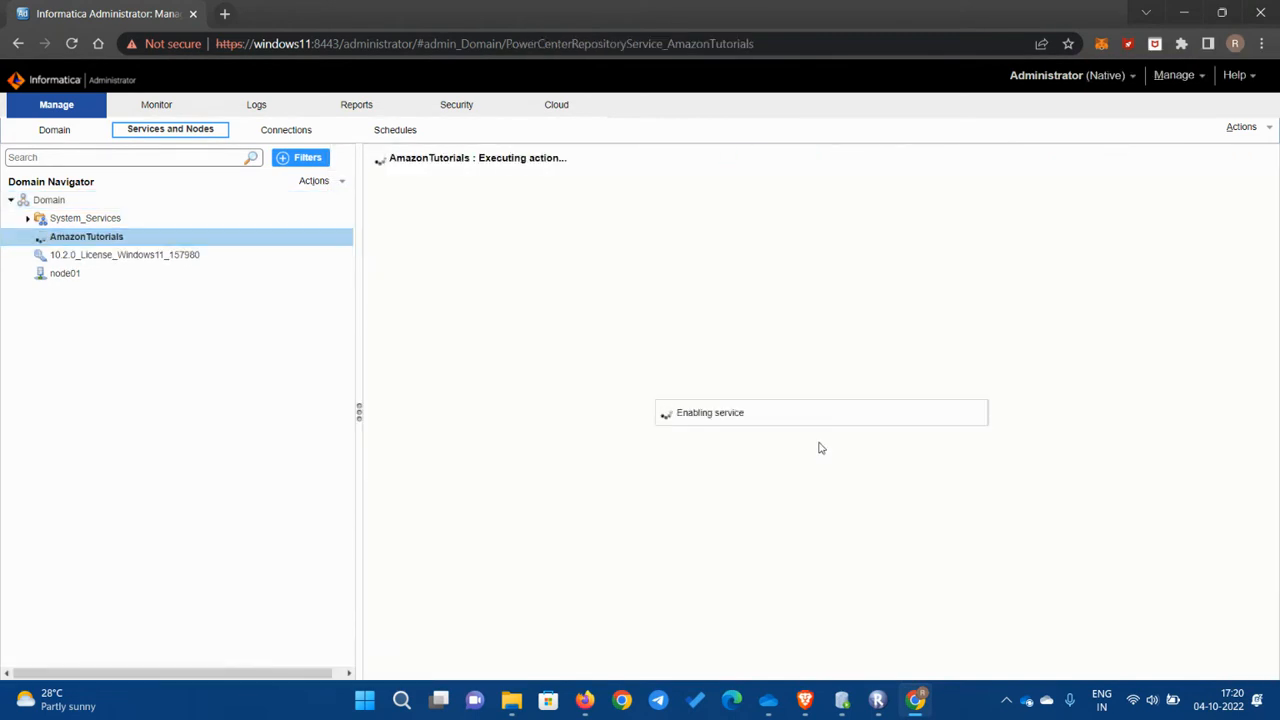
{"action": "mouse_move", "coordinate": [886, 448]}
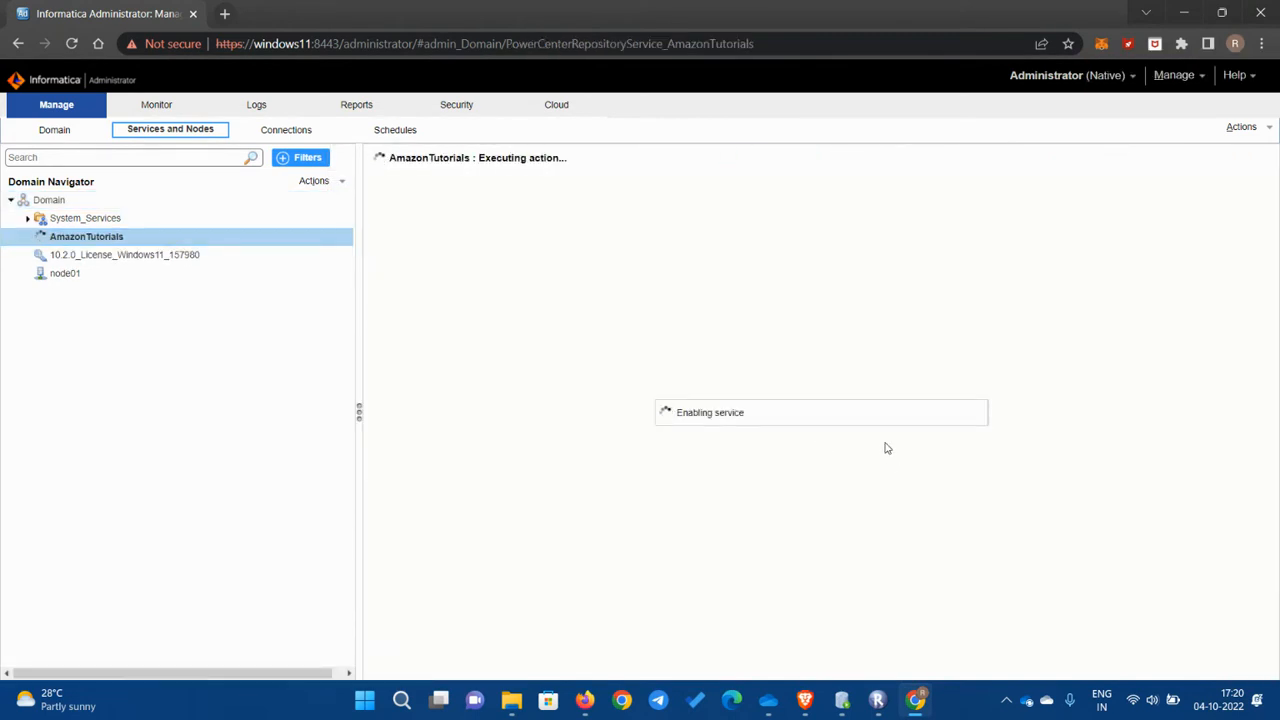
{"action": "mouse_move", "coordinate": [824, 500]}
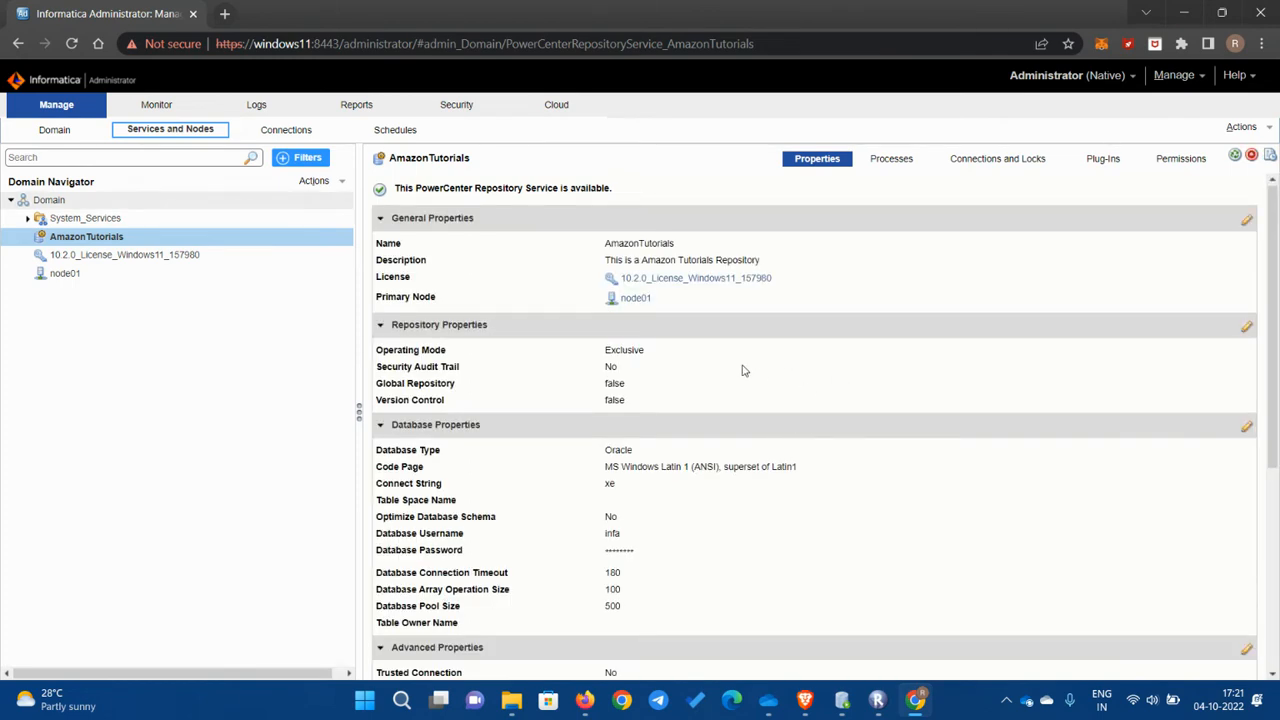
{"action": "mouse_move", "coordinate": [716, 384]}
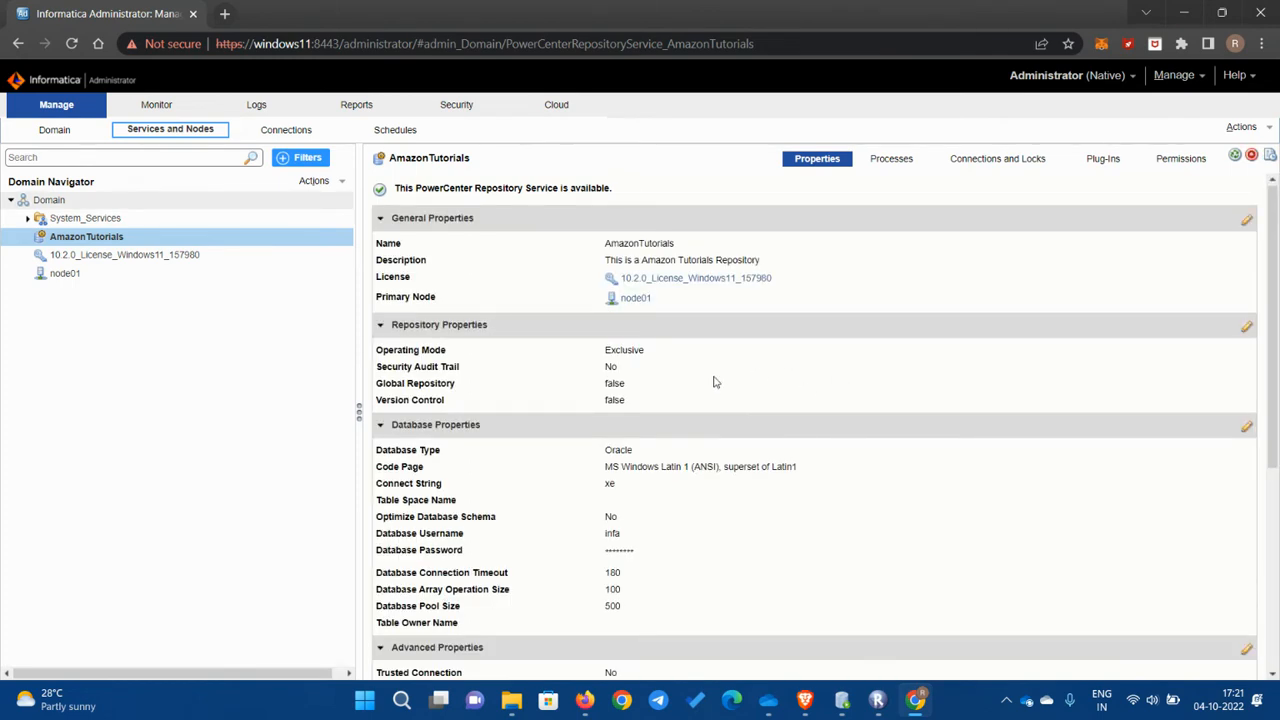
{"action": "mouse_move", "coordinate": [548, 350]}
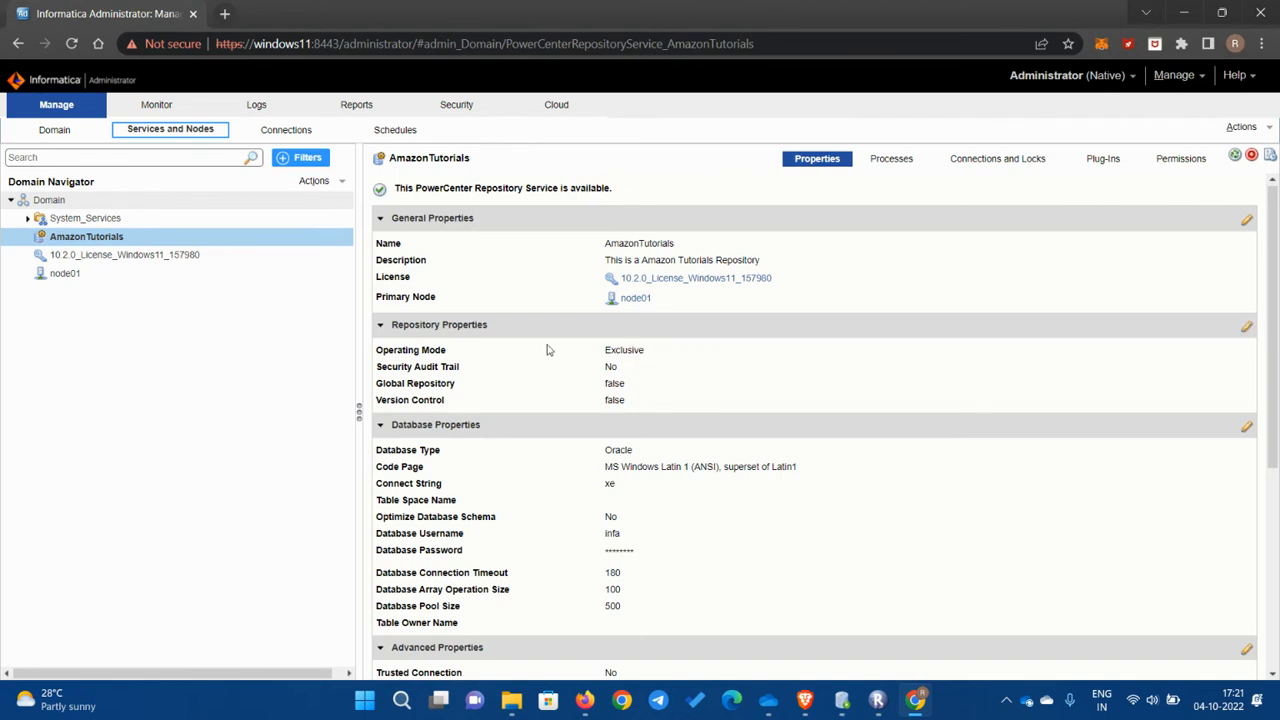
{"action": "mouse_move", "coordinate": [440, 324]}
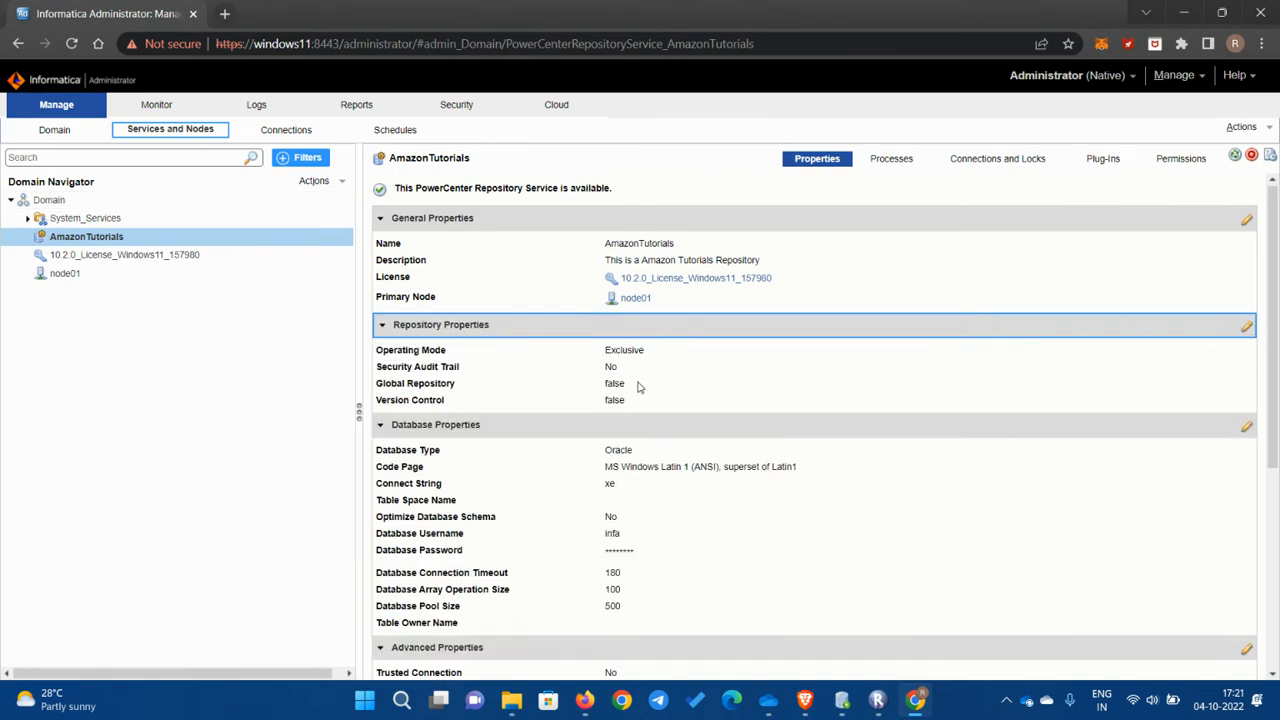
Step: Change the AmazonTutorials operating mode from Exclusive to Normal and confirm the service restart
{"action": "left_click", "coordinate": [624, 348]}
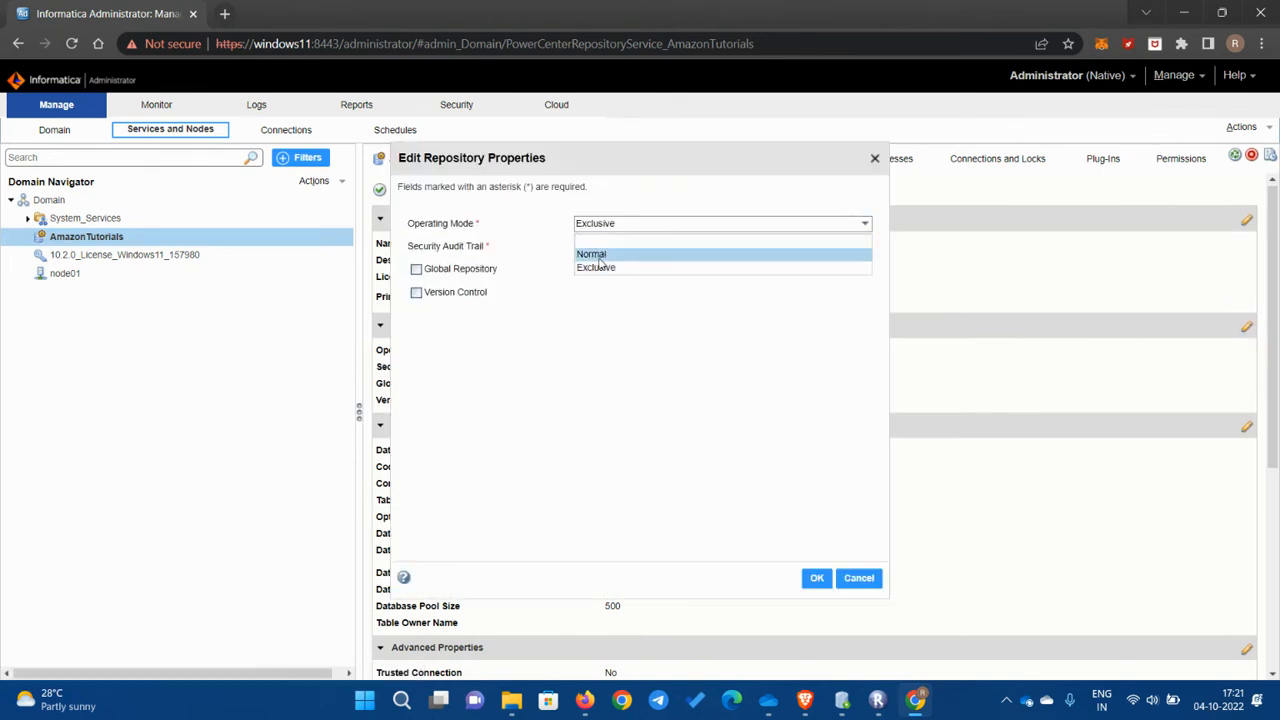
{"action": "left_click", "coordinate": [592, 252]}
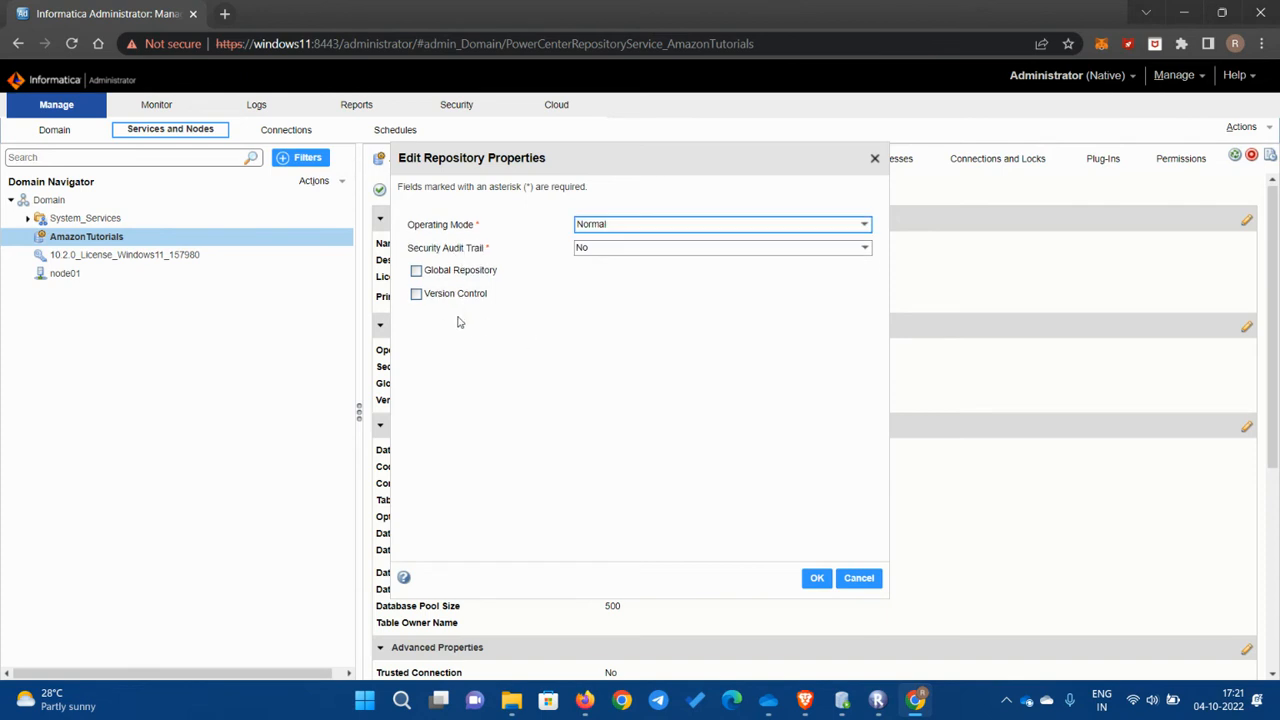
{"action": "mouse_move", "coordinate": [630, 374]}
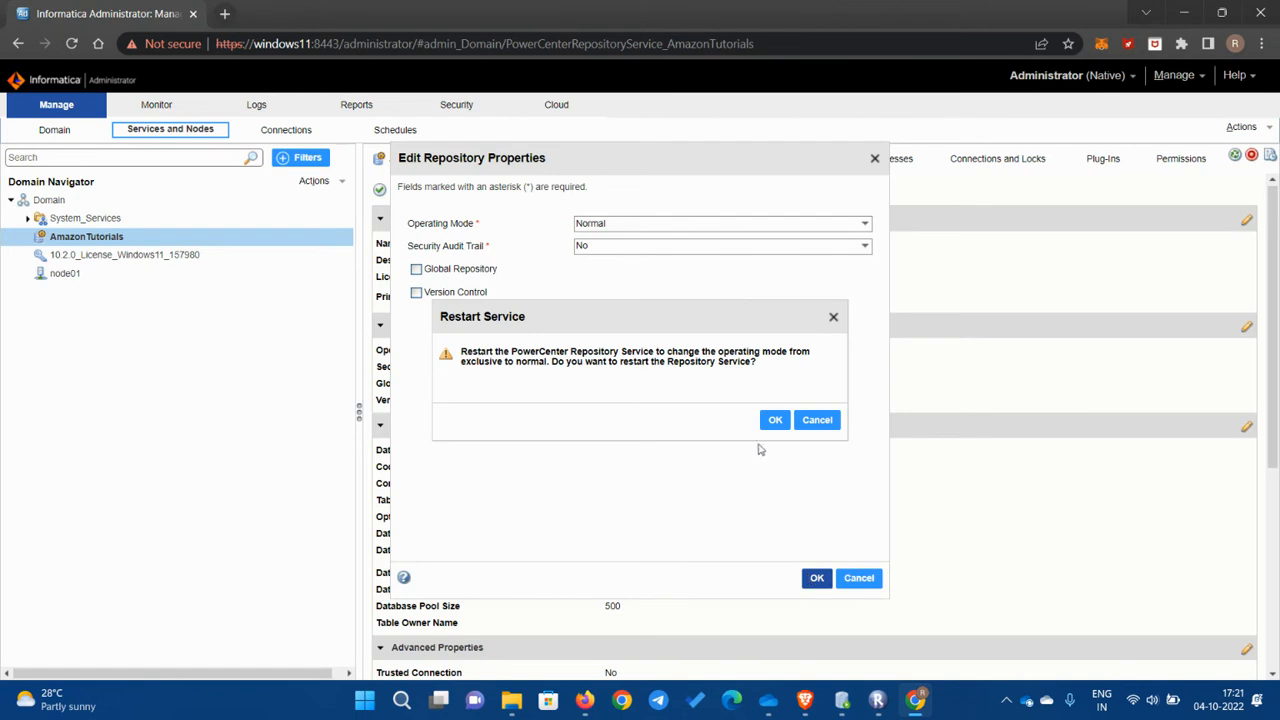
{"action": "left_click", "coordinate": [776, 420]}
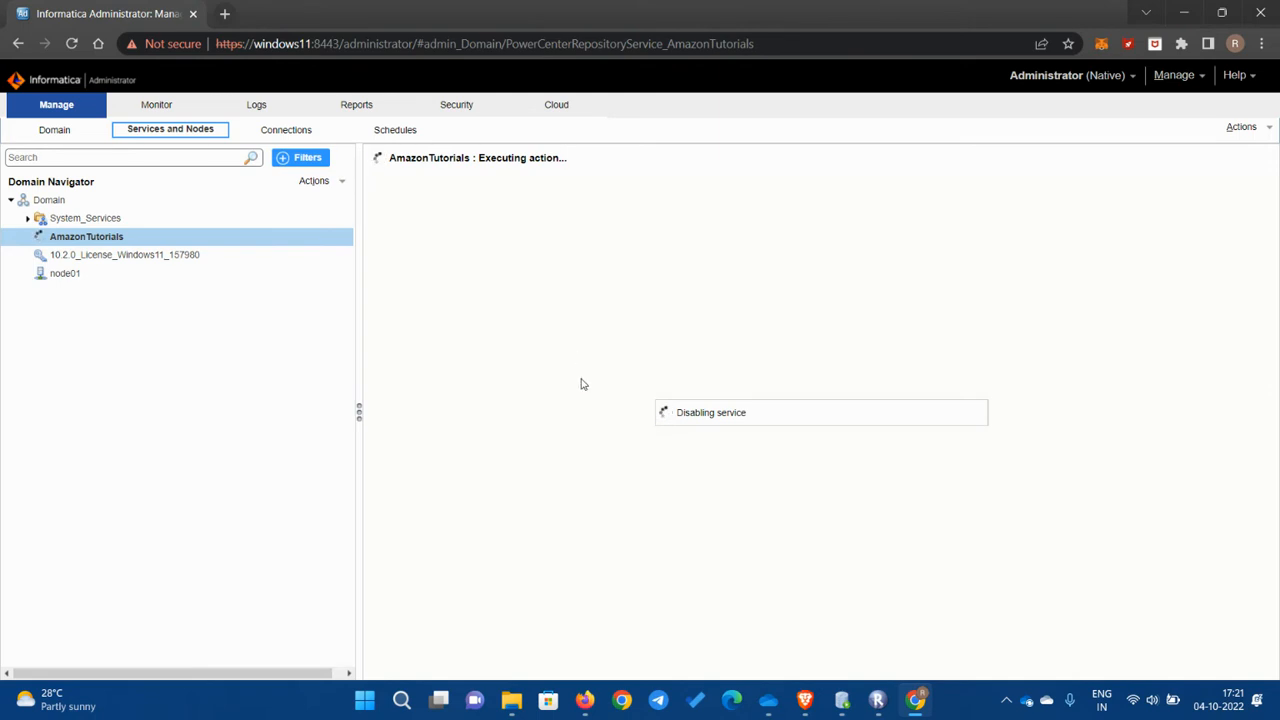
{"action": "mouse_move", "coordinate": [546, 388]}
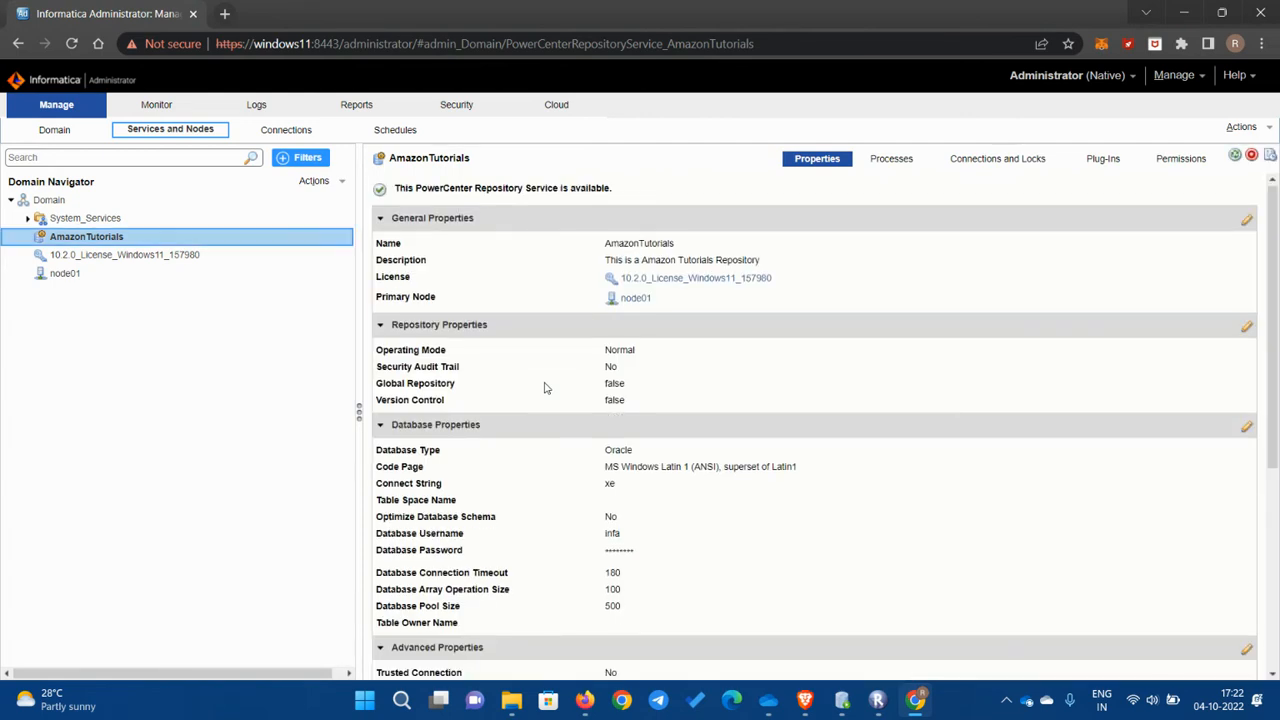
{"action": "mouse_move", "coordinate": [438, 364]}
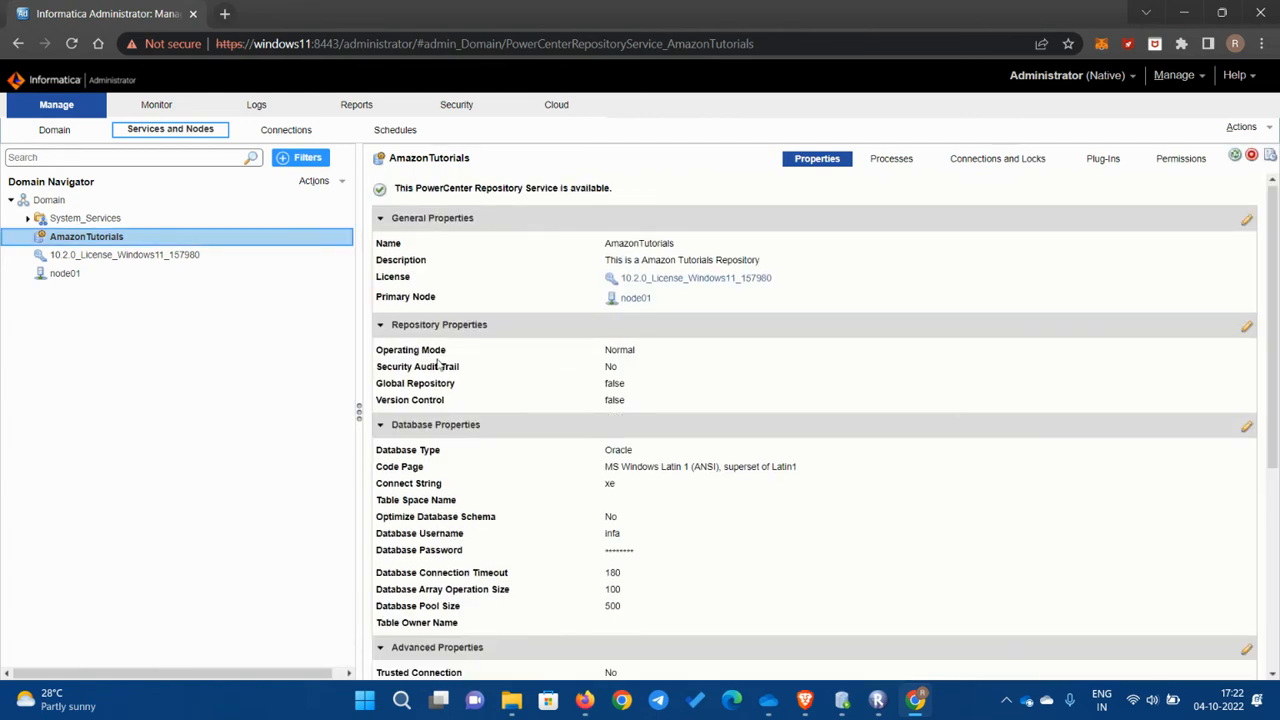
{"action": "mouse_move", "coordinate": [168, 360]}
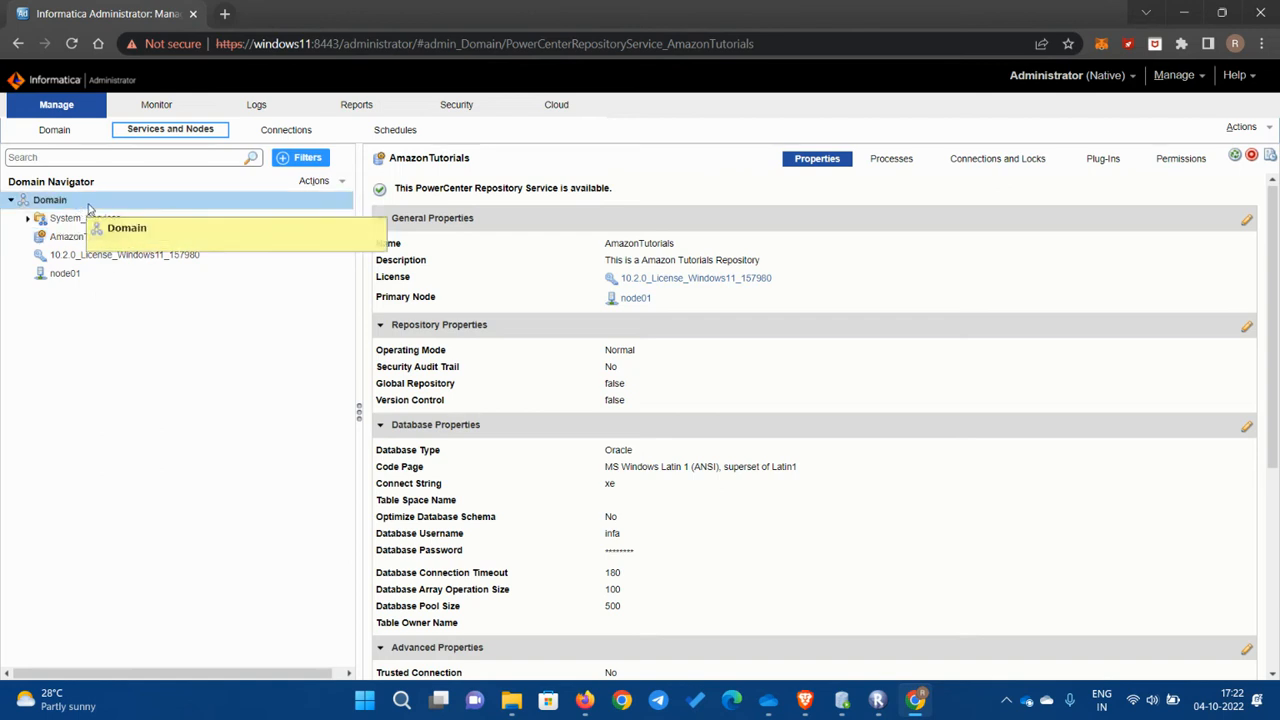
Step: From the Domain's Actions > New menu, start creating a PowerCenter Integration Service
{"action": "left_click", "coordinate": [48, 200]}
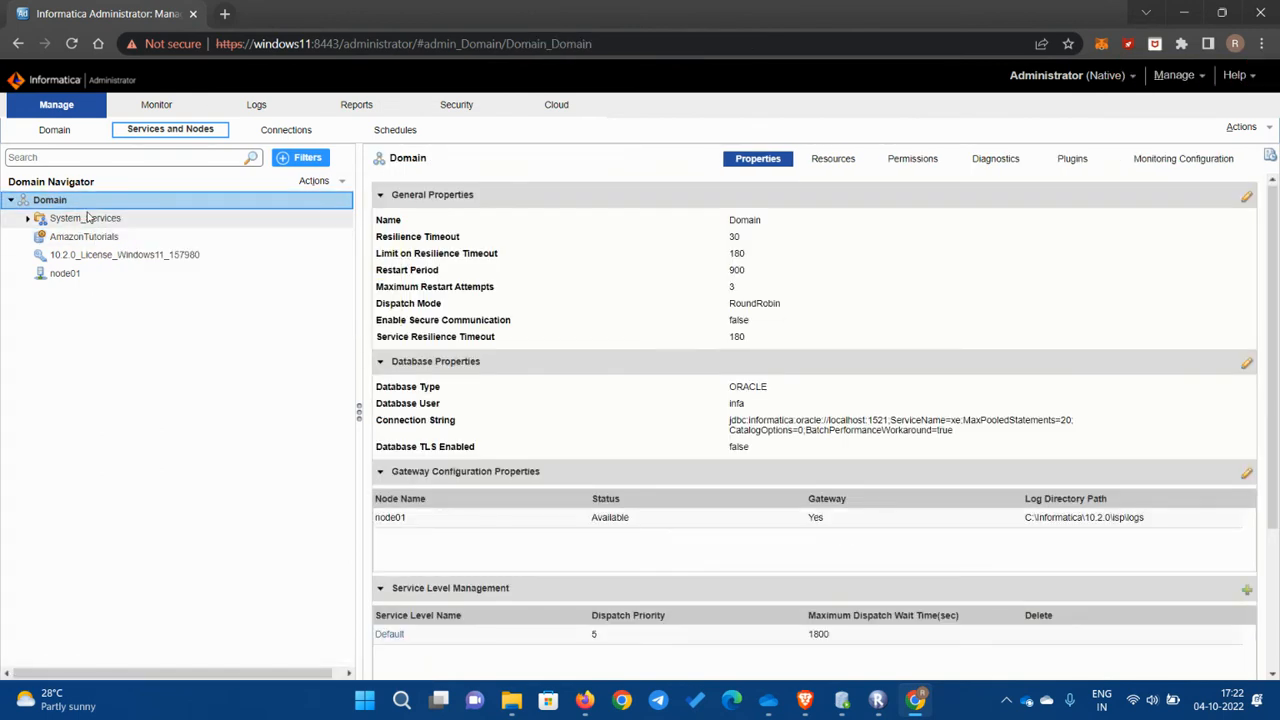
{"action": "left_click", "coordinate": [316, 180]}
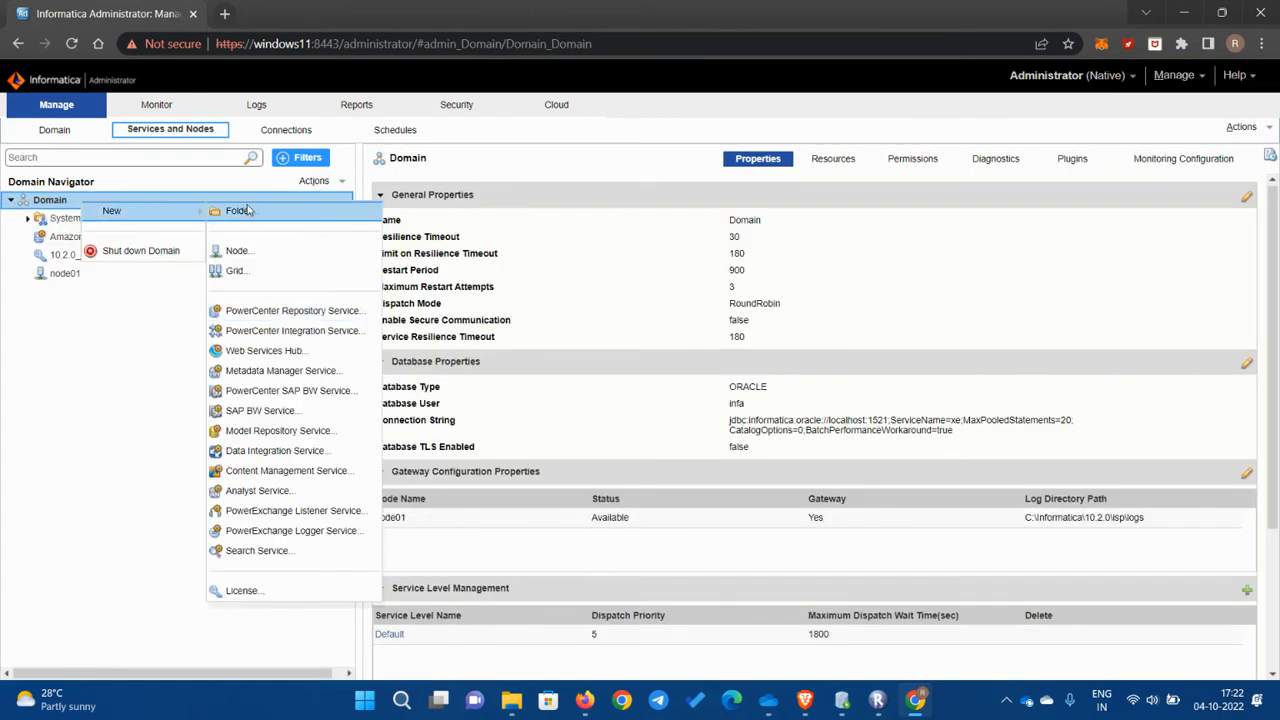
{"action": "mouse_move", "coordinate": [296, 330]}
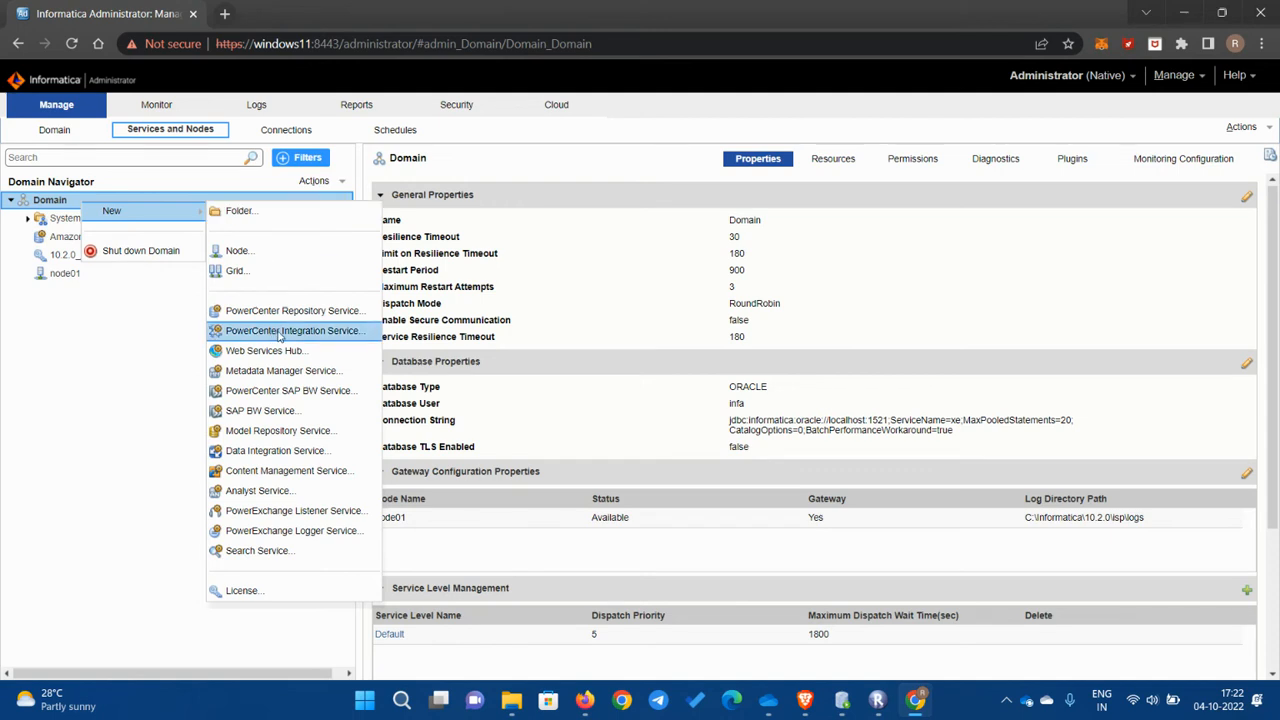
{"action": "mouse_move", "coordinate": [120, 230]}
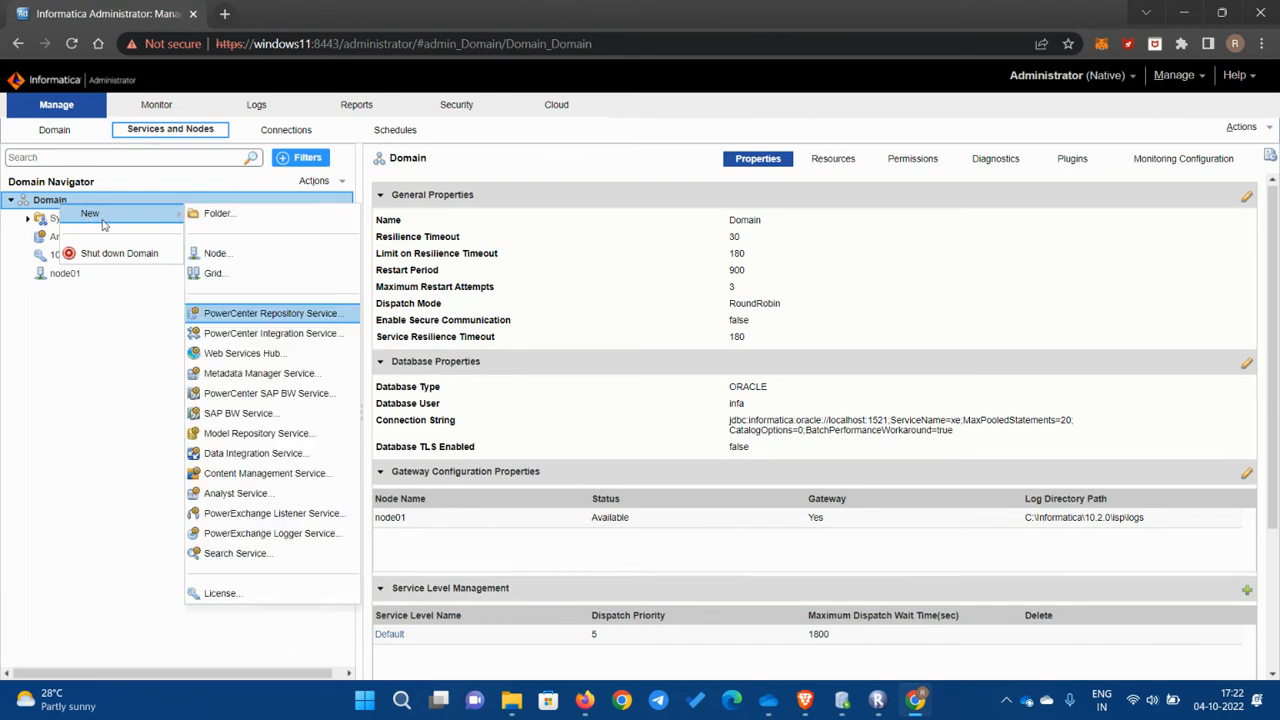
{"action": "mouse_move", "coordinate": [270, 332]}
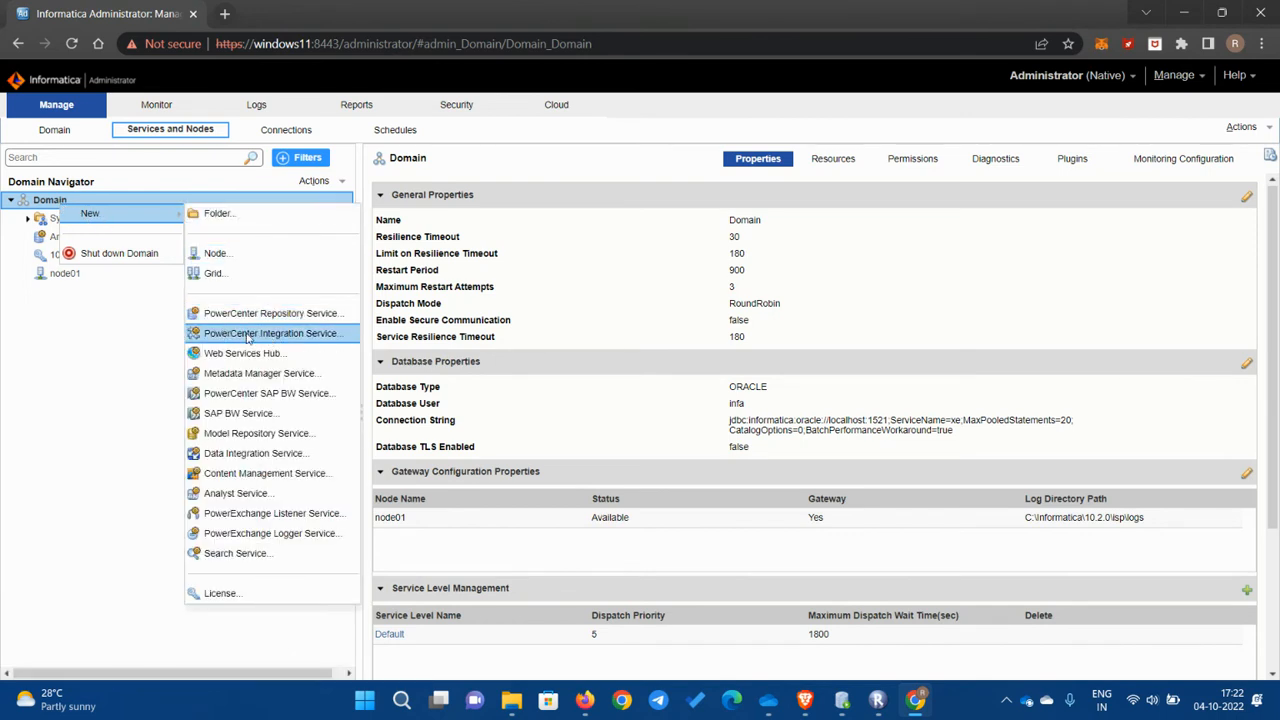
{"action": "left_click", "coordinate": [270, 332]}
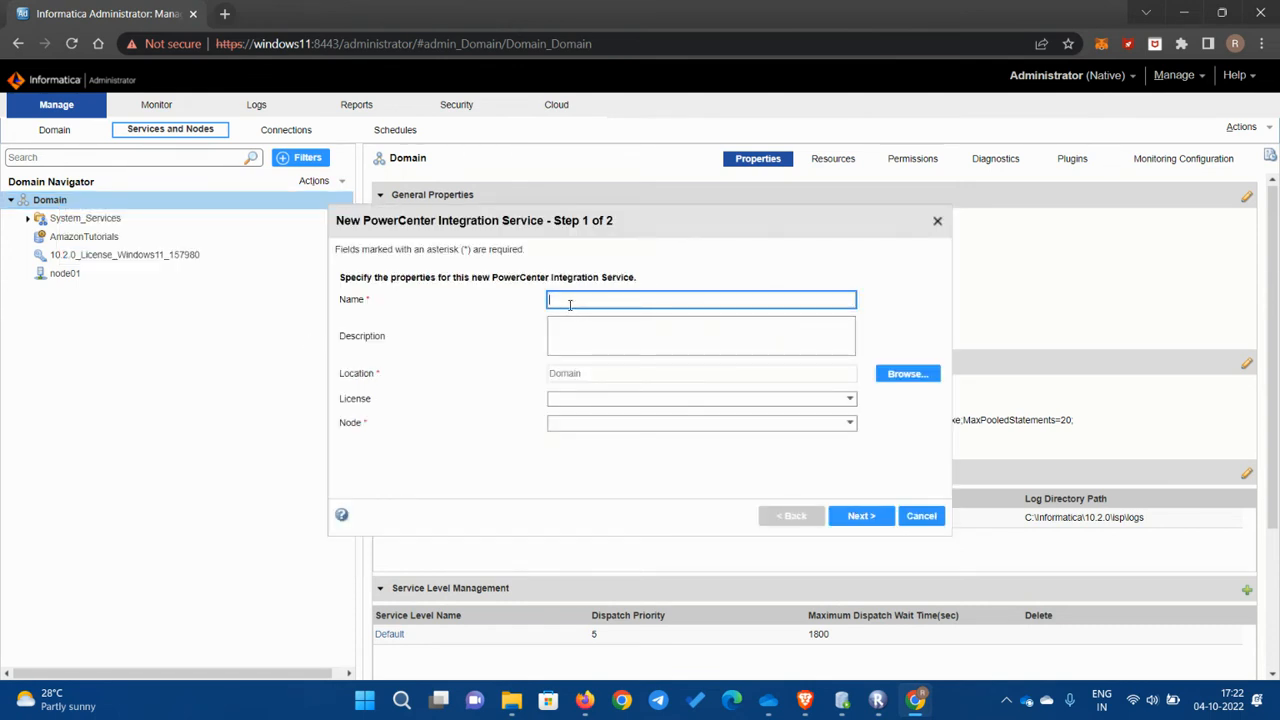
Step: Name the service IS_AmazonTutorial with description 'This is AmazonTutorial', Windows11 license and node01, then continue
{"action": "type", "text": "IS_AmazonTutorial"}
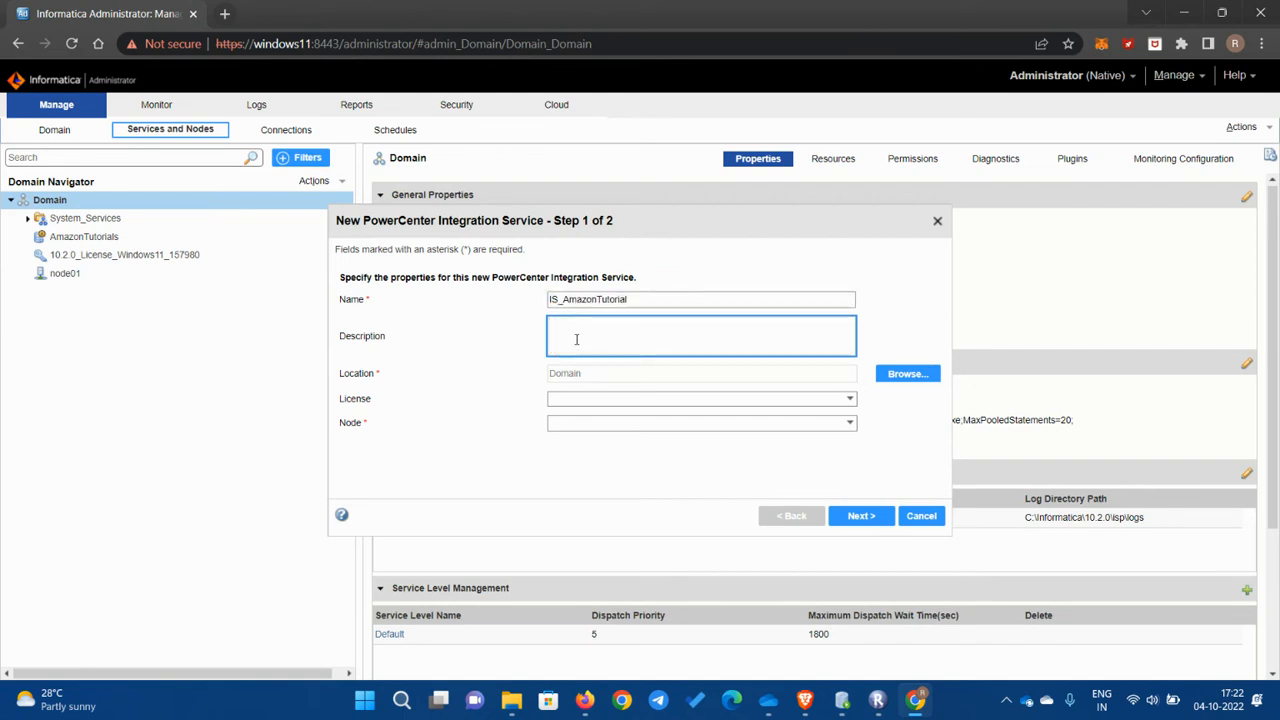
{"action": "type", "text": "This is AmazonTutorial IS."}
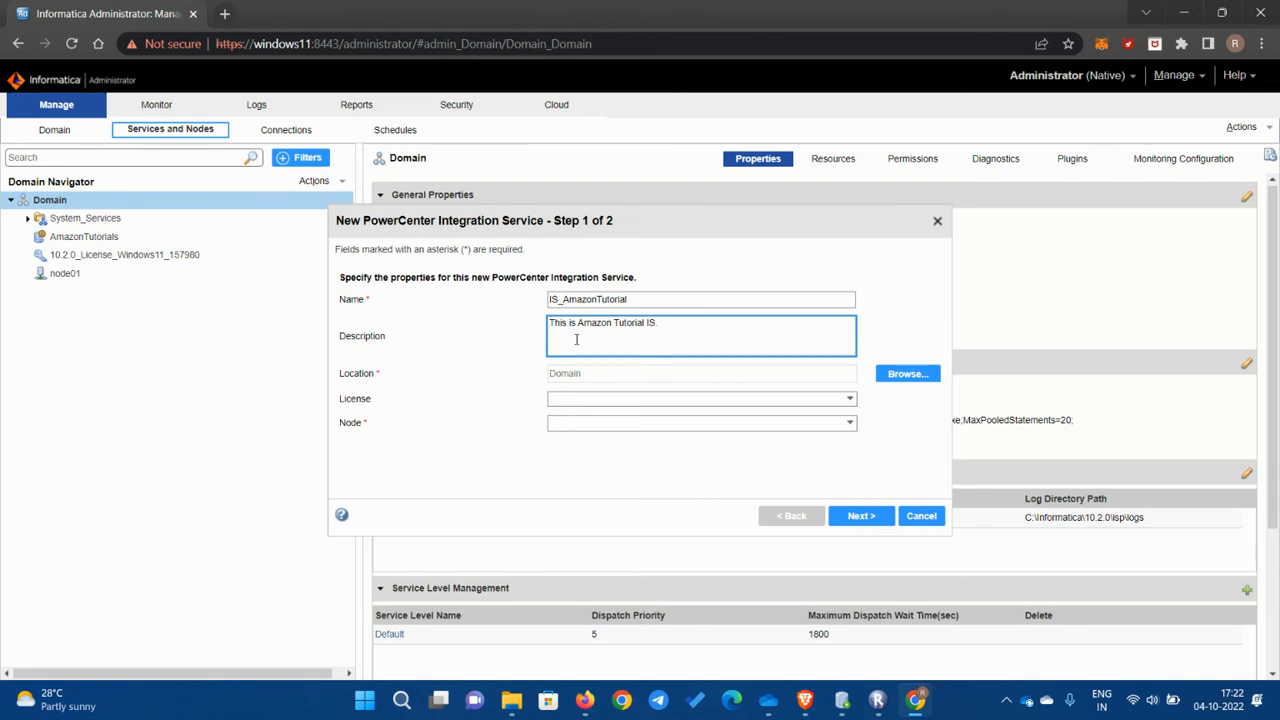
{"action": "mouse_move", "coordinate": [516, 384]}
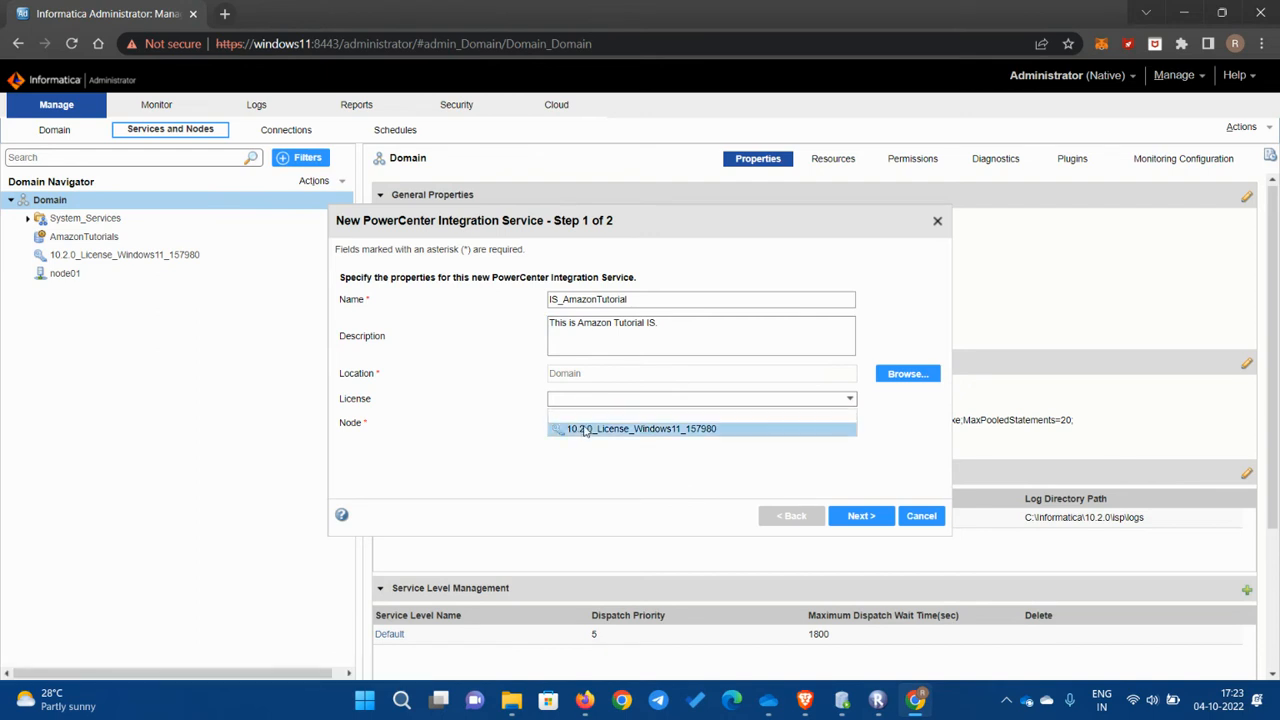
{"action": "left_click", "coordinate": [640, 428]}
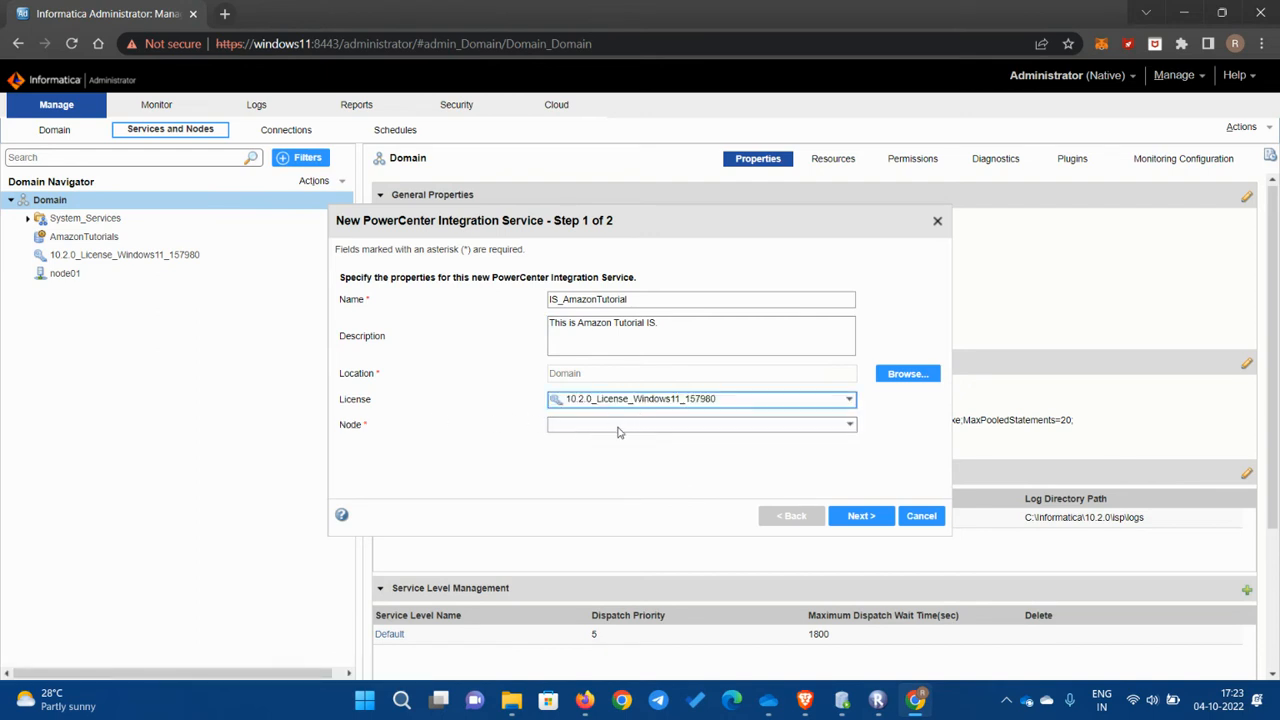
{"action": "left_click", "coordinate": [700, 424]}
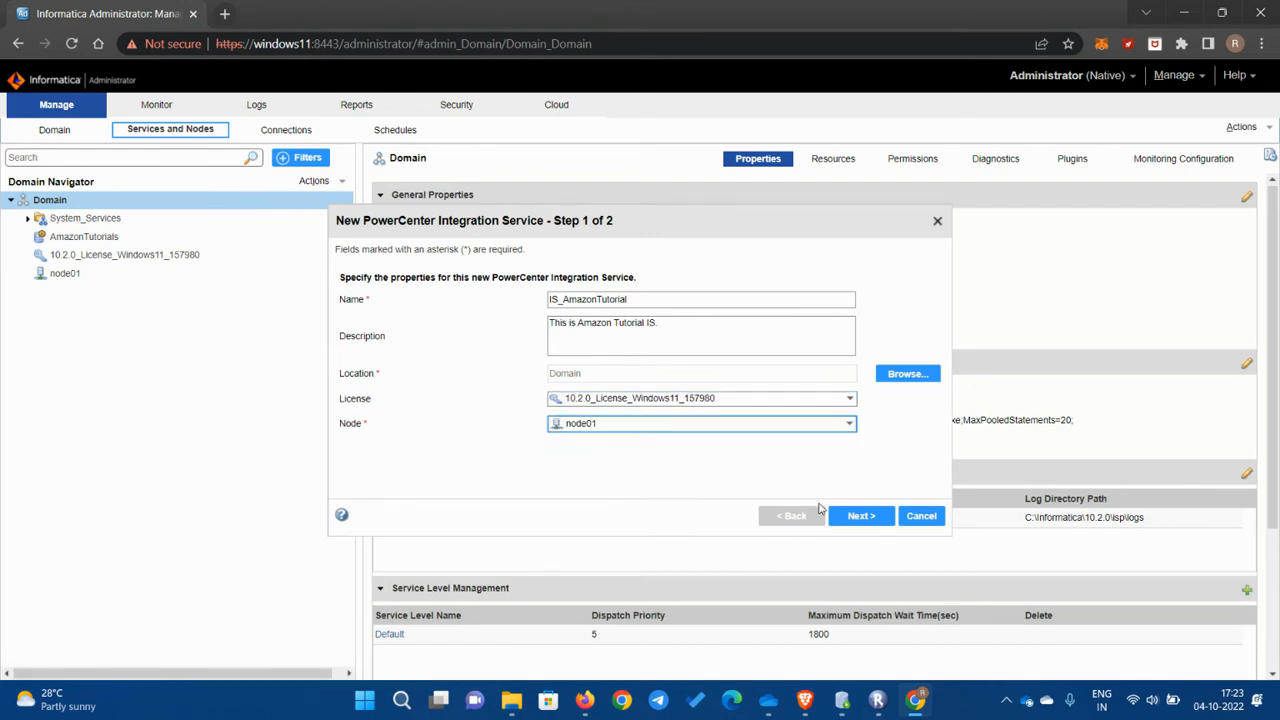
{"action": "left_click", "coordinate": [860, 516]}
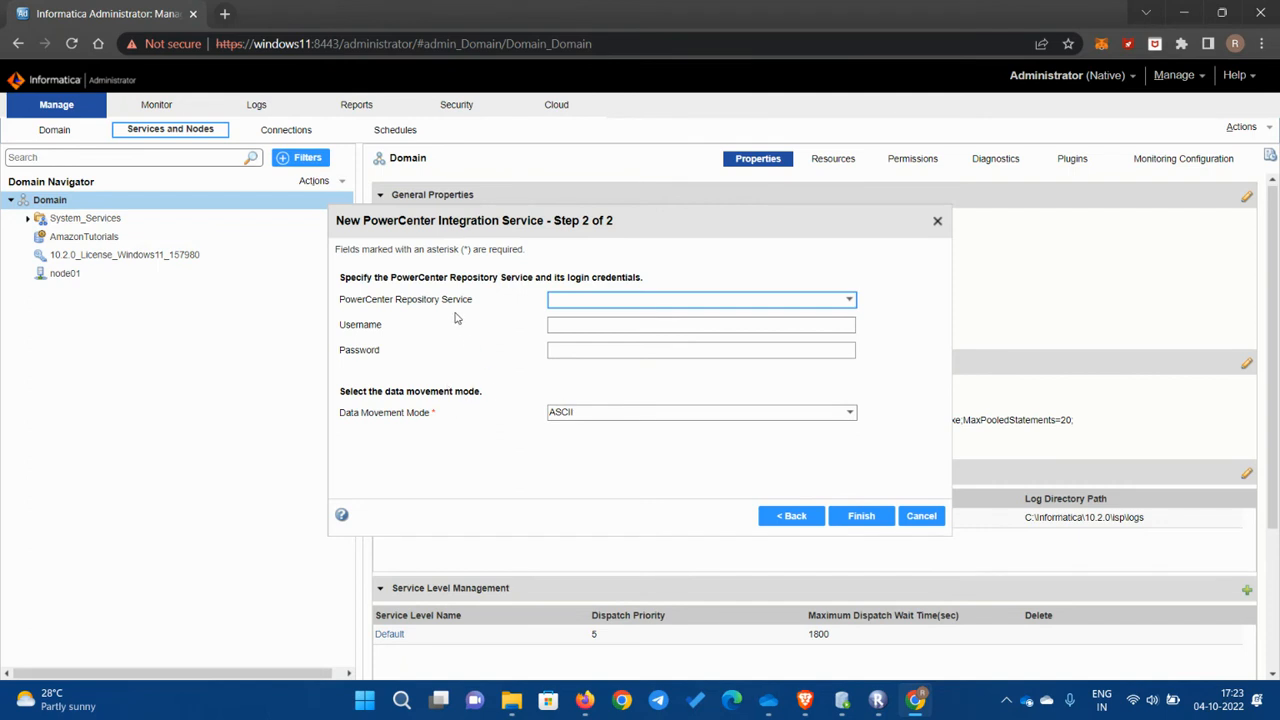
{"action": "mouse_move", "coordinate": [630, 304]}
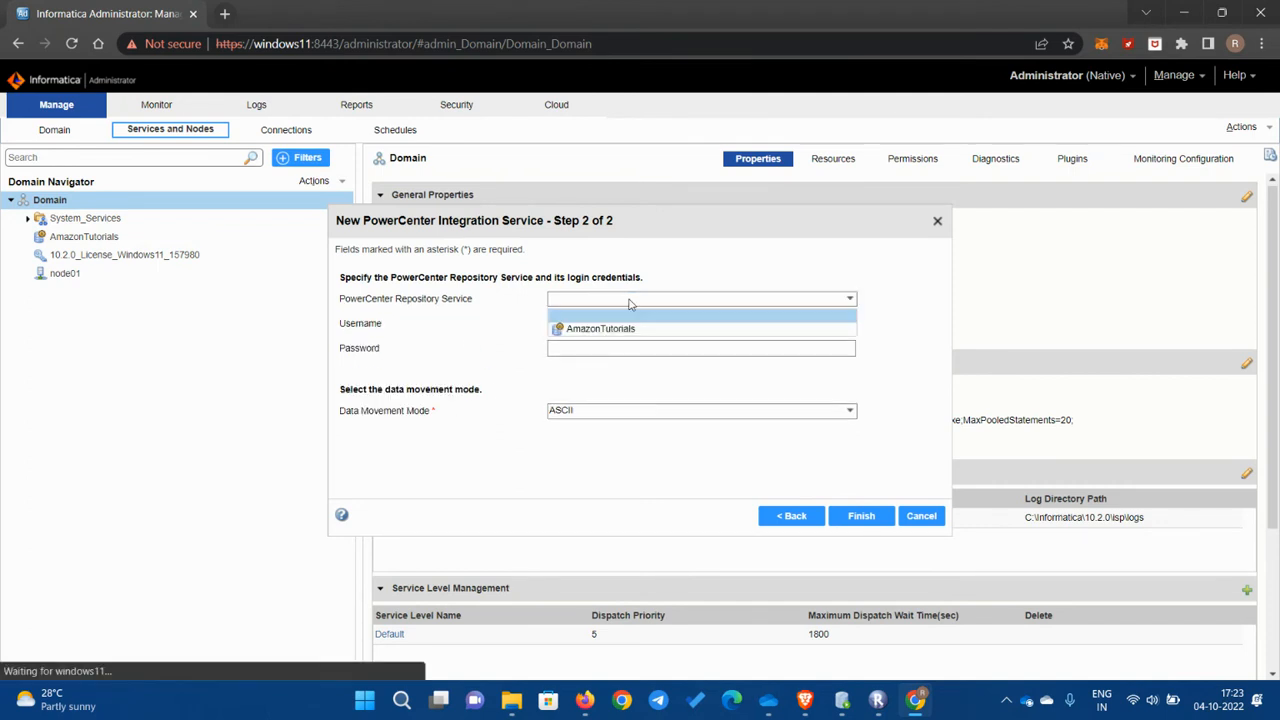
Step: Select AmazonTutorials as repository service with Administrator credentials and finish creating IS_AmazonTutorial
{"action": "left_click", "coordinate": [600, 328]}
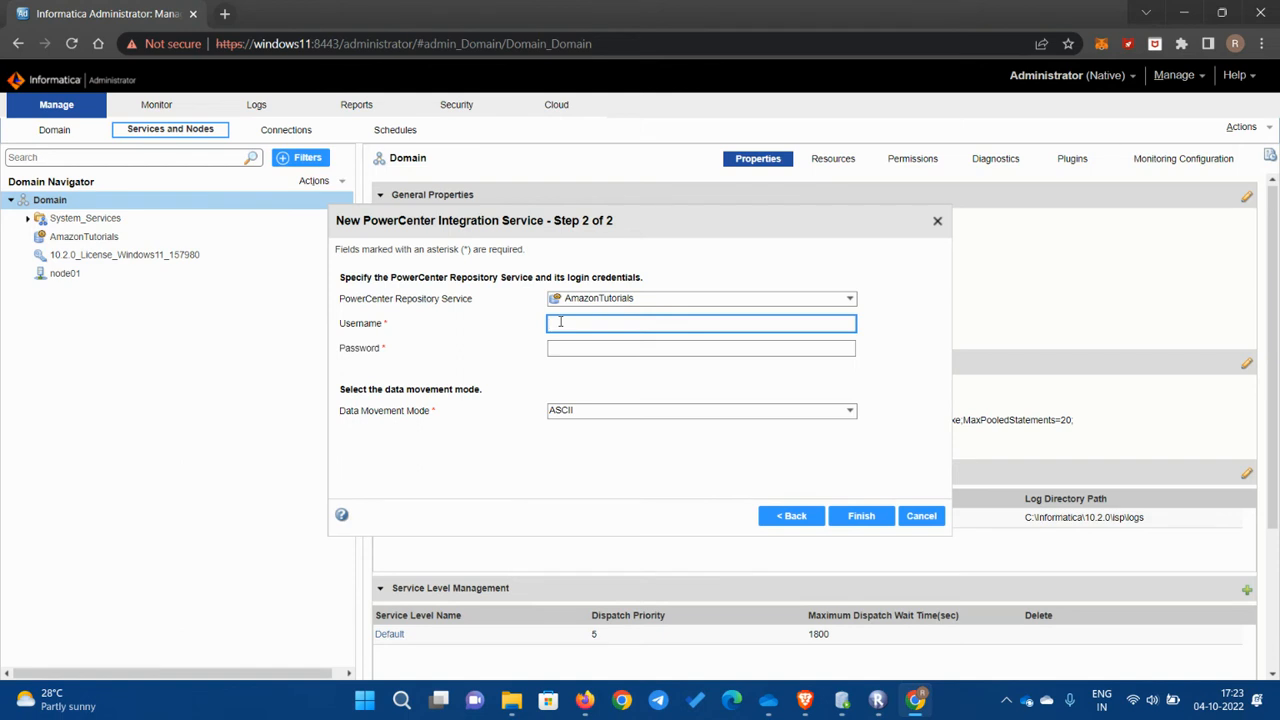
{"action": "type", "text": "AD"}
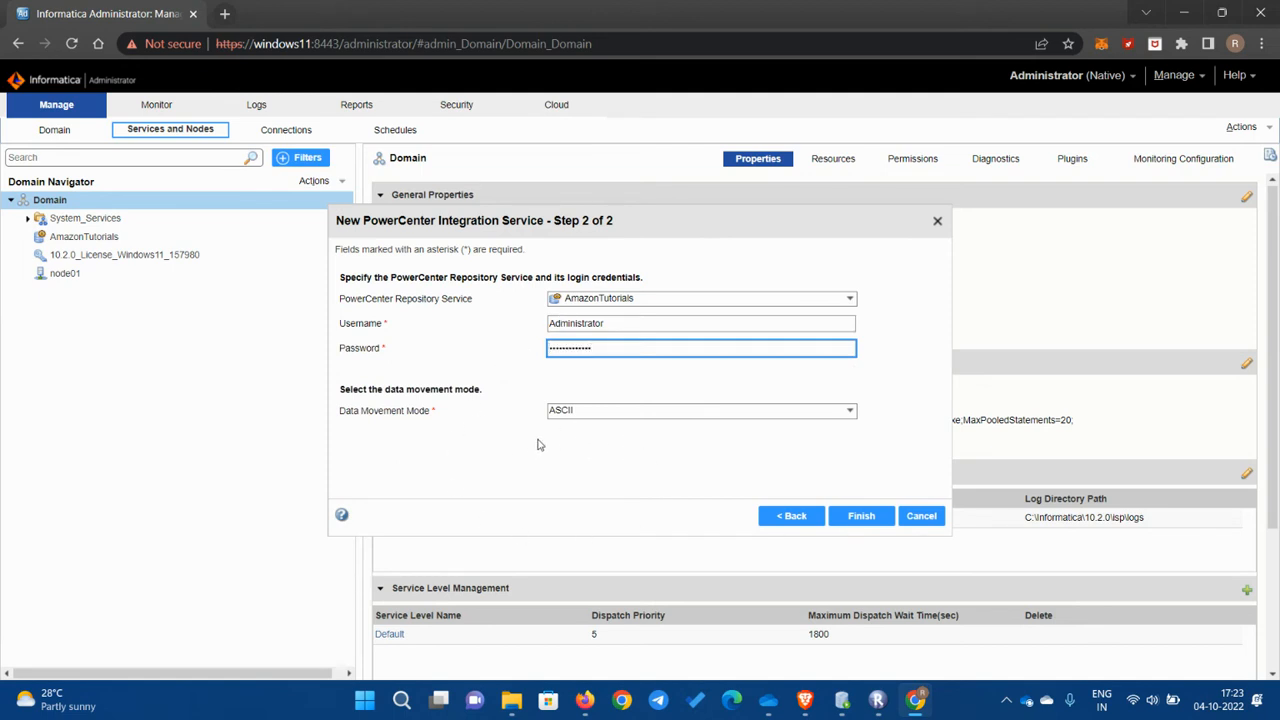
{"action": "type", "text": "•"}
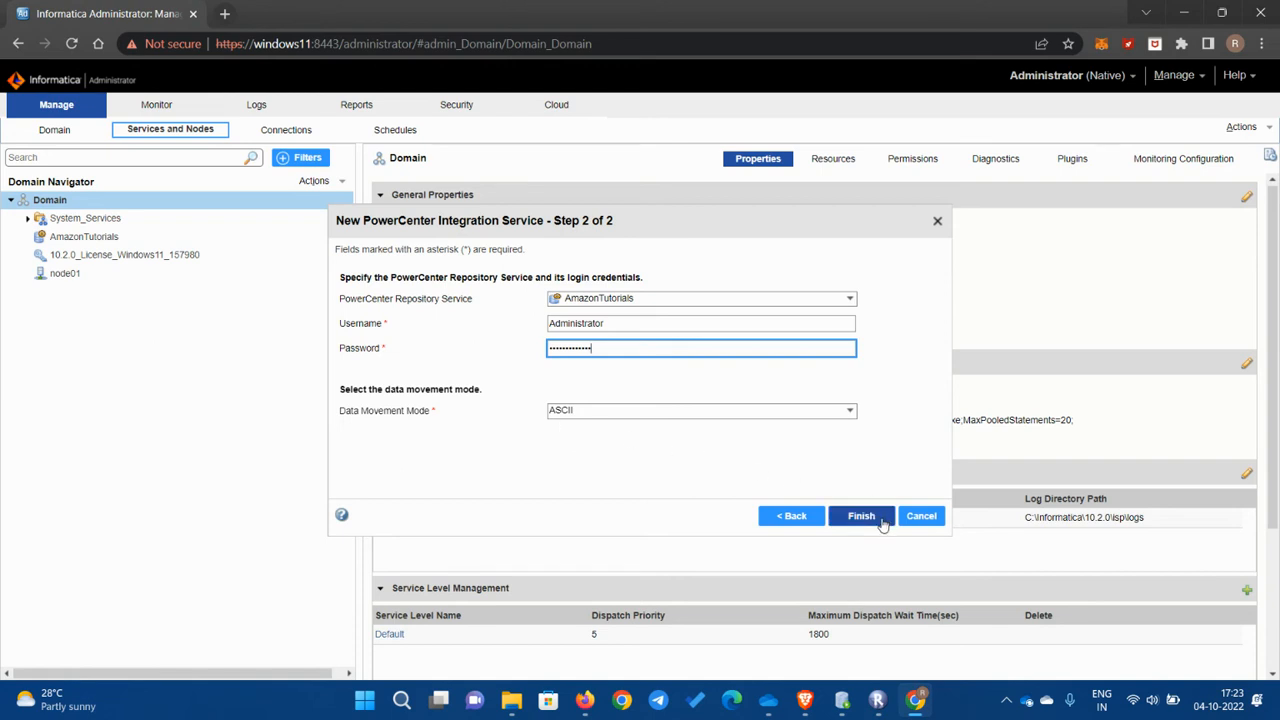
{"action": "left_click", "coordinate": [860, 516]}
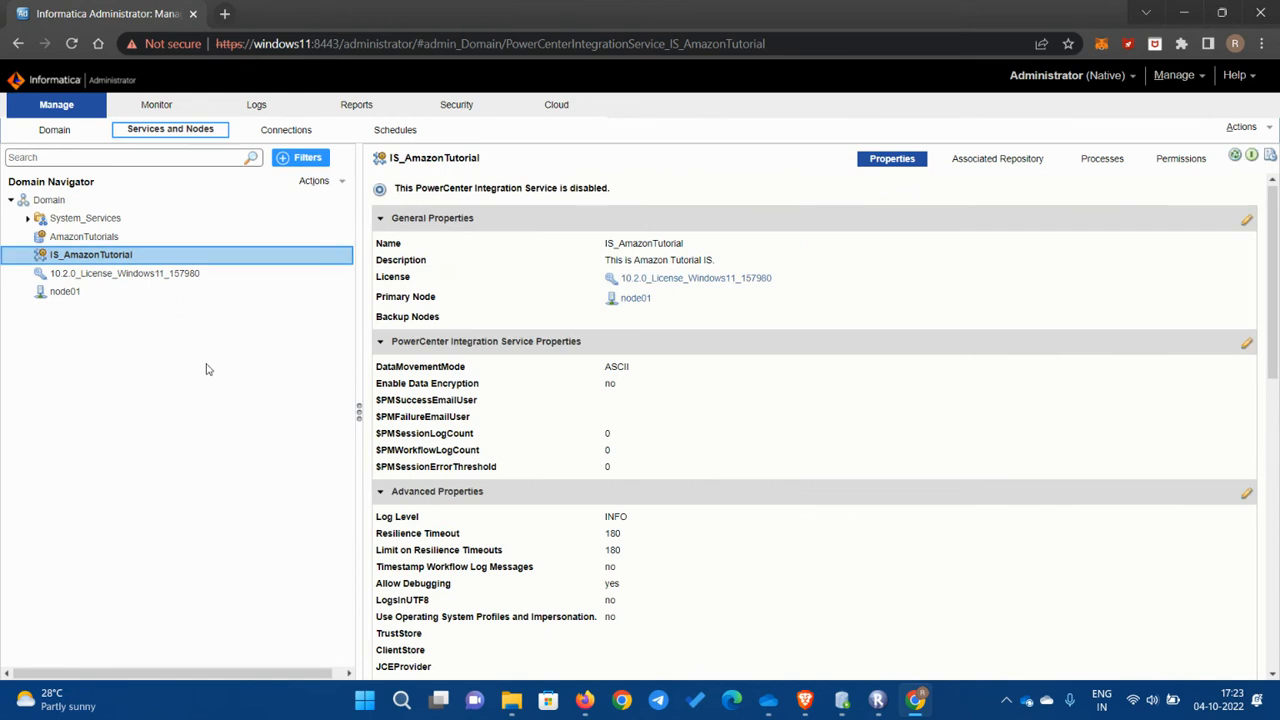
{"action": "mouse_move", "coordinate": [520, 348]}
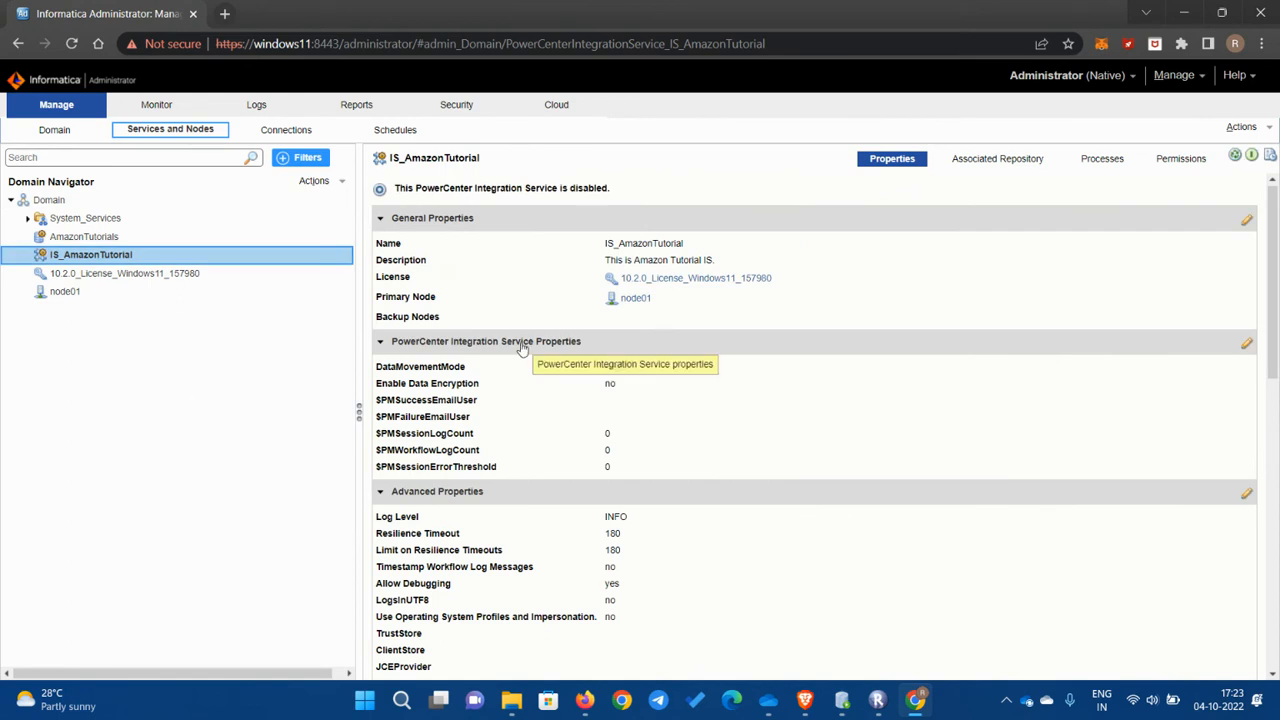
{"action": "mouse_move", "coordinate": [764, 420]}
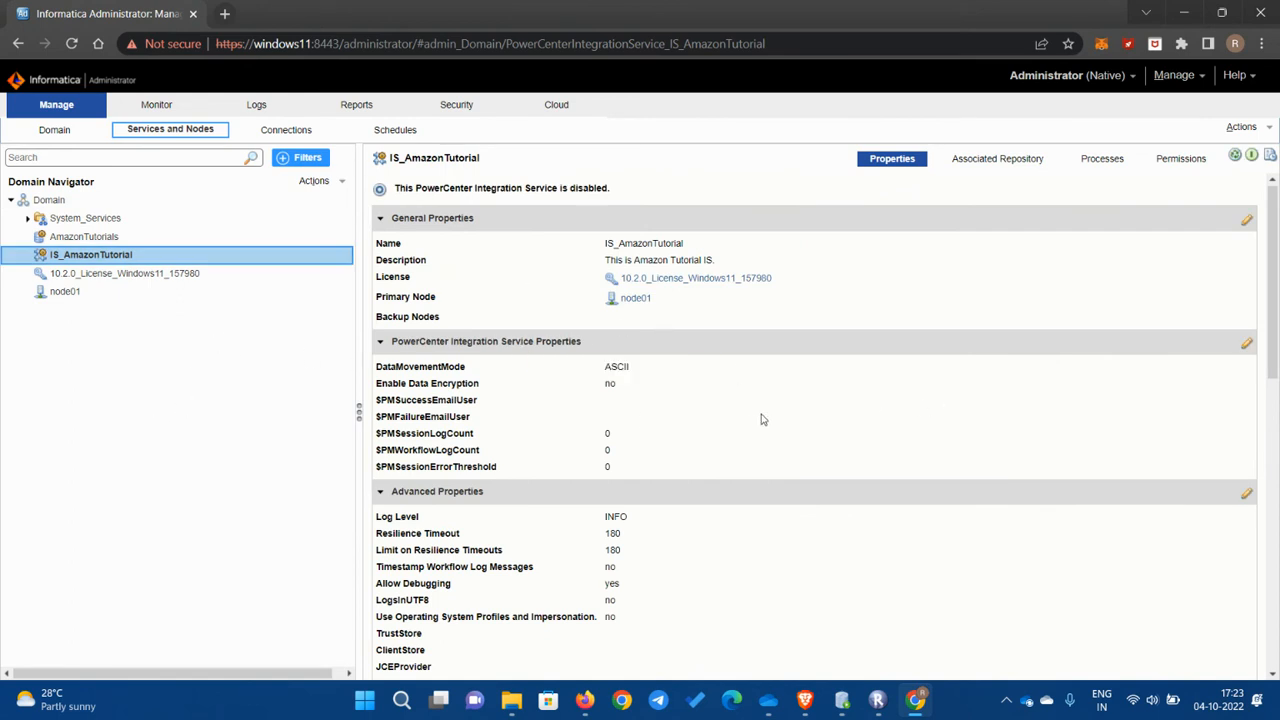
{"action": "mouse_move", "coordinate": [556, 164]}
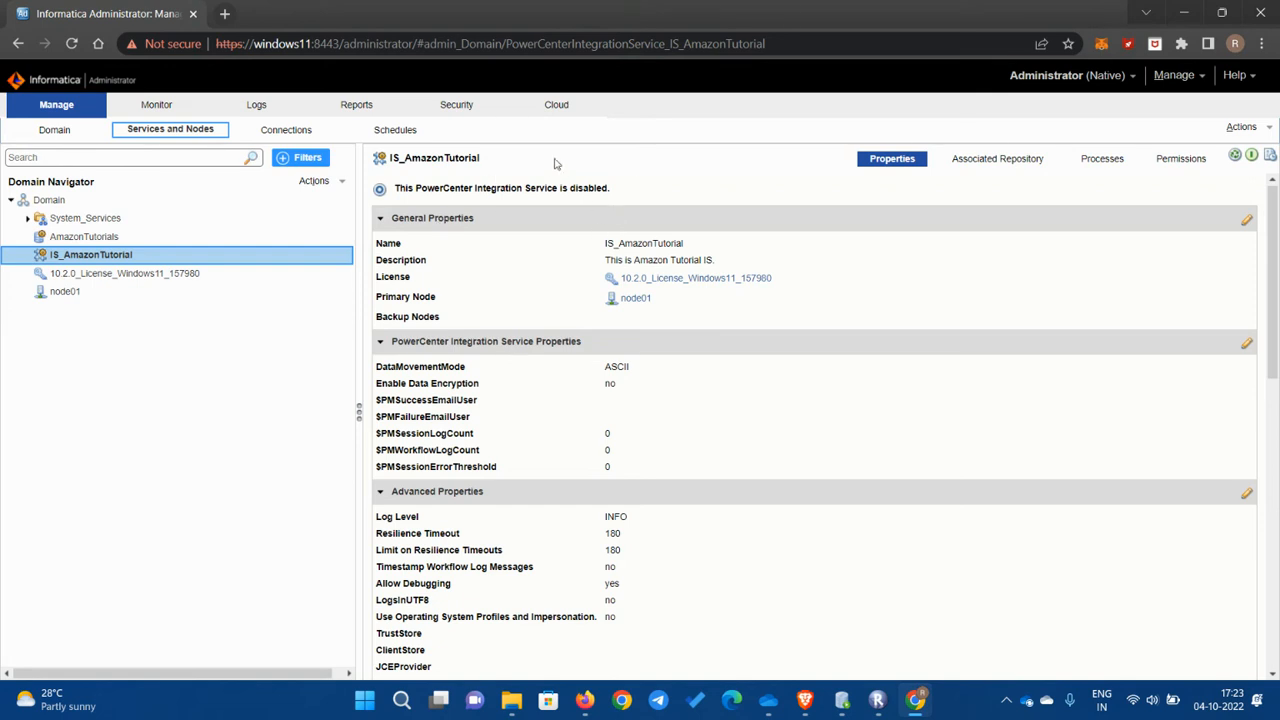
{"action": "mouse_move", "coordinate": [404, 192]}
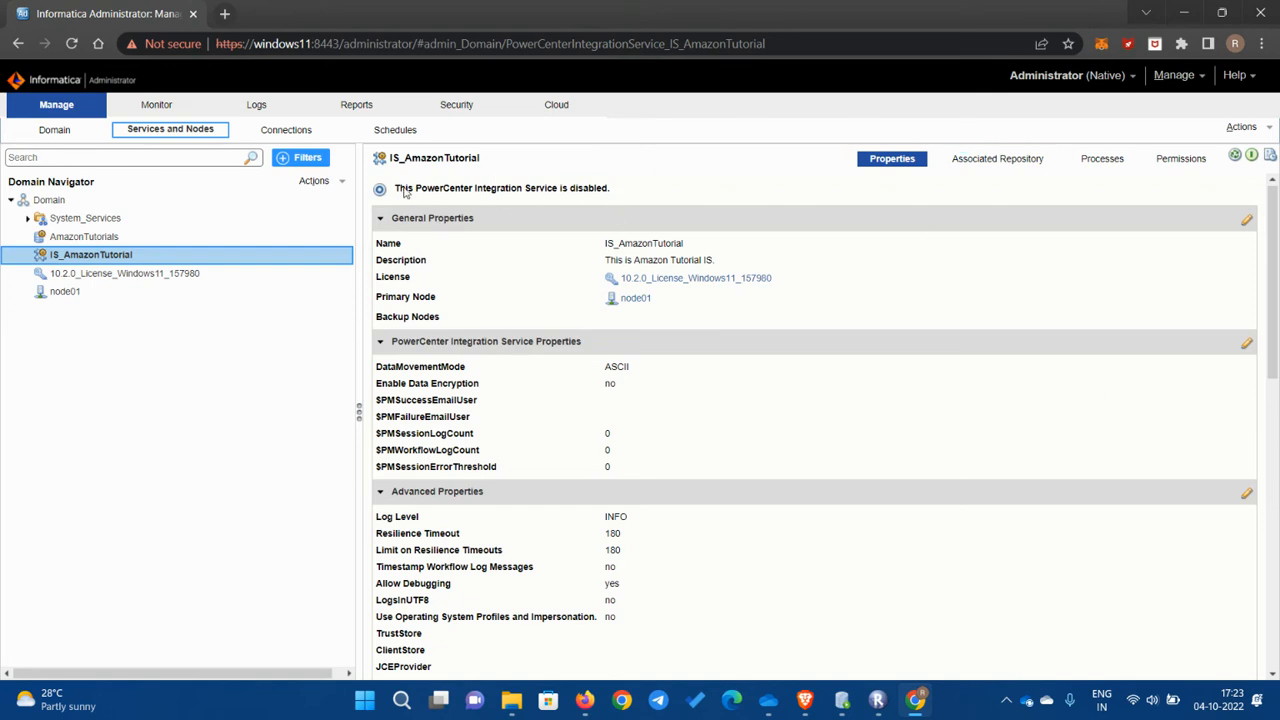
{"action": "mouse_move", "coordinate": [564, 192]}
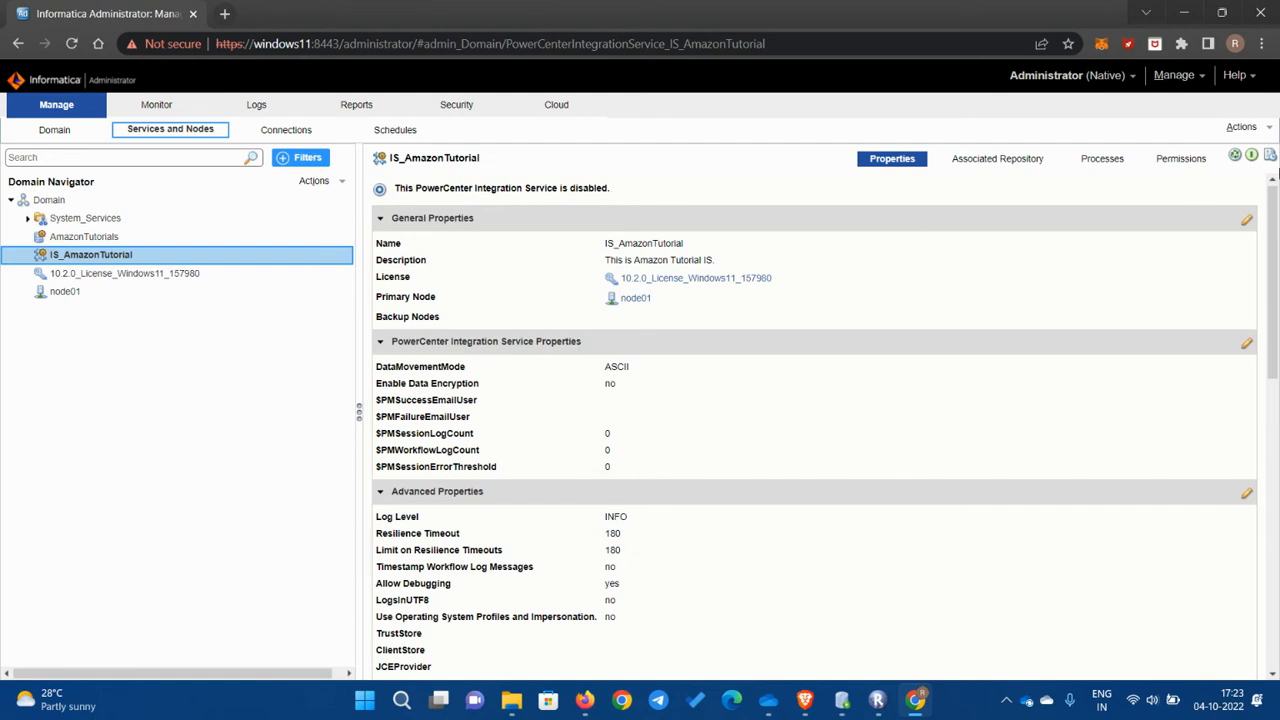
Step: Enable the IS_AmazonTutorial integration service from its Actions menu
{"action": "left_click", "coordinate": [1240, 126]}
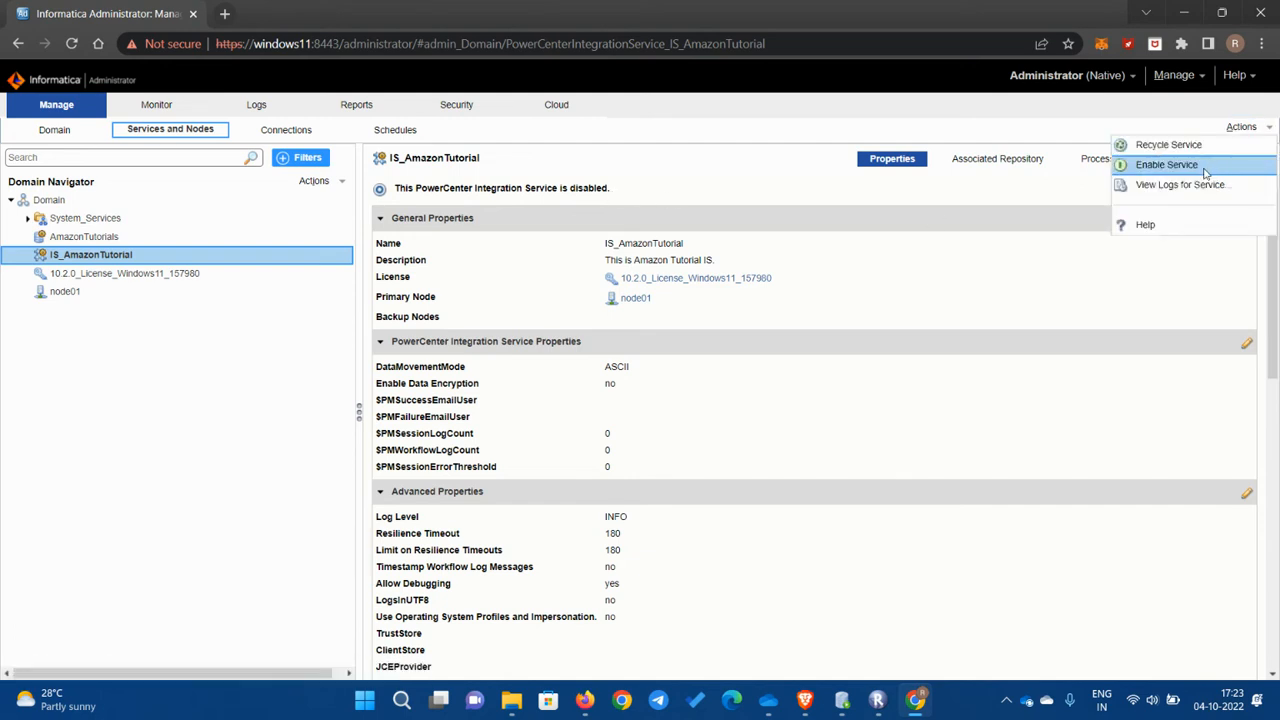
{"action": "left_click", "coordinate": [1166, 164]}
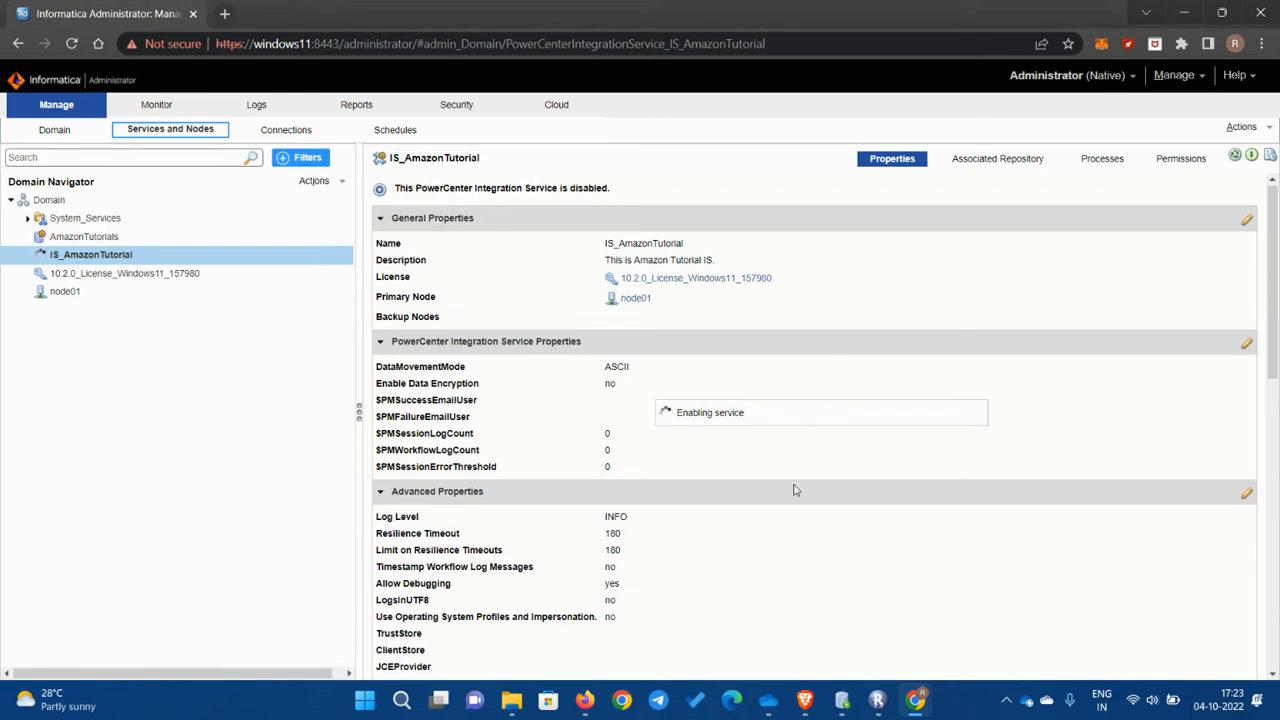
{"action": "mouse_move", "coordinate": [650, 452]}
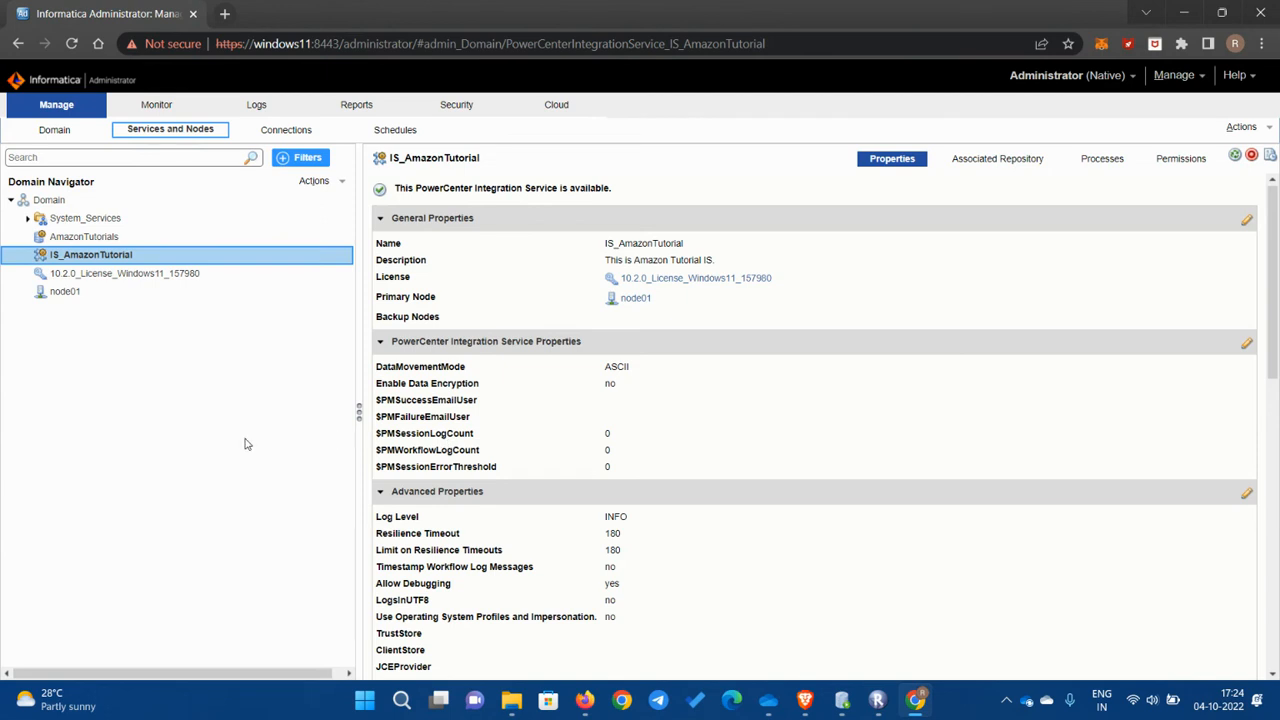
{"action": "mouse_move", "coordinate": [150, 464]}
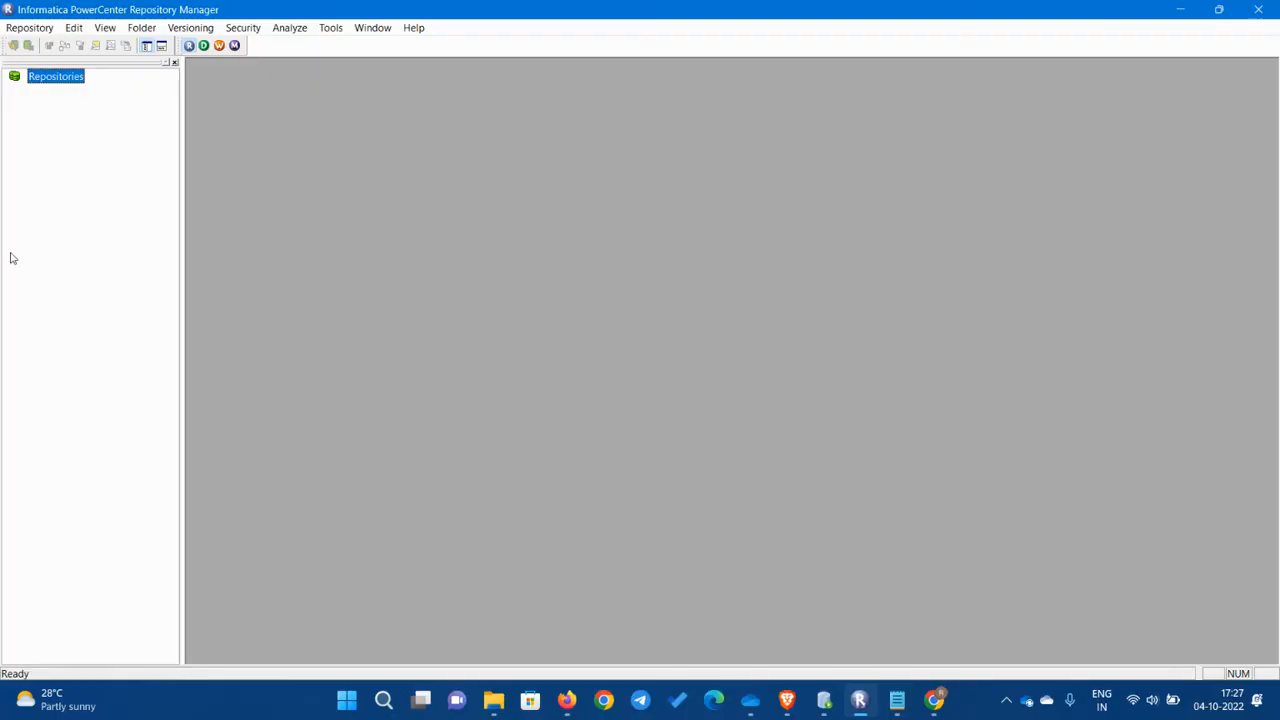
Step: Add the AmazonTutorials repository with username Administrator via Repository > Add Repository
{"action": "left_click", "coordinate": [30, 28]}
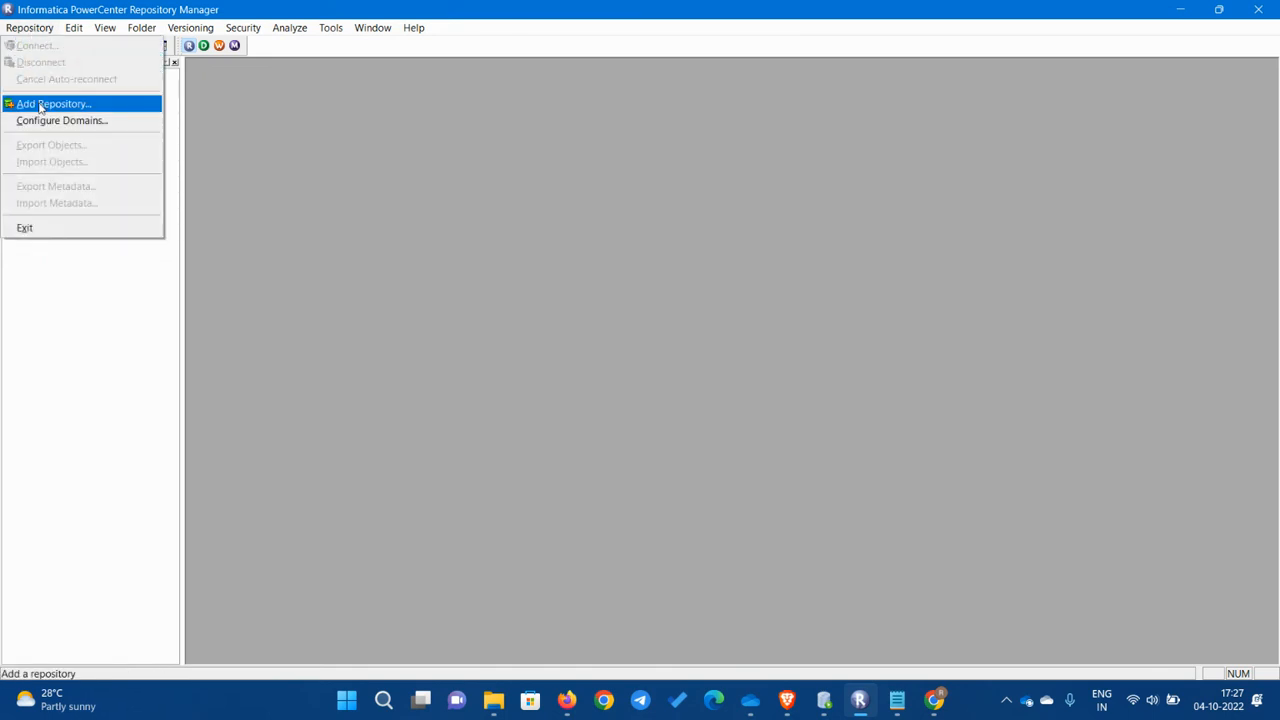
{"action": "left_click", "coordinate": [54, 104]}
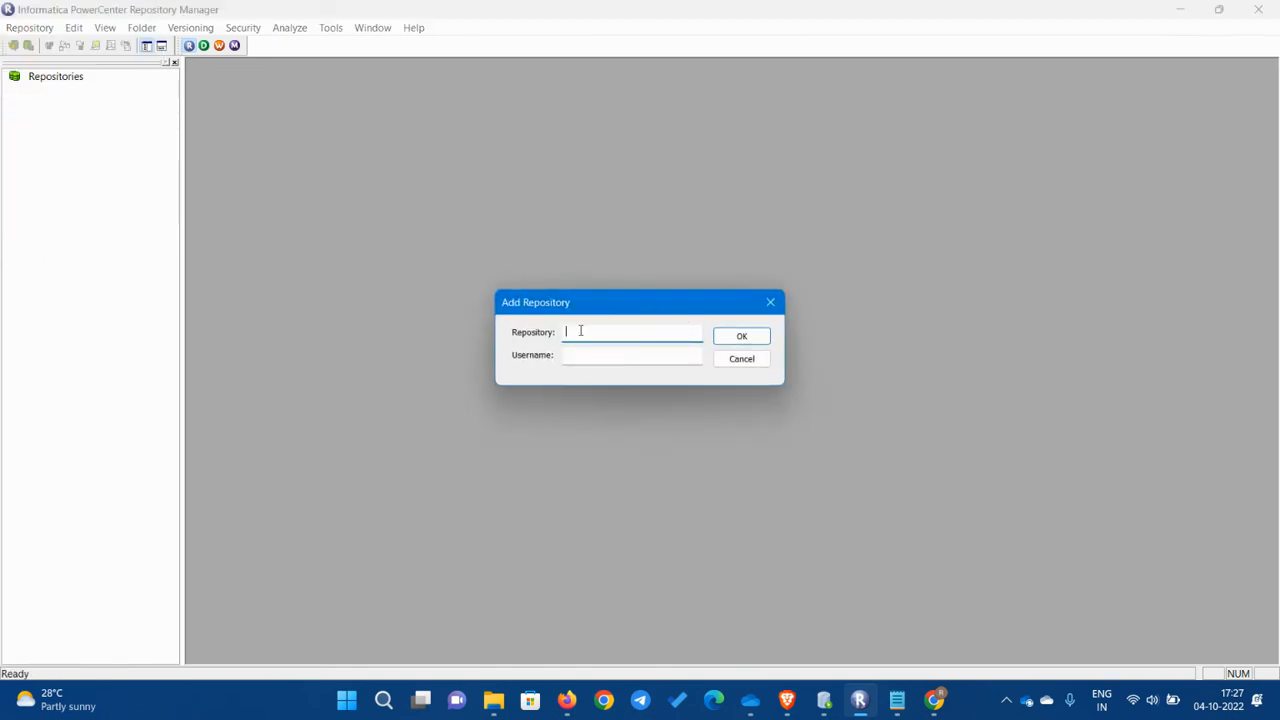
{"action": "type", "text": "AmazonTutorials"}
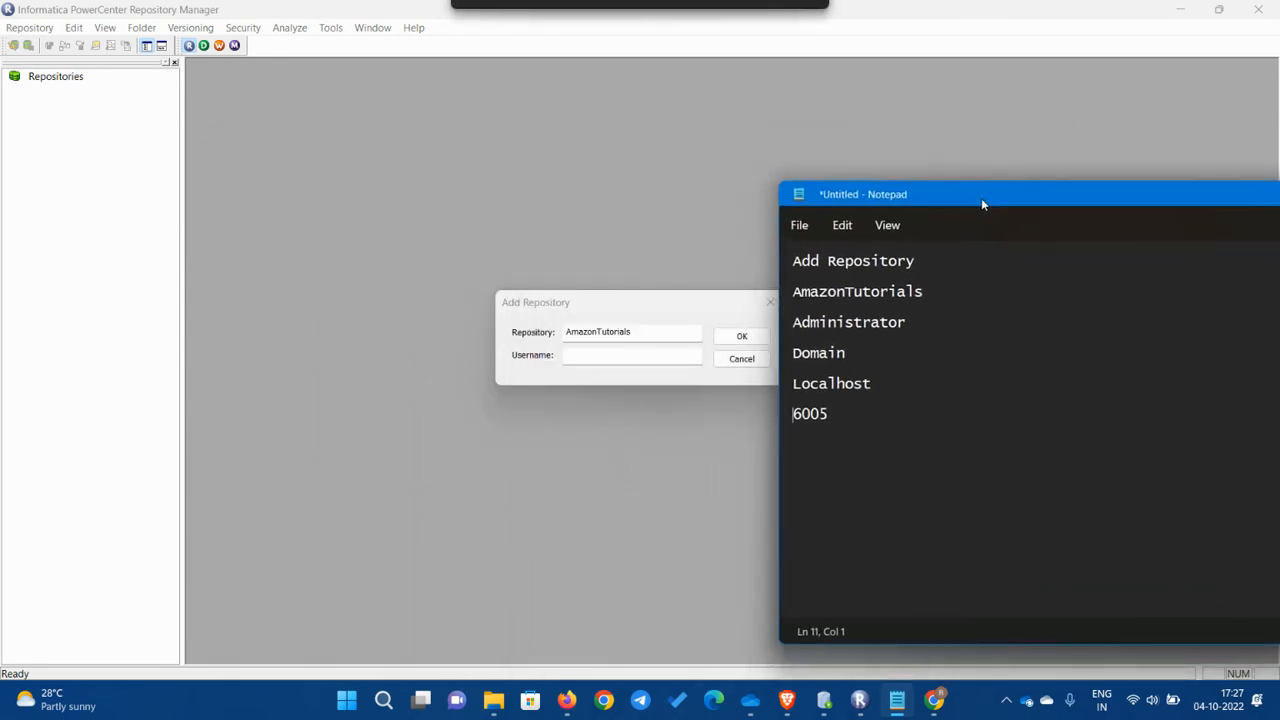
{"action": "double_click", "coordinate": [848, 320]}
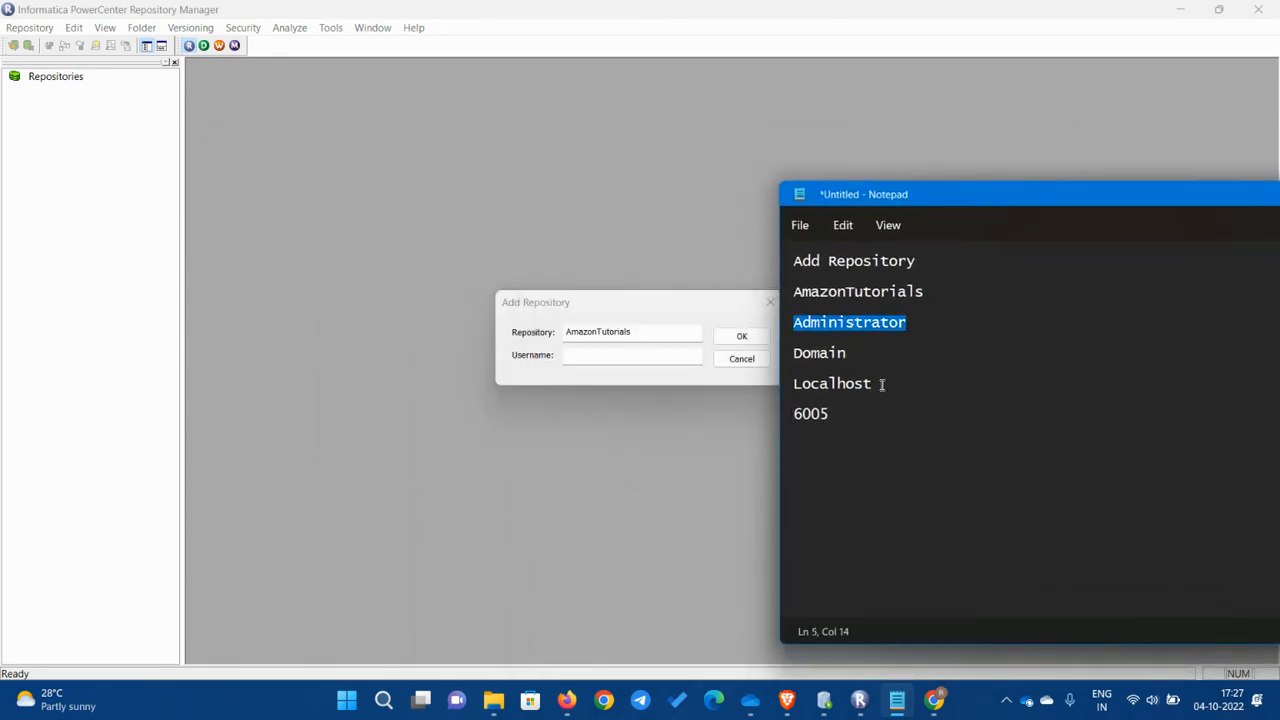
{"action": "type", "text": "Administrator"}
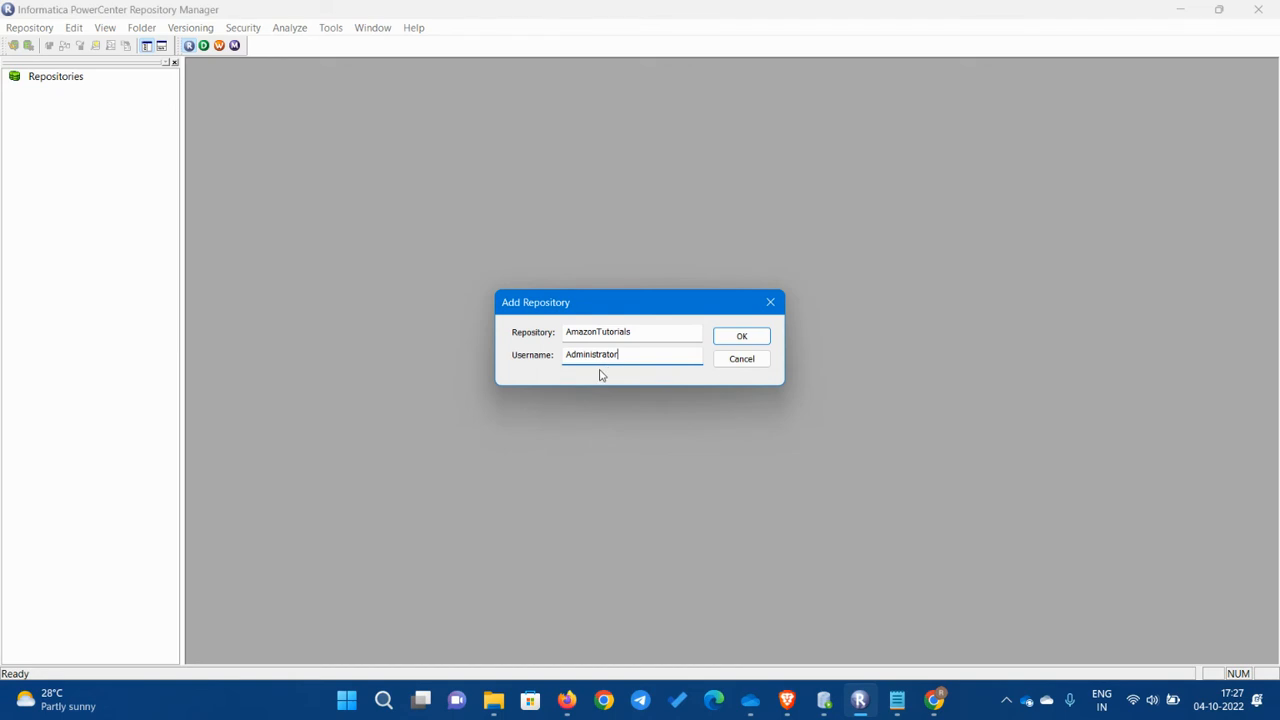
{"action": "mouse_move", "coordinate": [742, 336]}
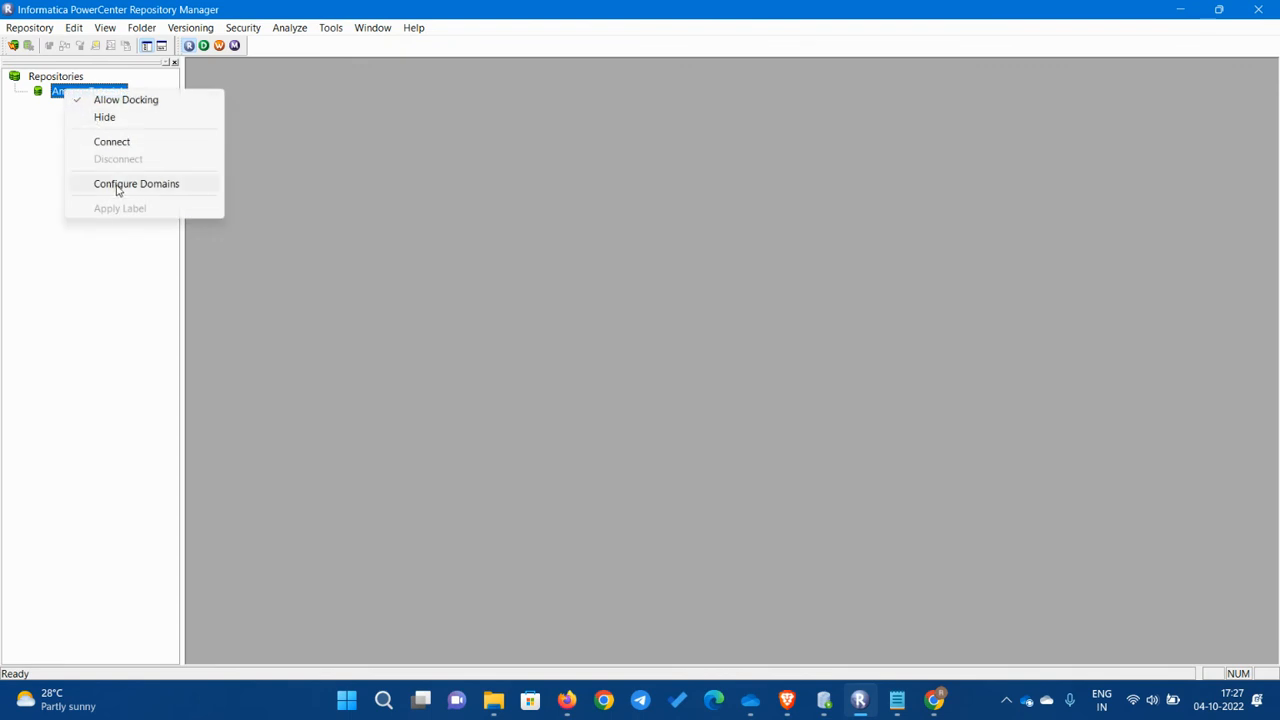
Step: Start a new domain entry named Domain, checking its details in the administrator console
{"action": "left_click", "coordinate": [136, 184]}
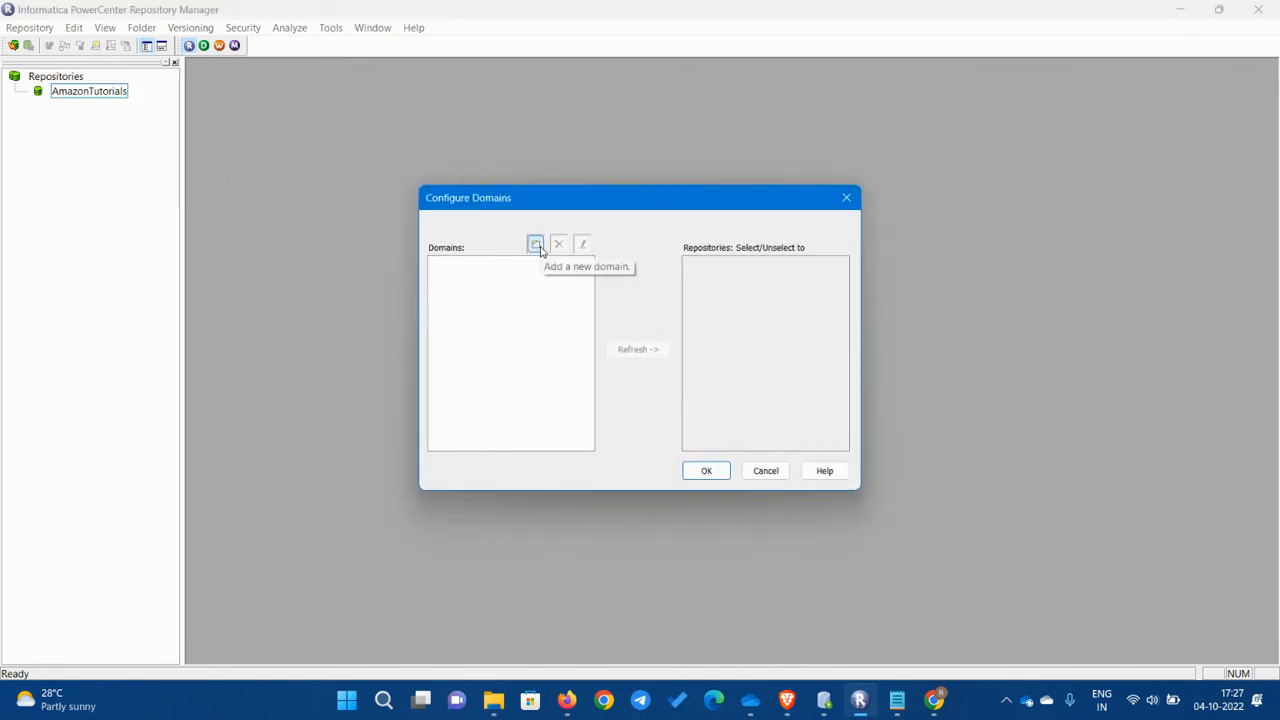
{"action": "left_click", "coordinate": [536, 244]}
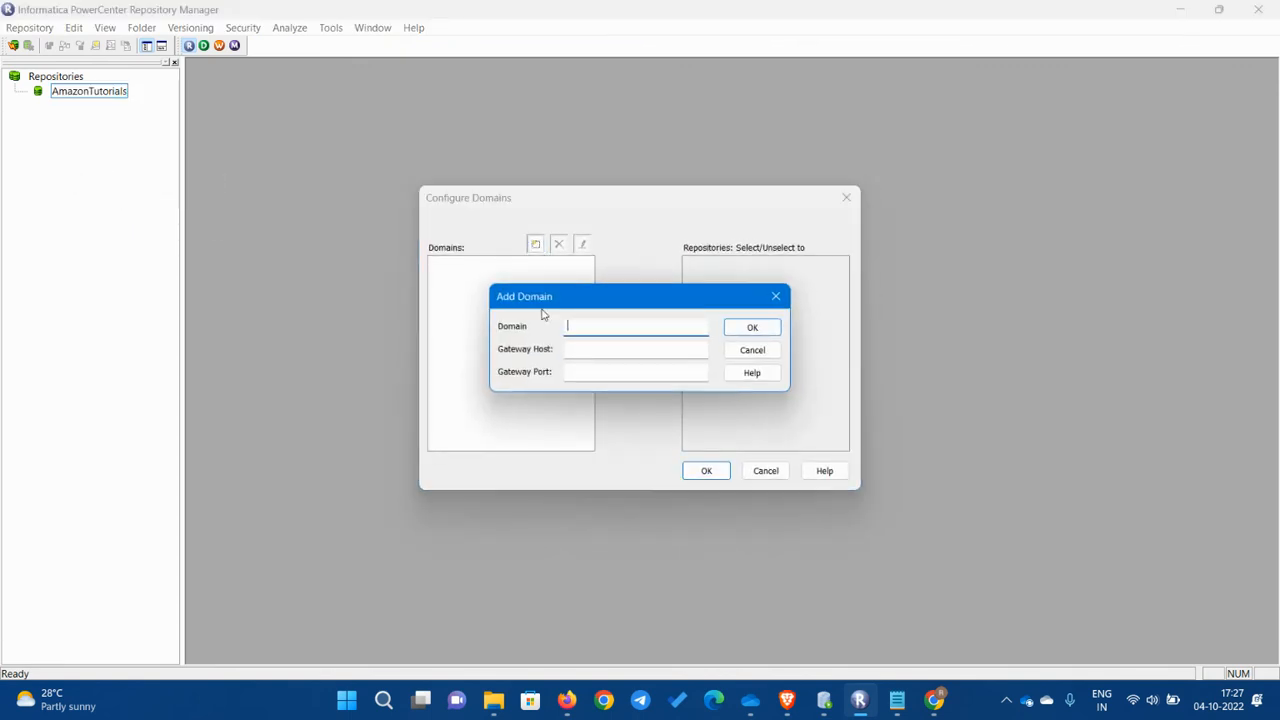
{"action": "type", "text": "D"}
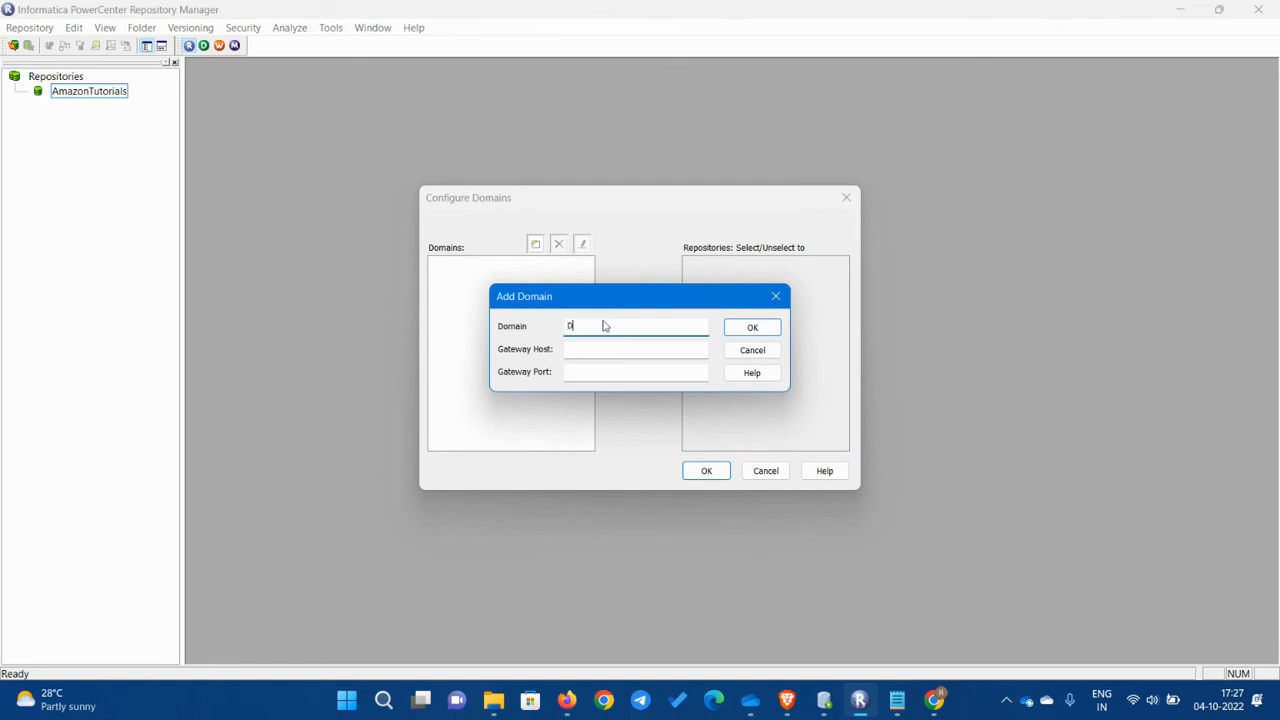
{"action": "type", "text": "omain"}
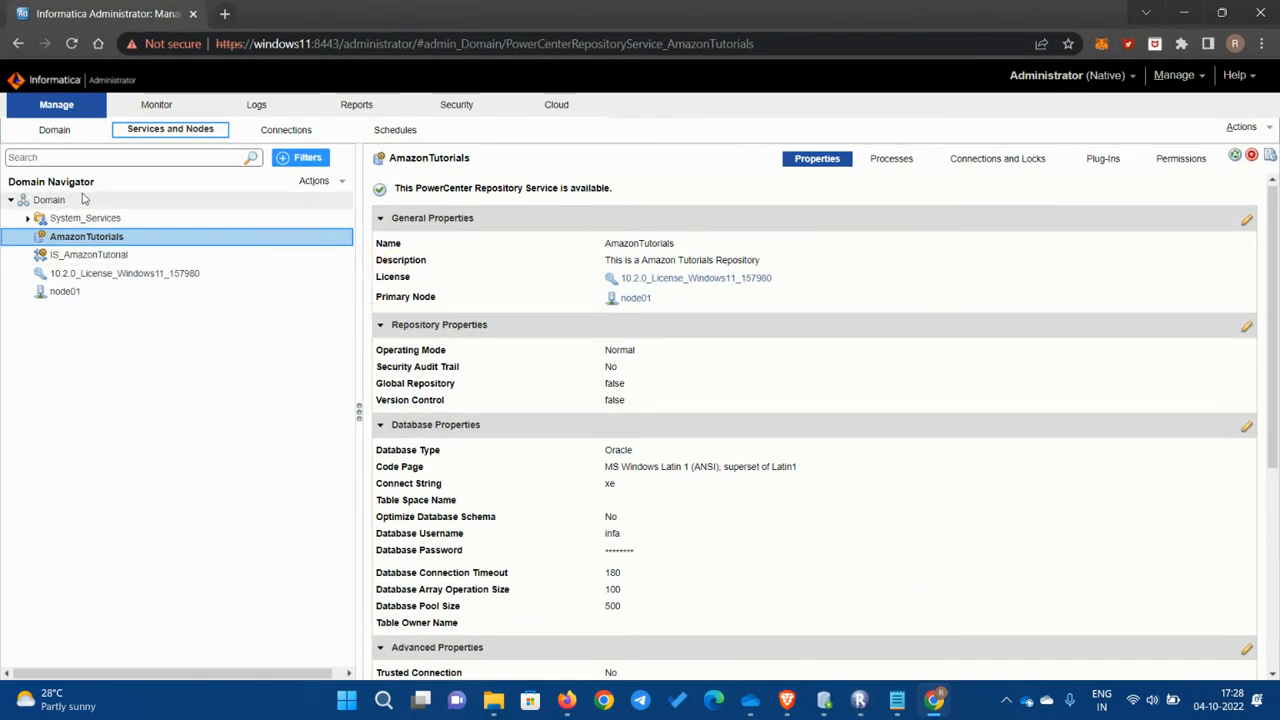
{"action": "left_click", "coordinate": [48, 200]}
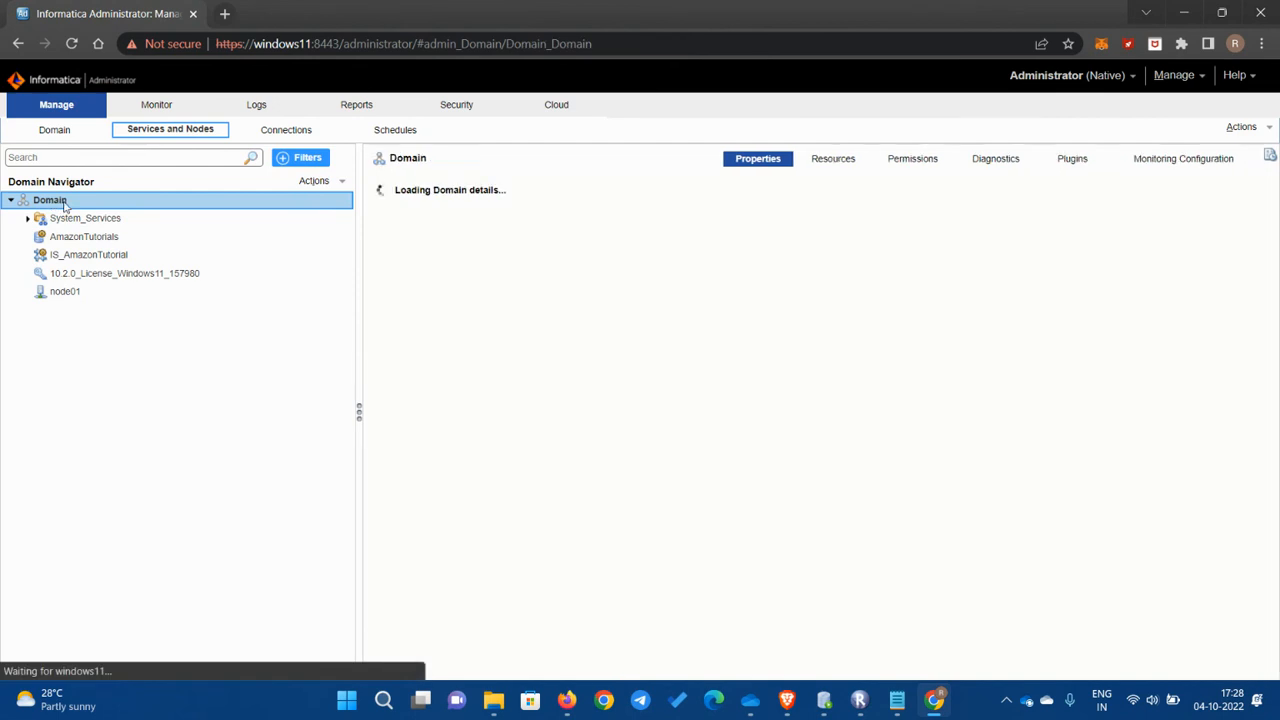
{"action": "left_click", "coordinate": [50, 200]}
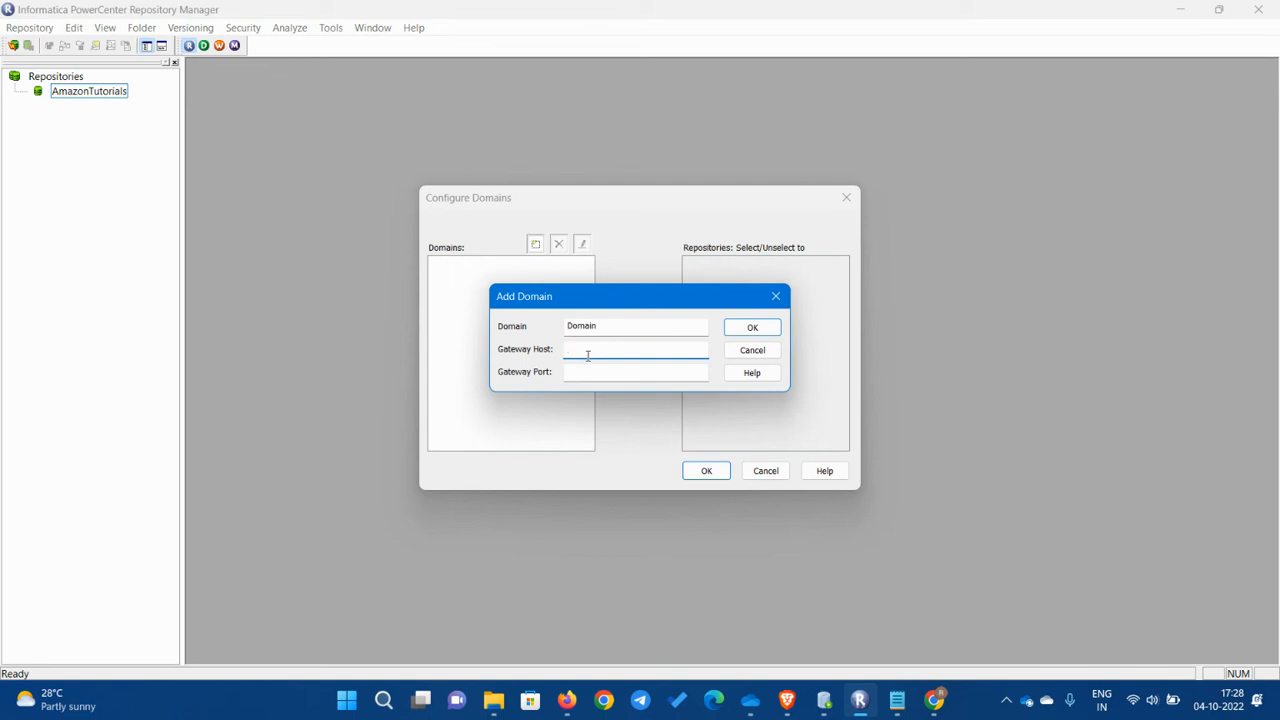
Step: Set the domain host to localhost on gateway port 6005 and confirm the domain configuration
{"action": "type", "text": "localhost"}
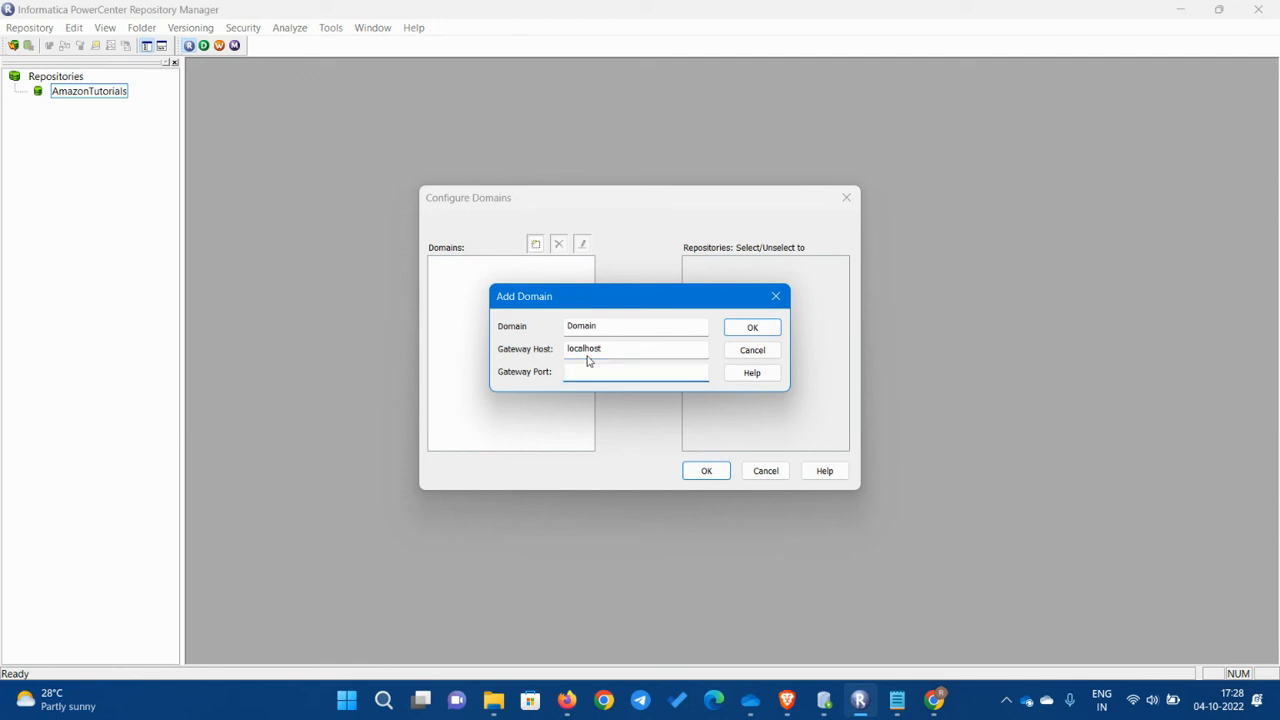
{"action": "type", "text": "6005"}
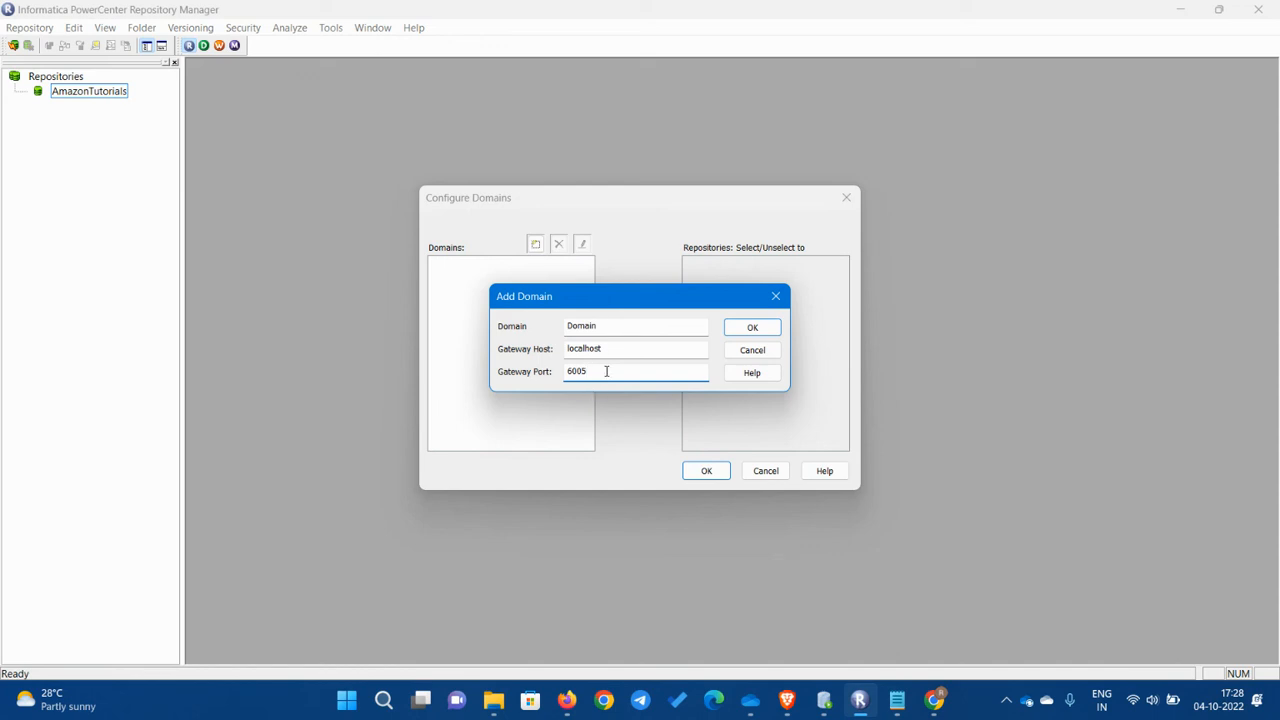
{"action": "left_click", "coordinate": [752, 328]}
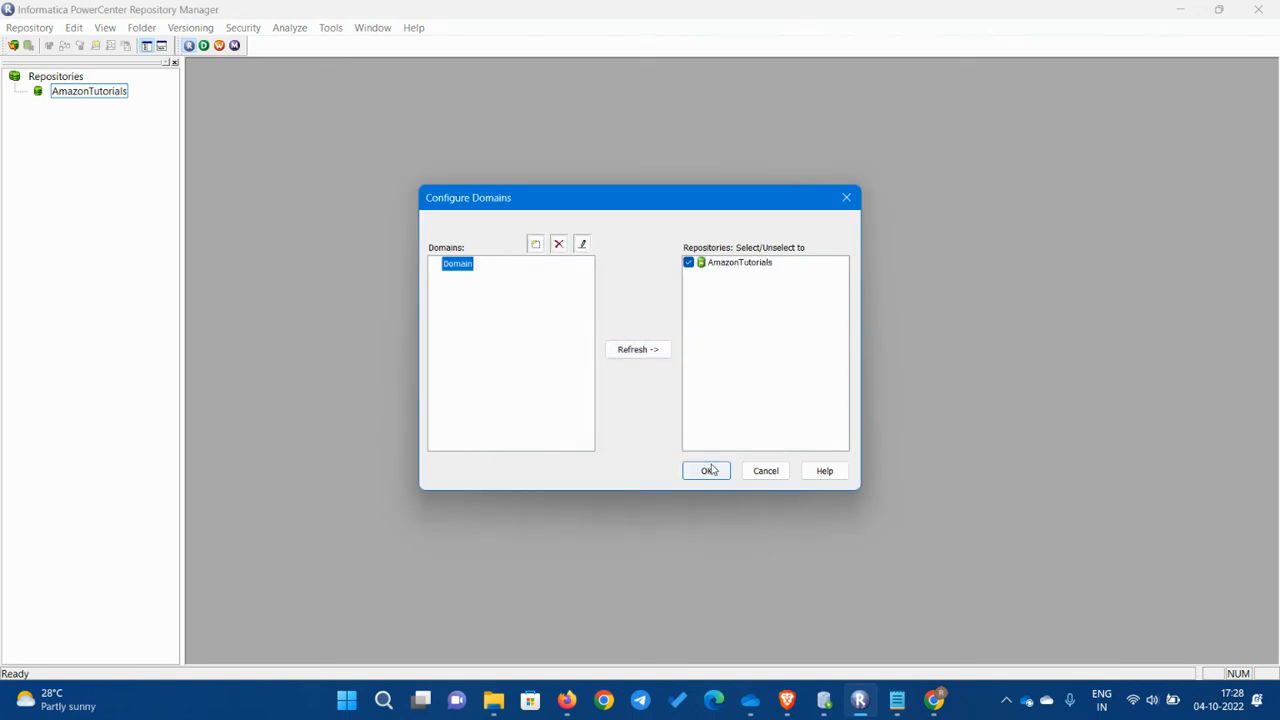
{"action": "left_click", "coordinate": [708, 470]}
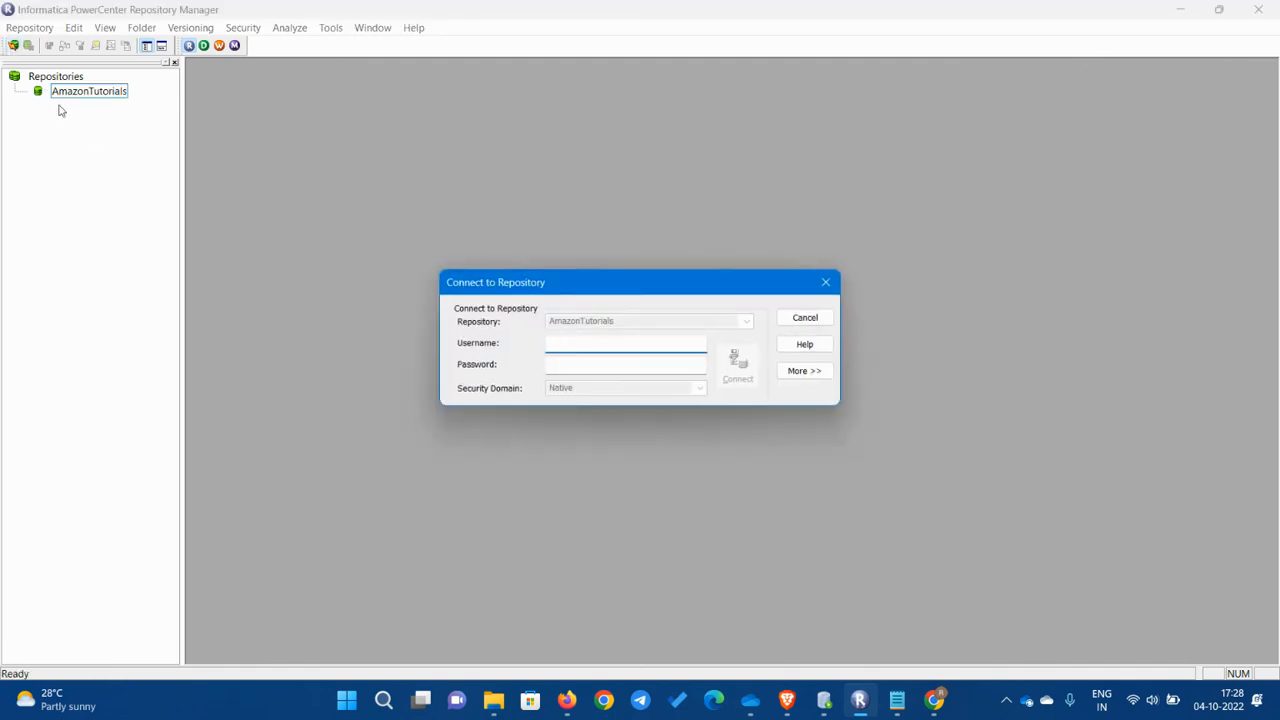
Step: Connect to the AmazonTutorials repository as Administrator through Repository > Connect
{"action": "left_click", "coordinate": [28, 28]}
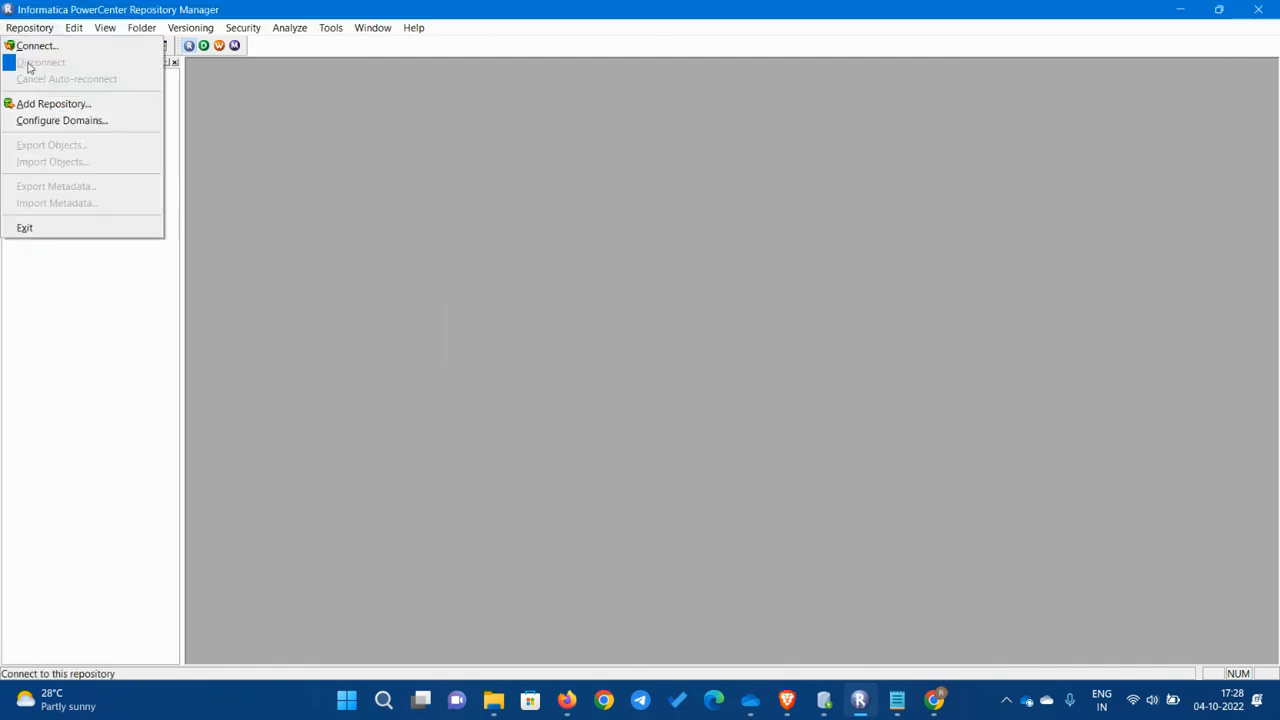
{"action": "left_click", "coordinate": [62, 120]}
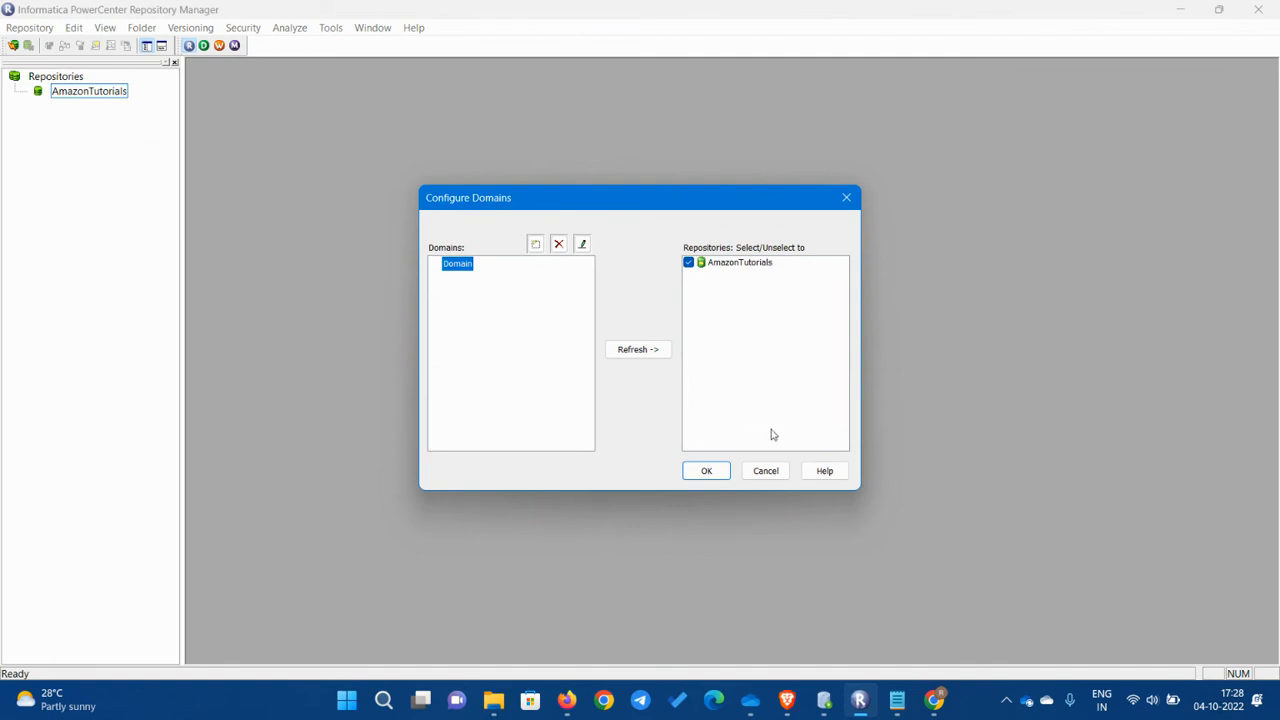
{"action": "left_click", "coordinate": [706, 470]}
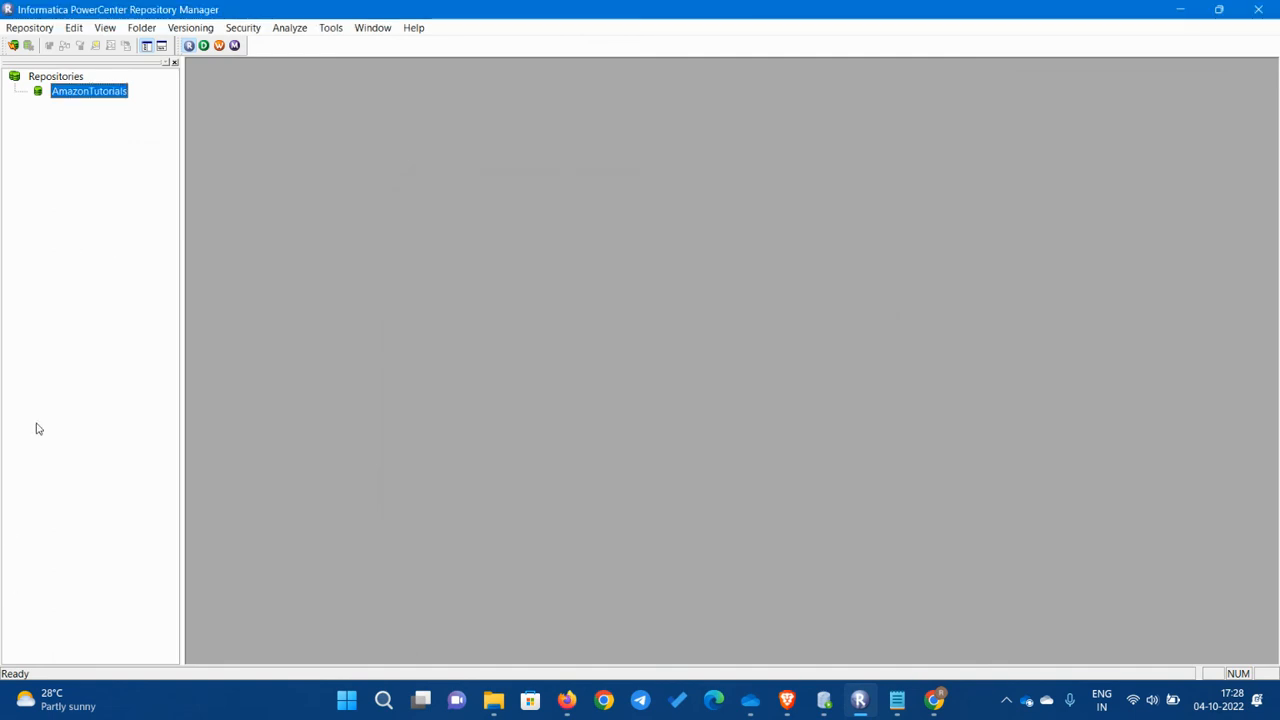
{"action": "left_click", "coordinate": [104, 144]}
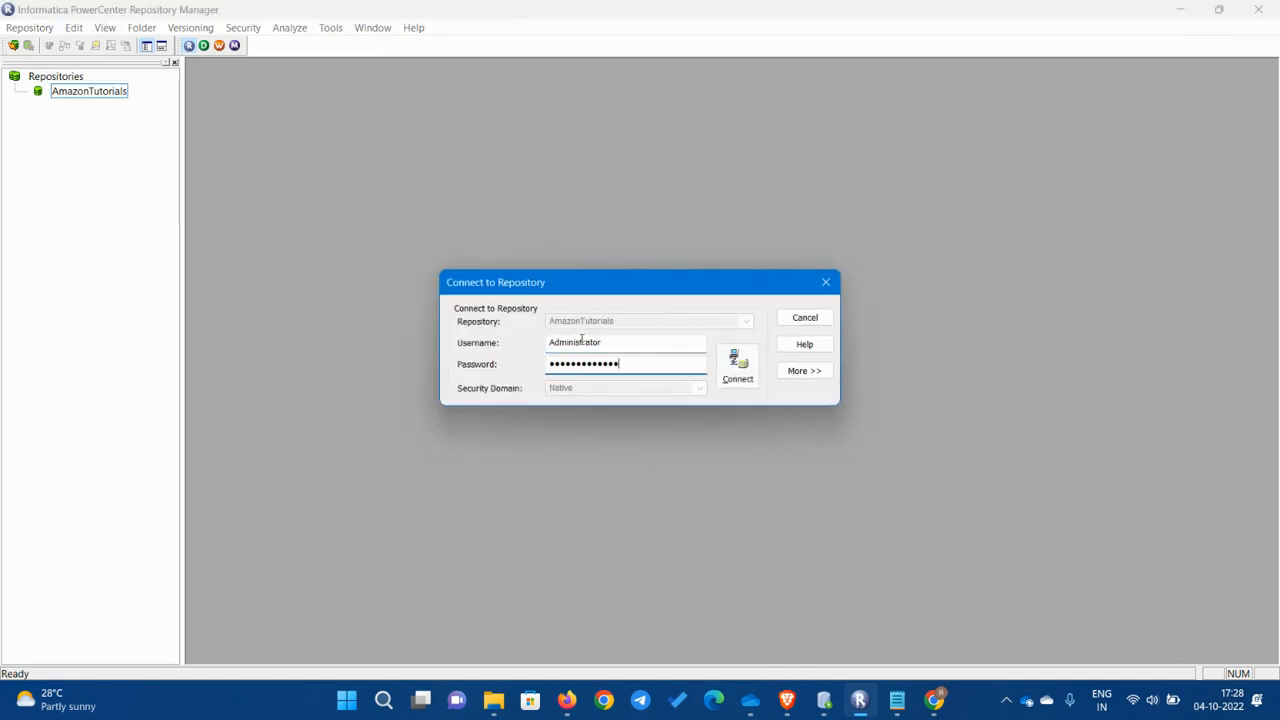
{"action": "left_click", "coordinate": [736, 370]}
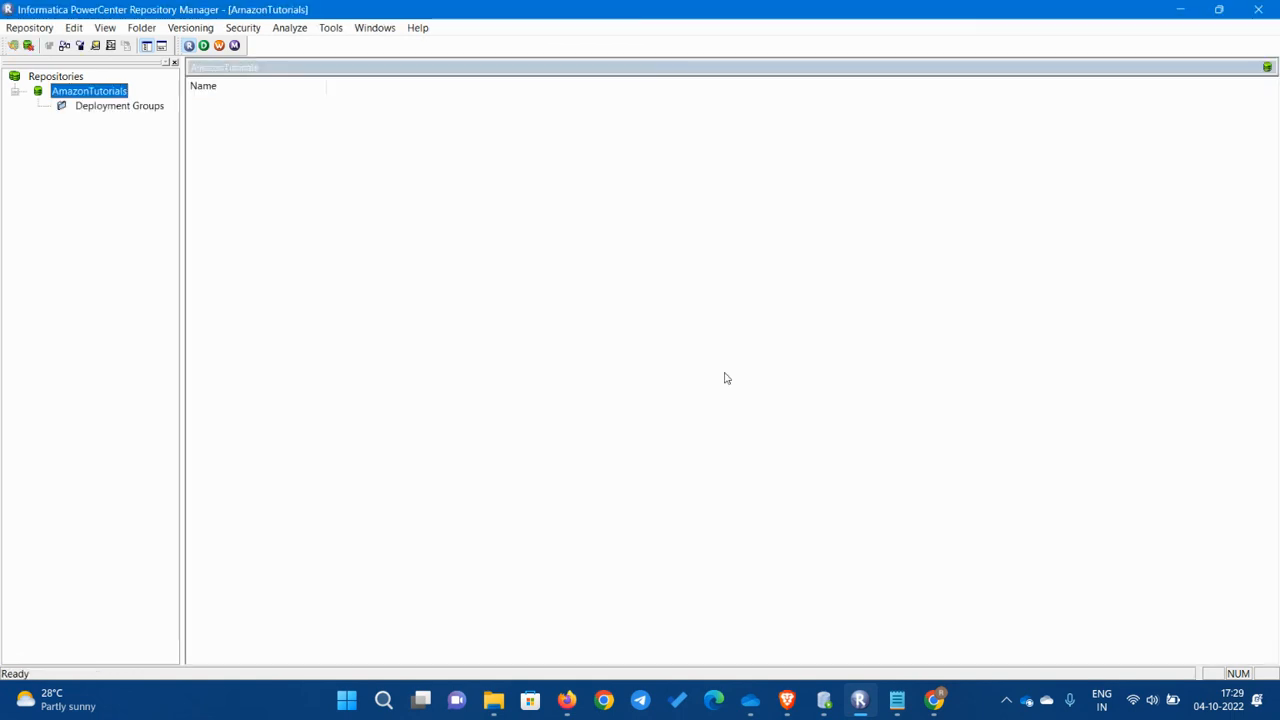
{"action": "mouse_move", "coordinate": [490, 266]}
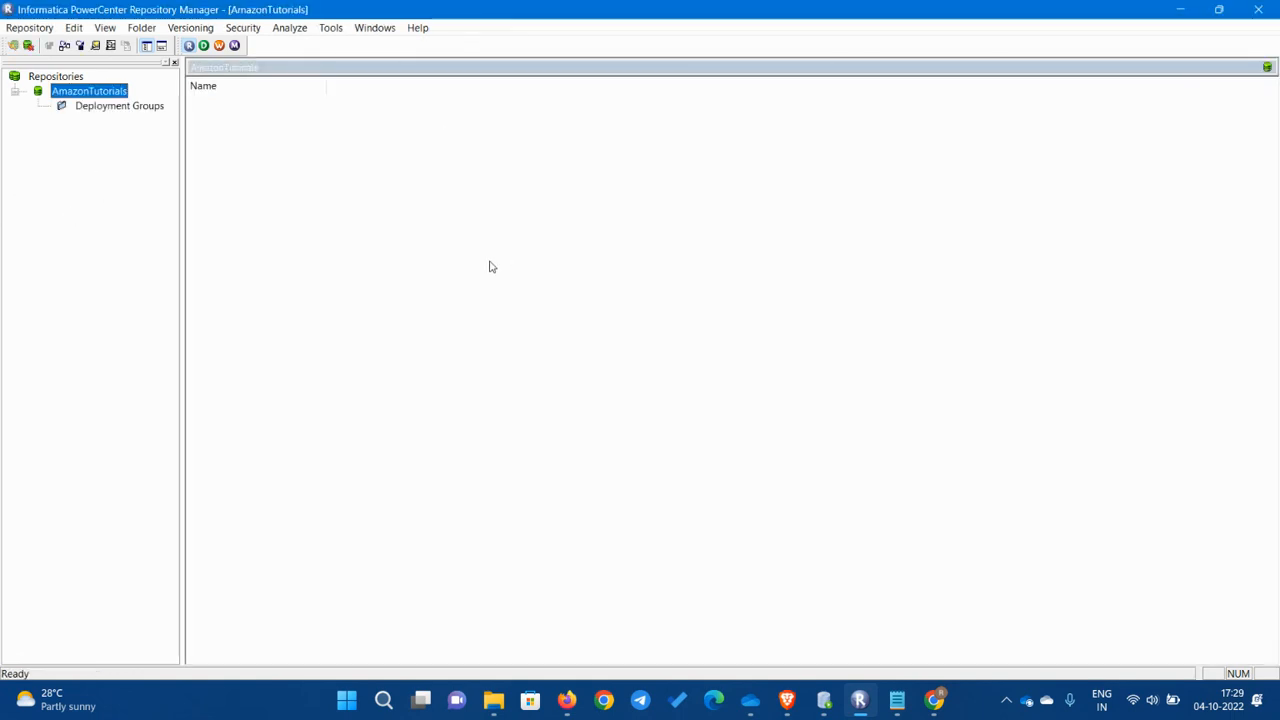
{"action": "mouse_move", "coordinate": [146, 156]}
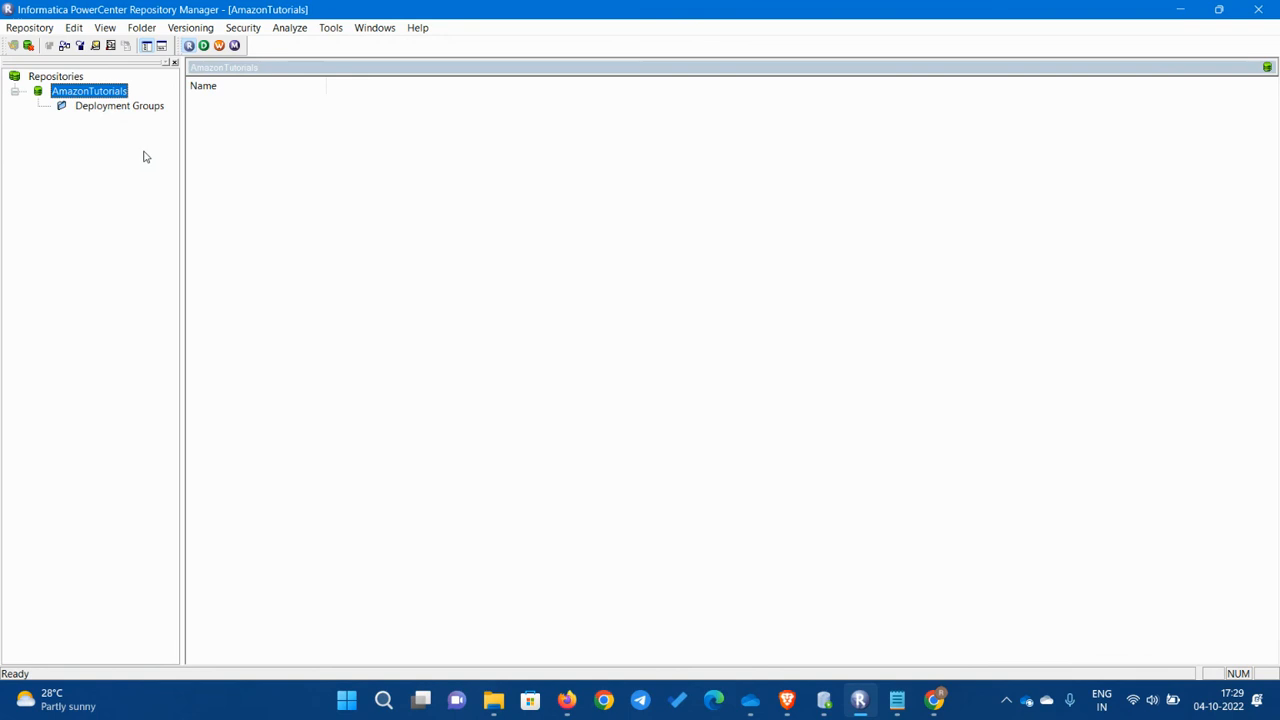
{"action": "mouse_move", "coordinate": [122, 206]}
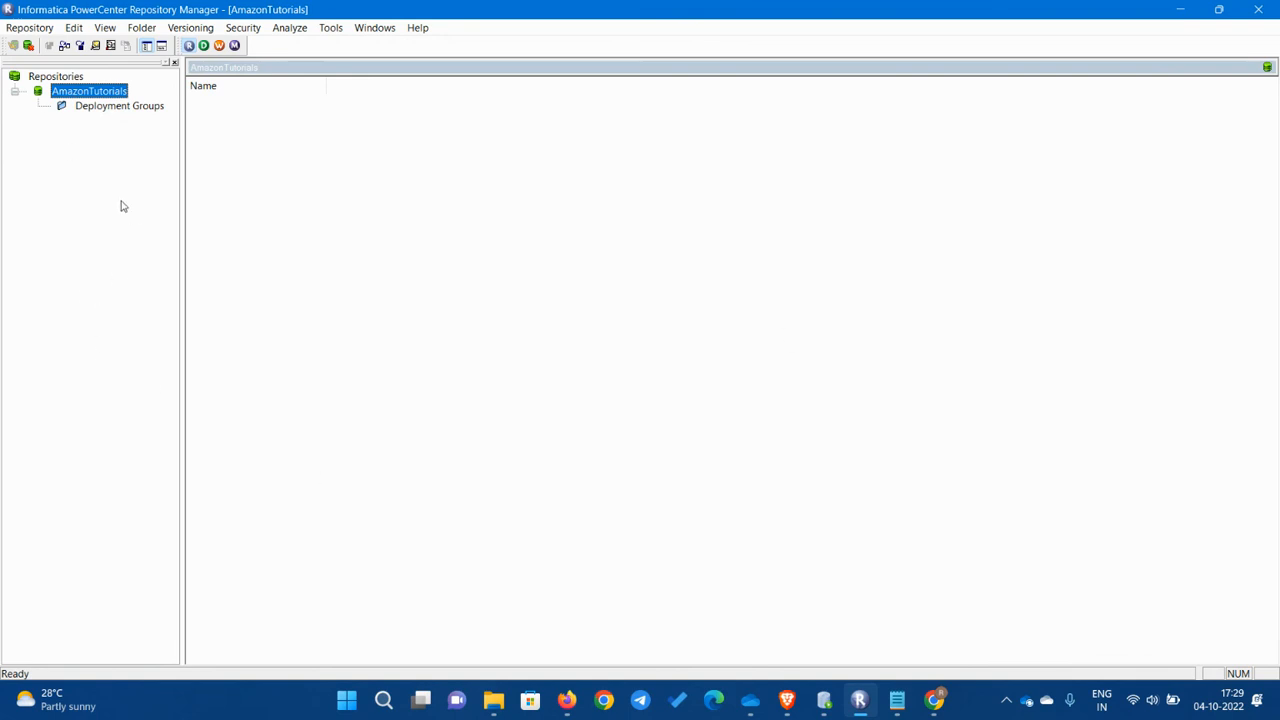
{"action": "mouse_move", "coordinate": [112, 188]}
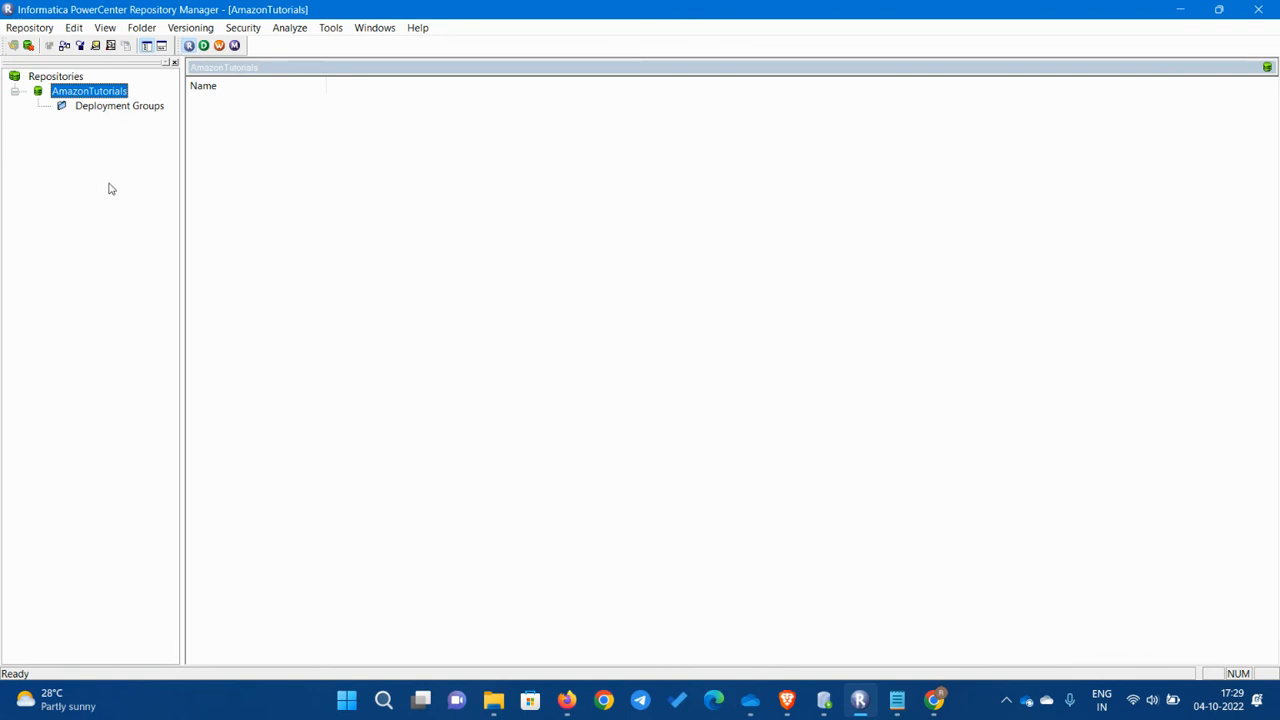
{"action": "mouse_move", "coordinate": [108, 128]}
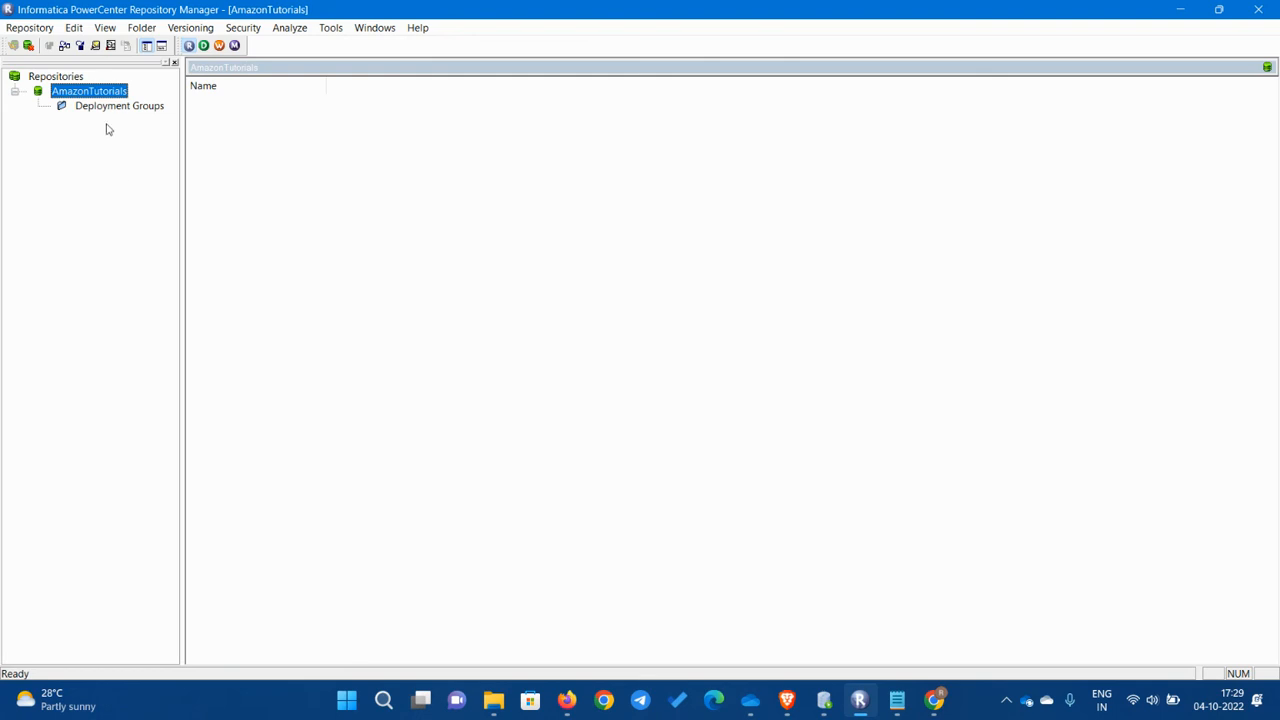
Step: Create a folder named Amazon Tutorials in the repository and confirm the creation message
{"action": "left_click", "coordinate": [140, 28]}
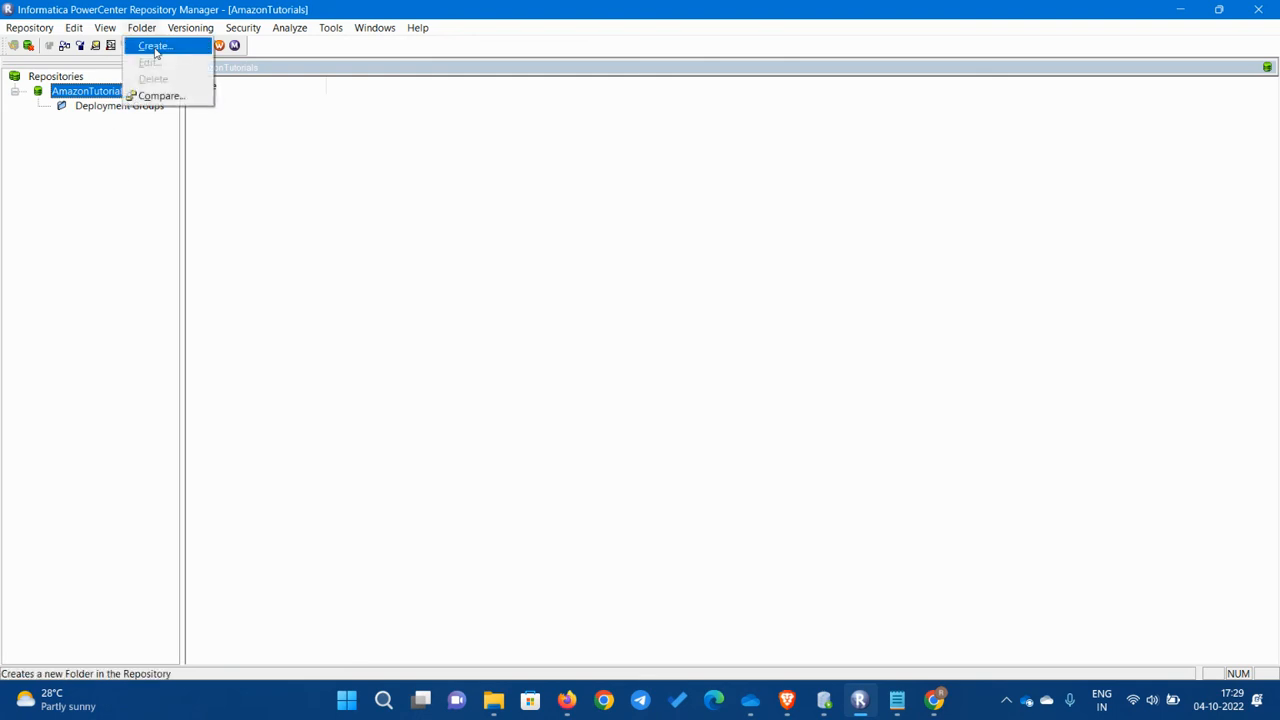
{"action": "left_click", "coordinate": [152, 46]}
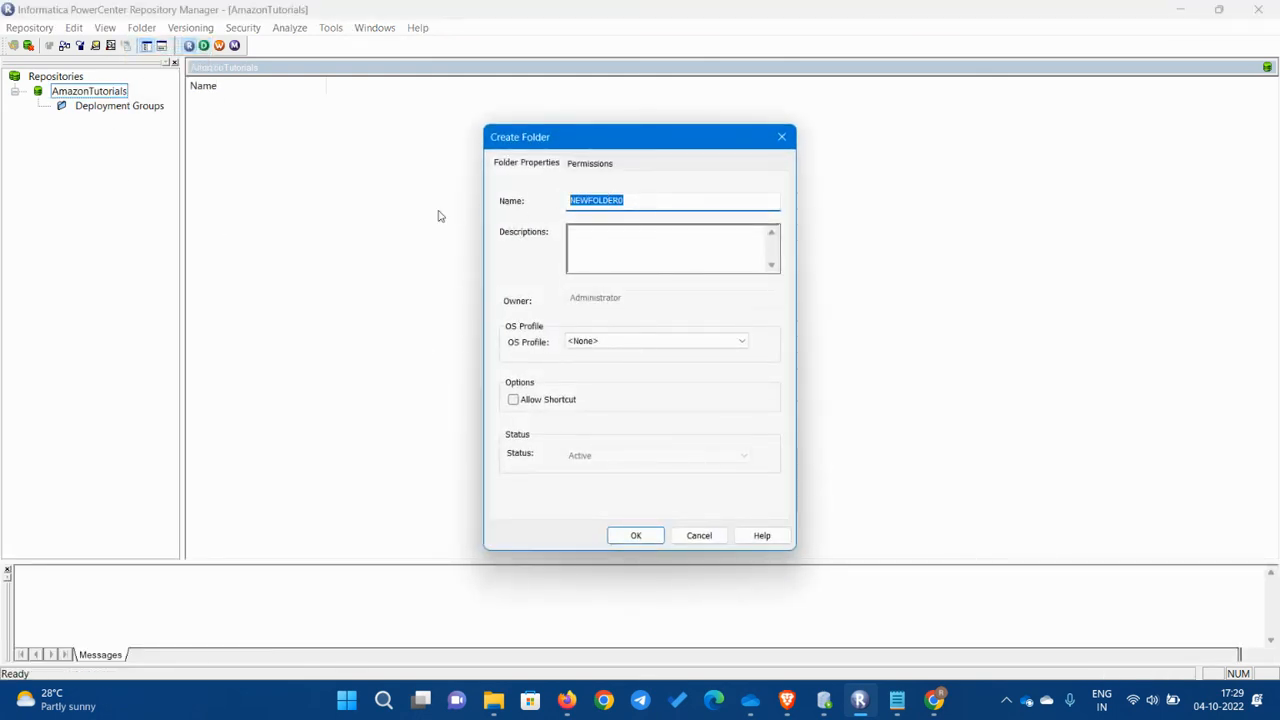
{"action": "type", "text": "Administrator"}
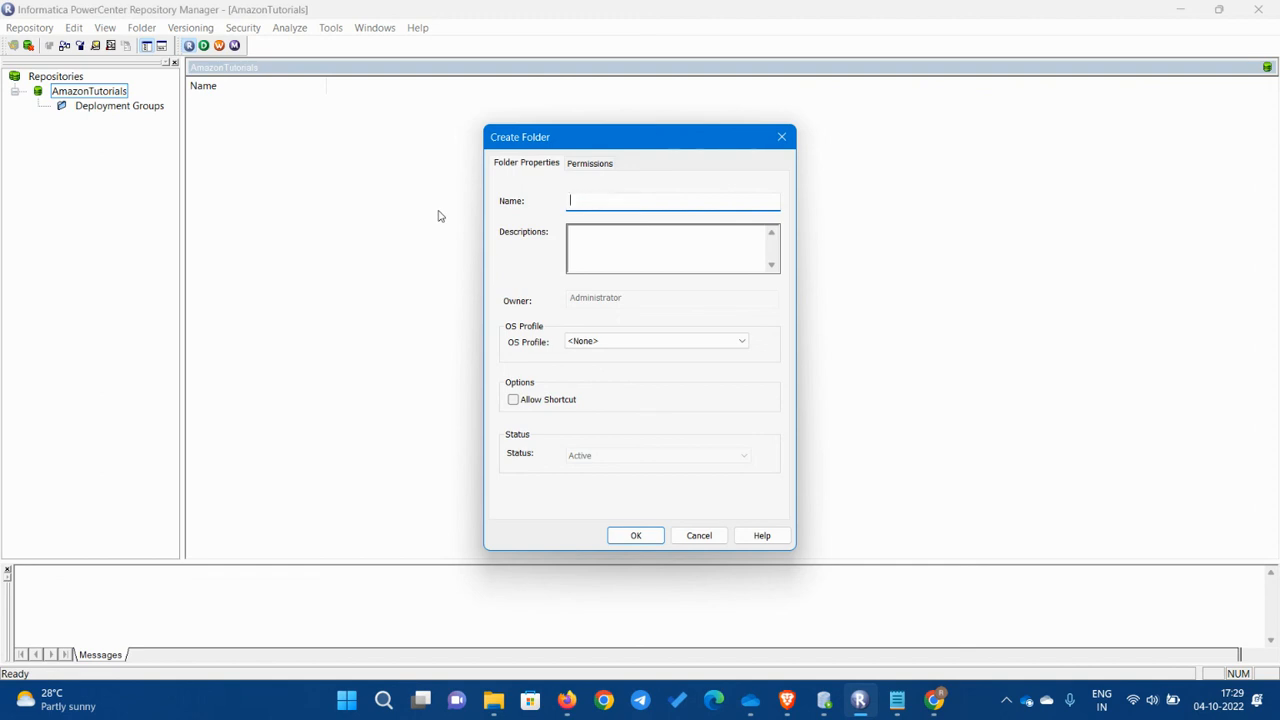
{"action": "type", "text": "Amazon Turo"}
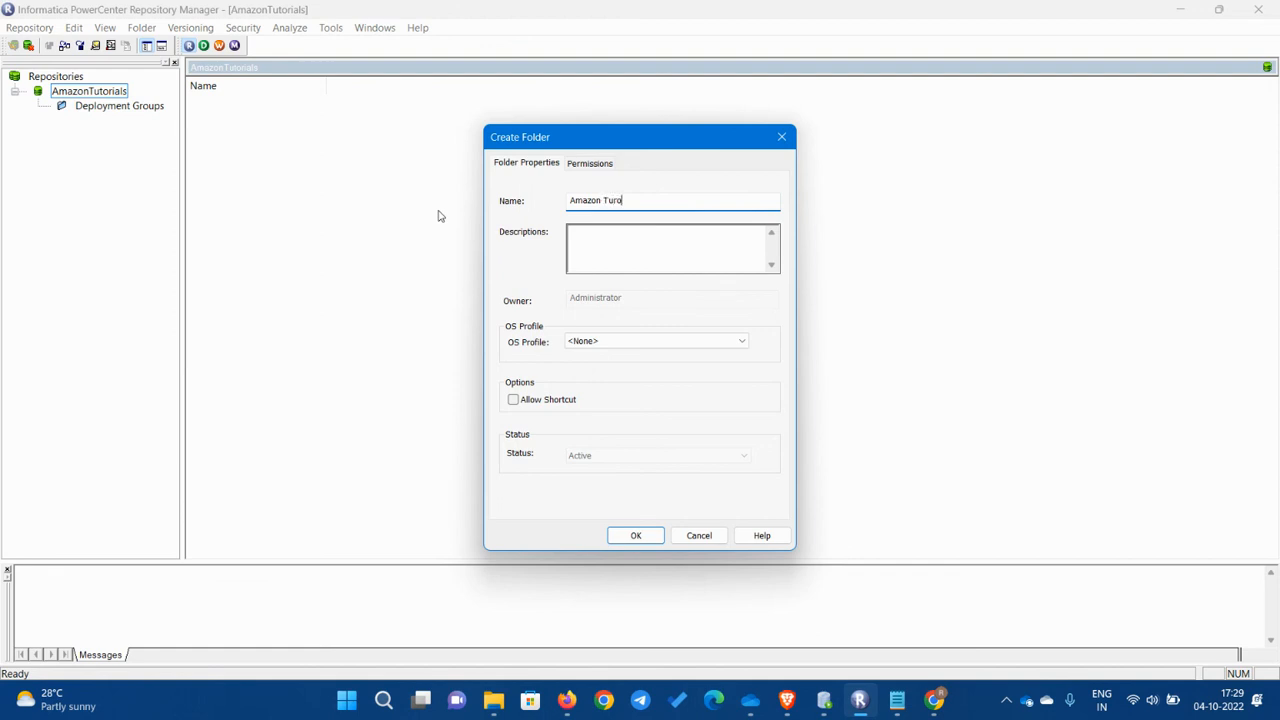
{"action": "type", "text": "rials"}
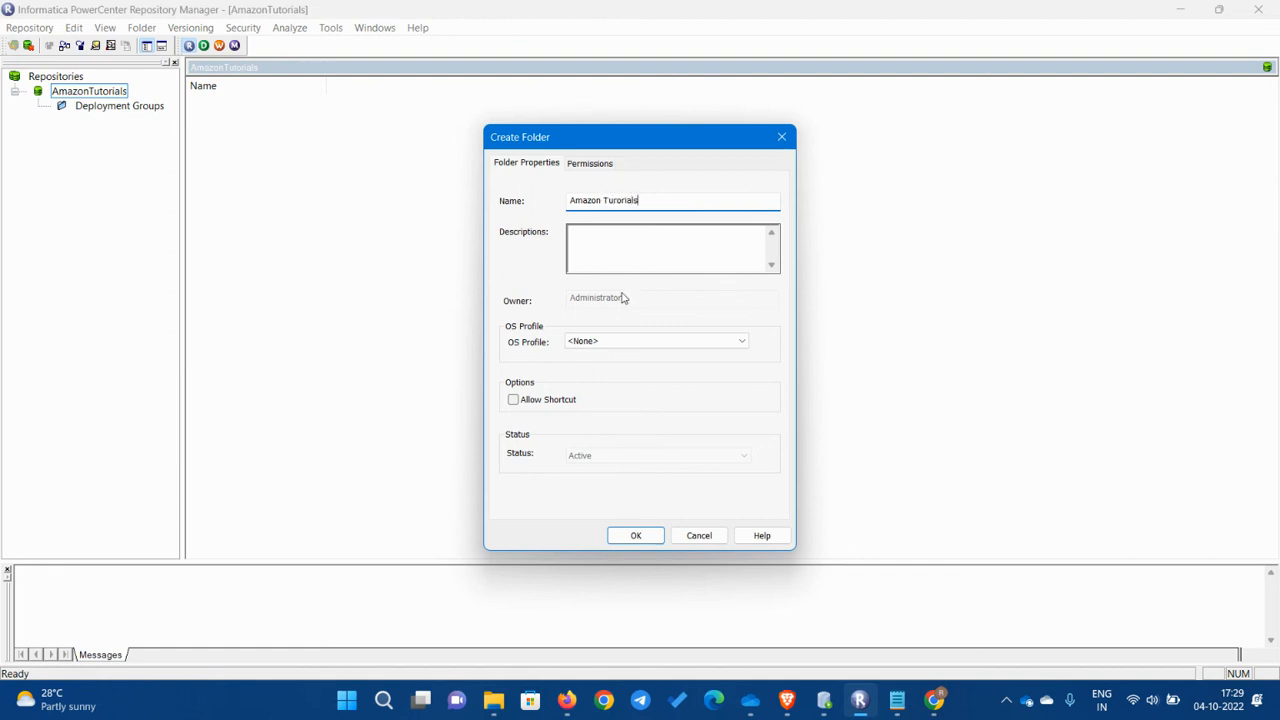
{"action": "mouse_move", "coordinate": [644, 292]}
{"action": "type", "text": "t"}
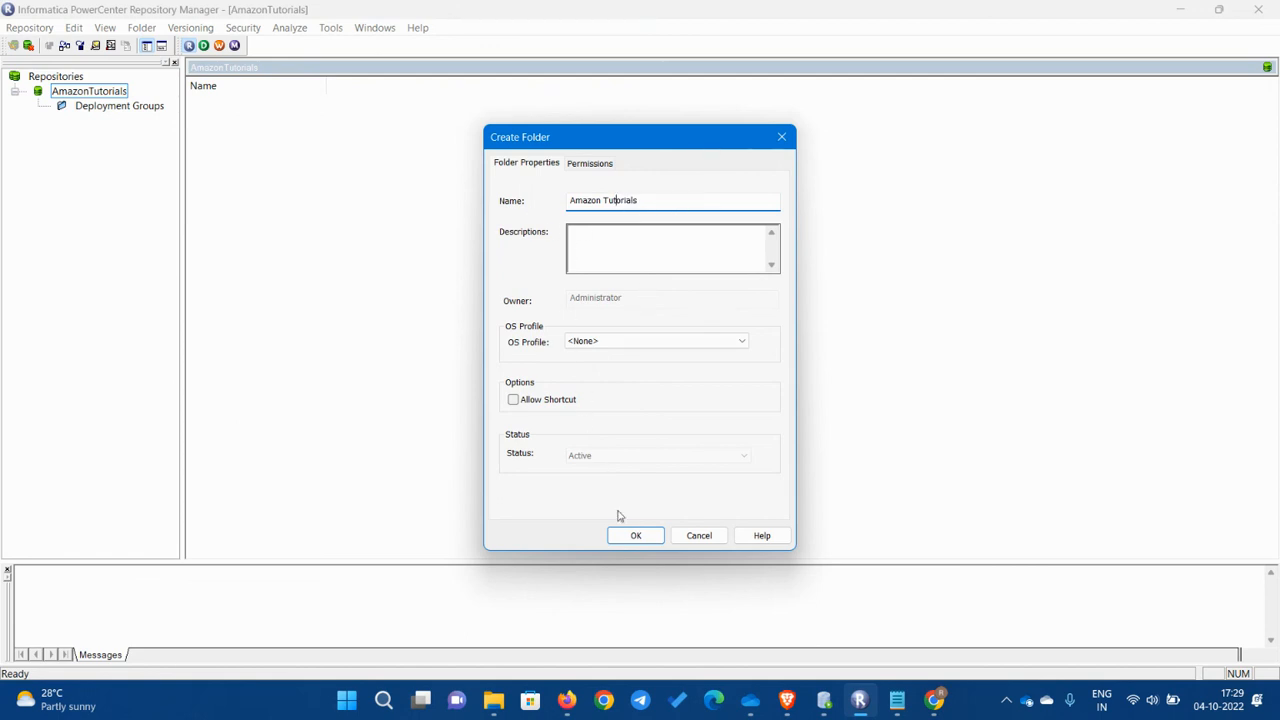
{"action": "left_click", "coordinate": [636, 536]}
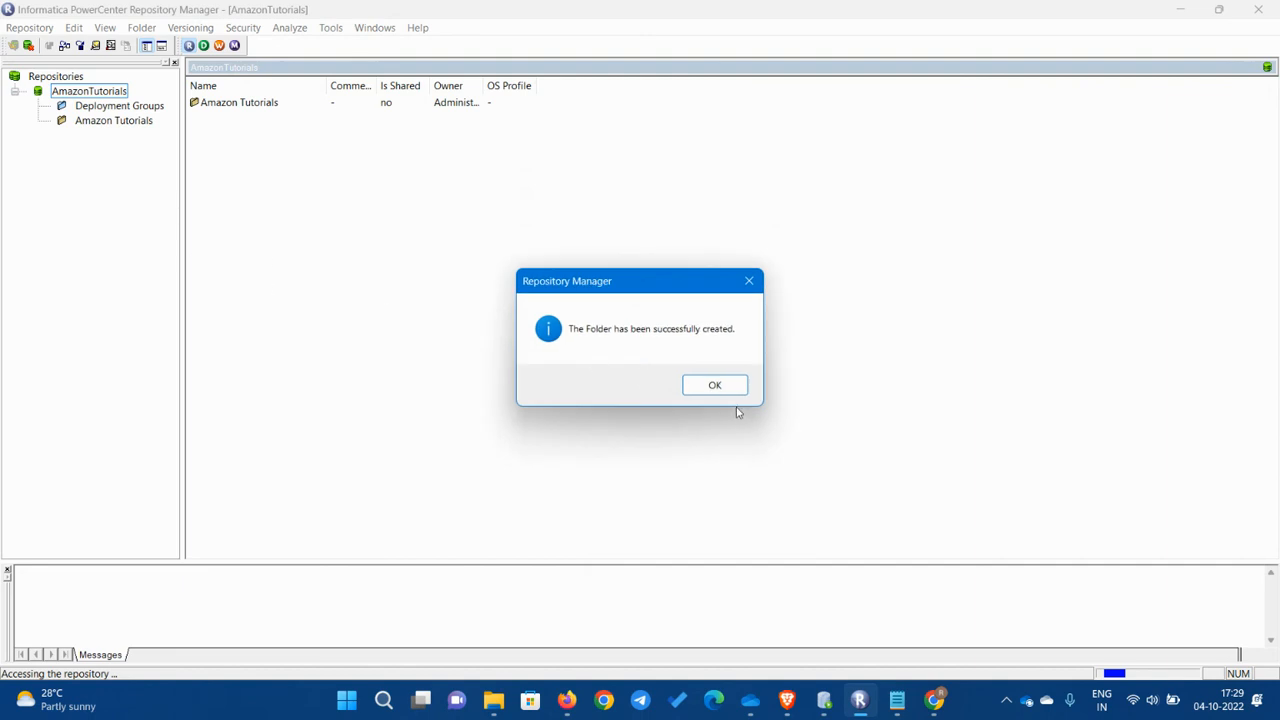
{"action": "left_click", "coordinate": [716, 384]}
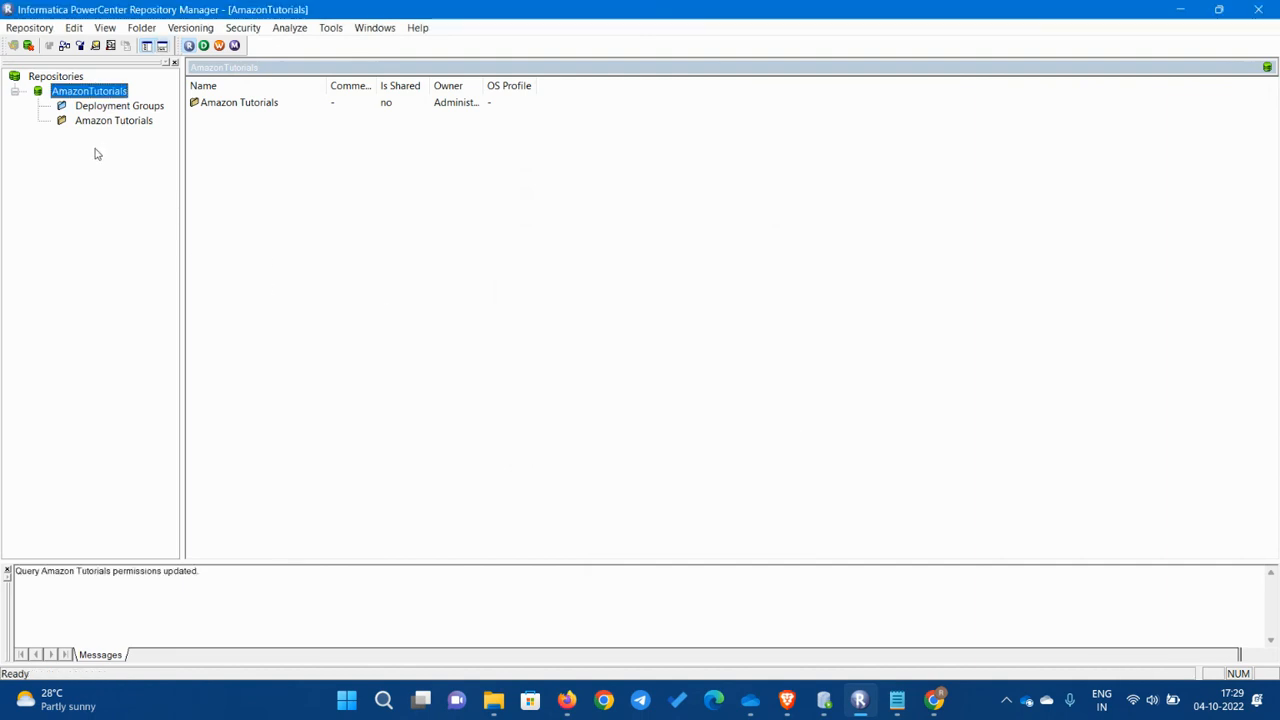